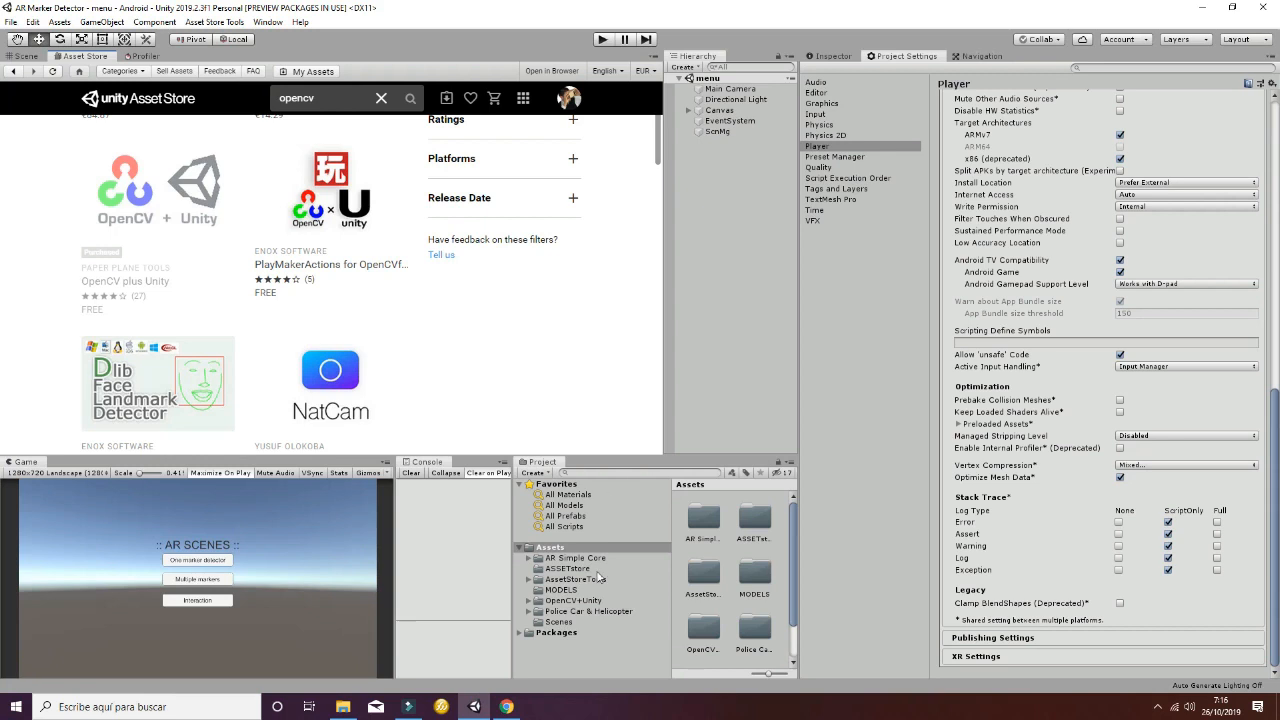
Search the Asset Store for 'opencv', show the OpenCV plus Unity page and preview its import contents.
{"action": "left_click", "coordinate": [576, 600]}
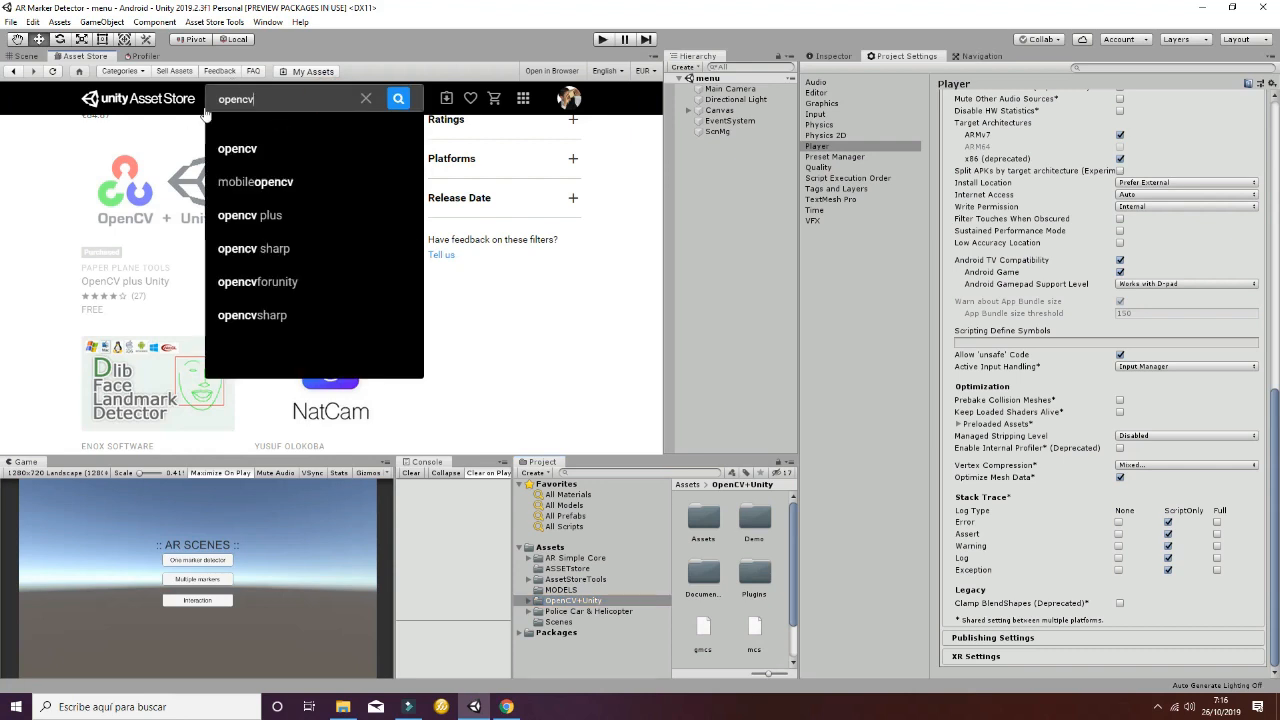
{"action": "left_click", "coordinate": [398, 98]}
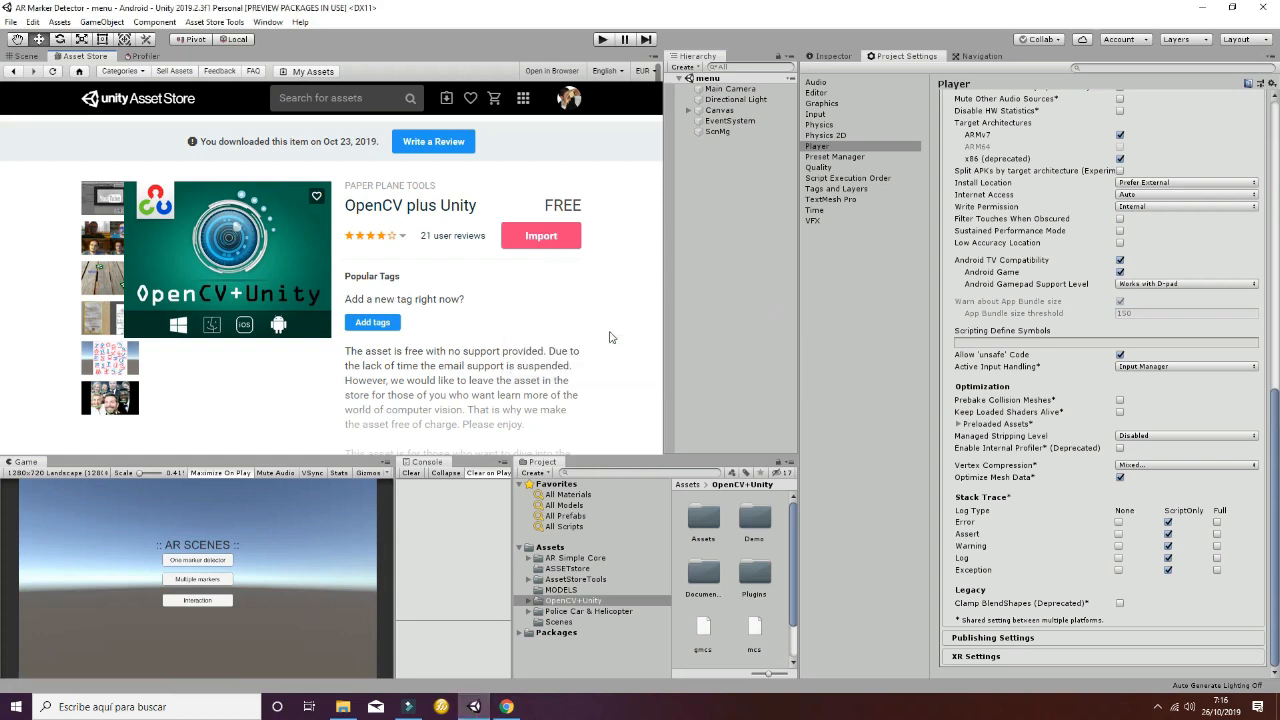
{"action": "left_click", "coordinate": [540, 236]}
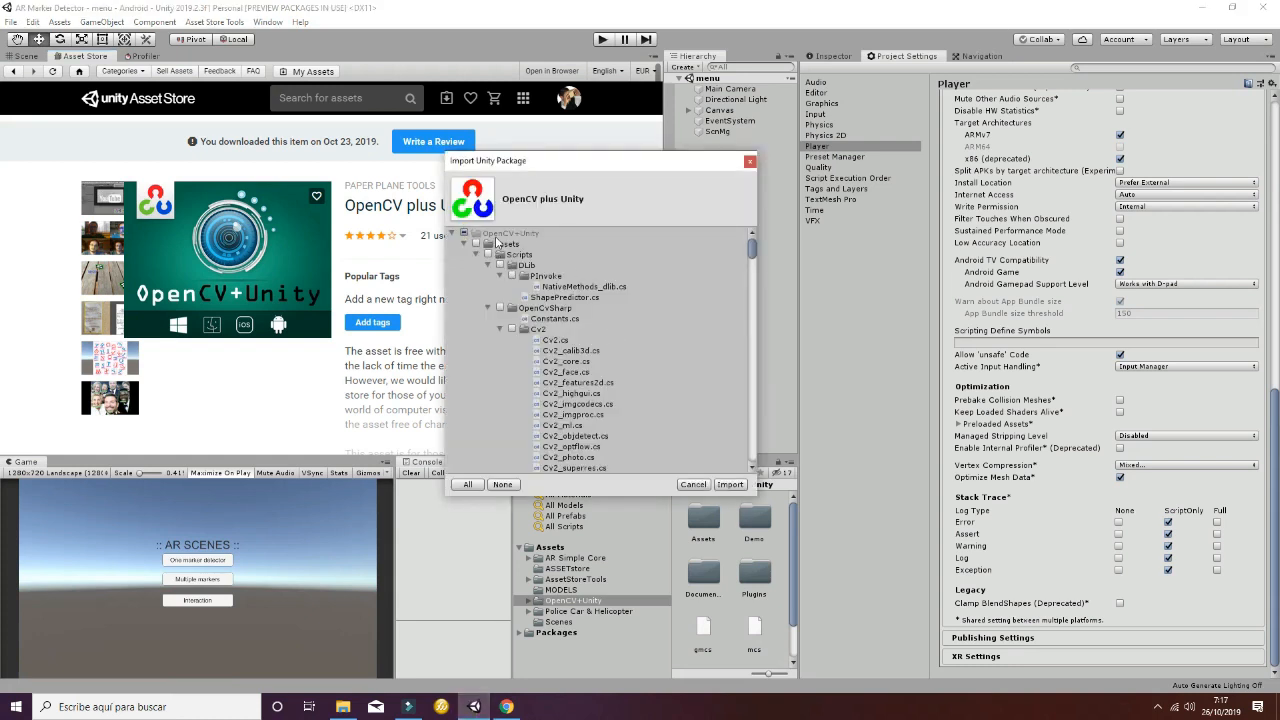
{"action": "mouse_move", "coordinate": [528, 244]}
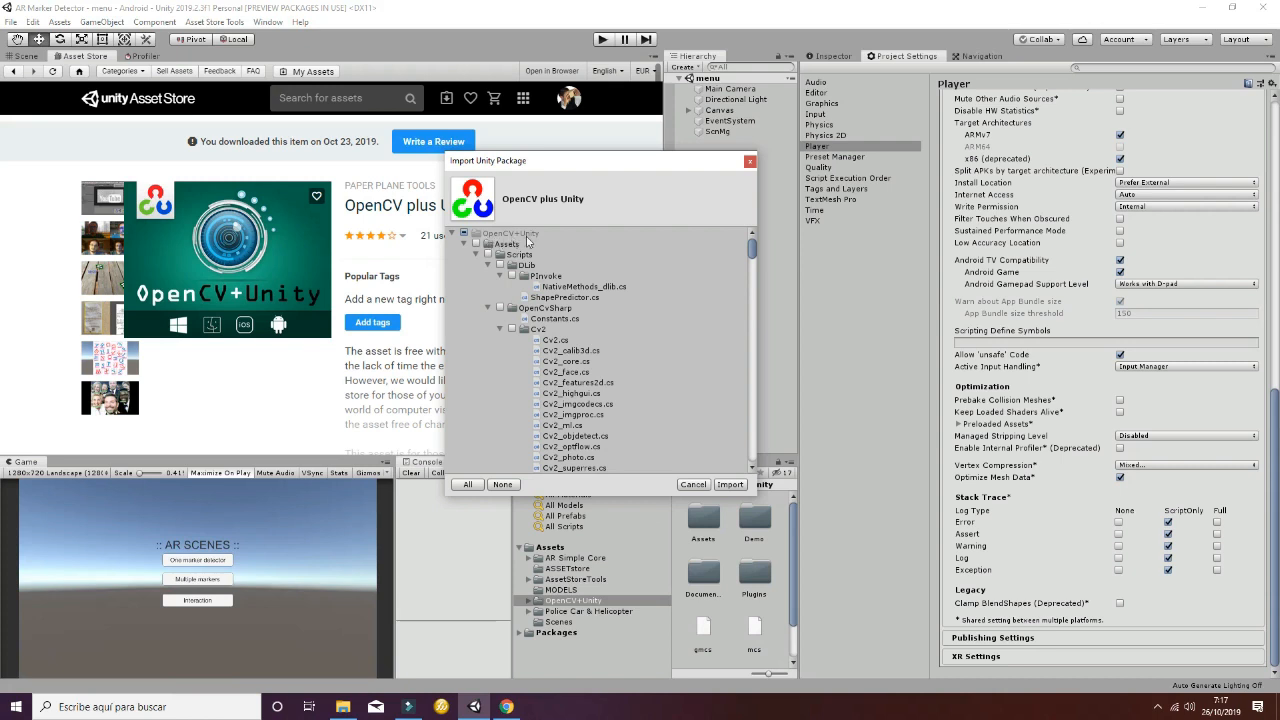
{"action": "scroll", "scroll_direction": "down", "scroll_amount": 3}
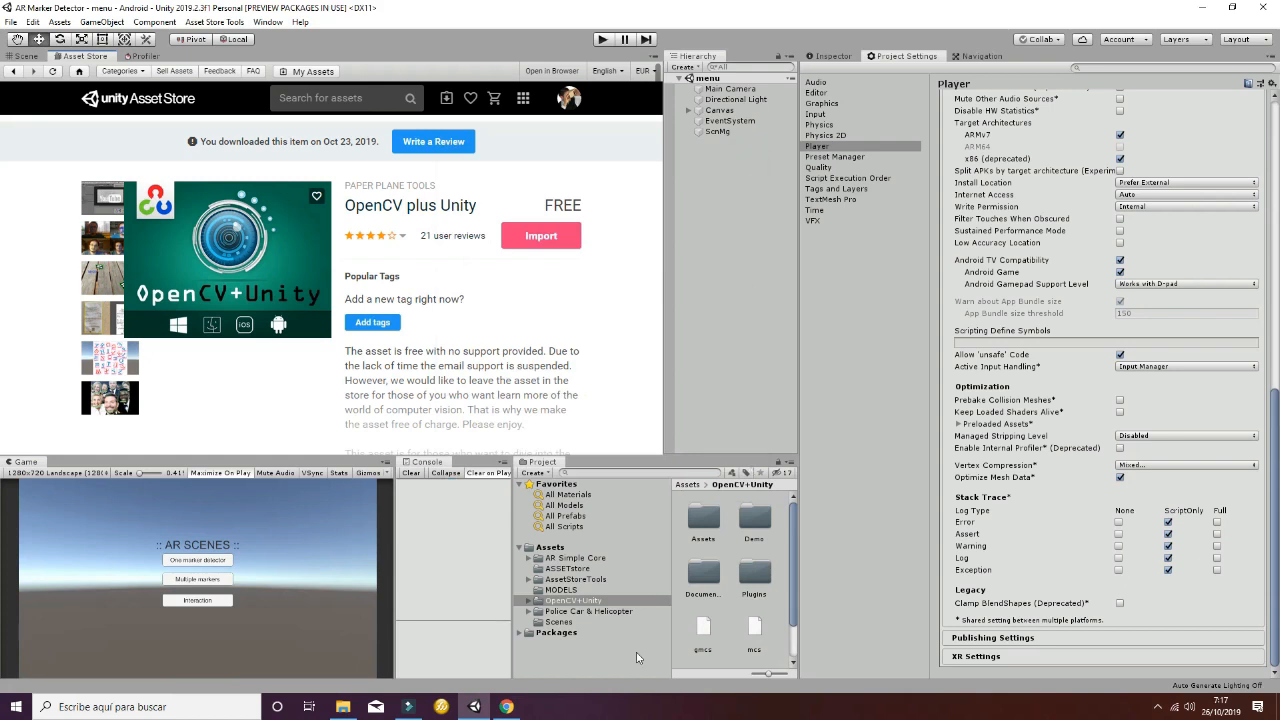
{"action": "mouse_move", "coordinate": [572, 610]}
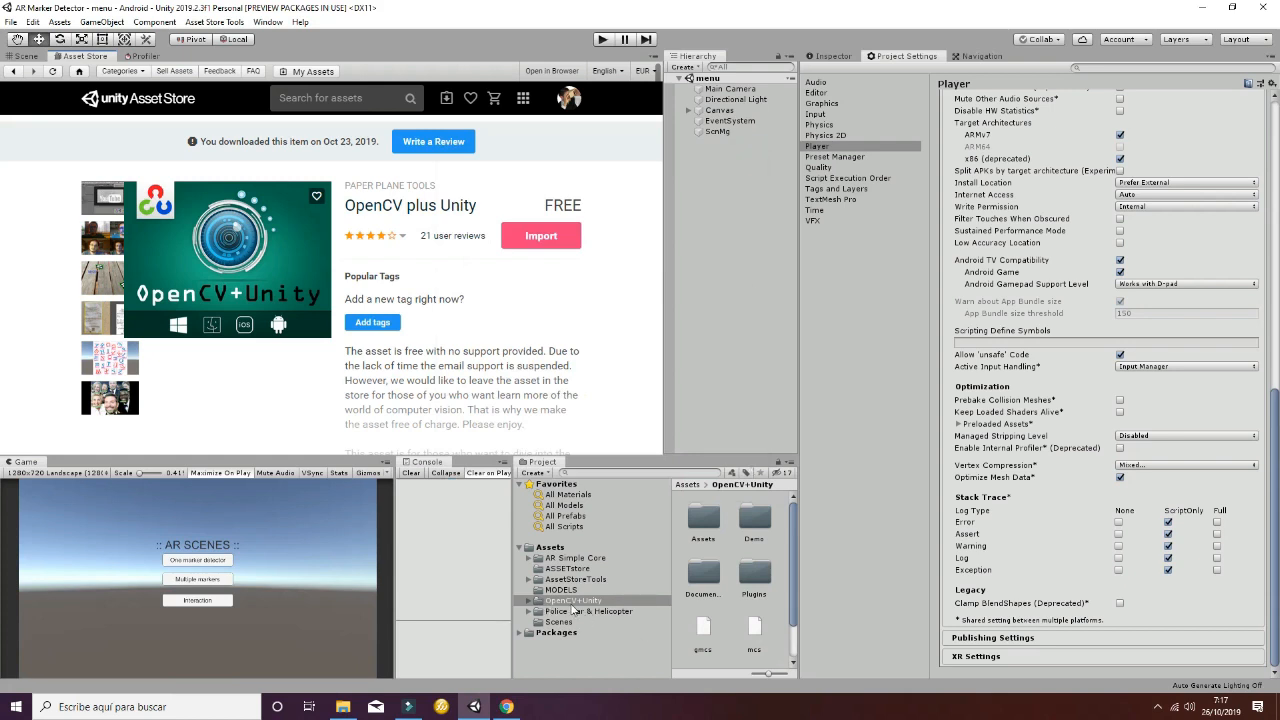
{"action": "mouse_move", "coordinate": [592, 608]}
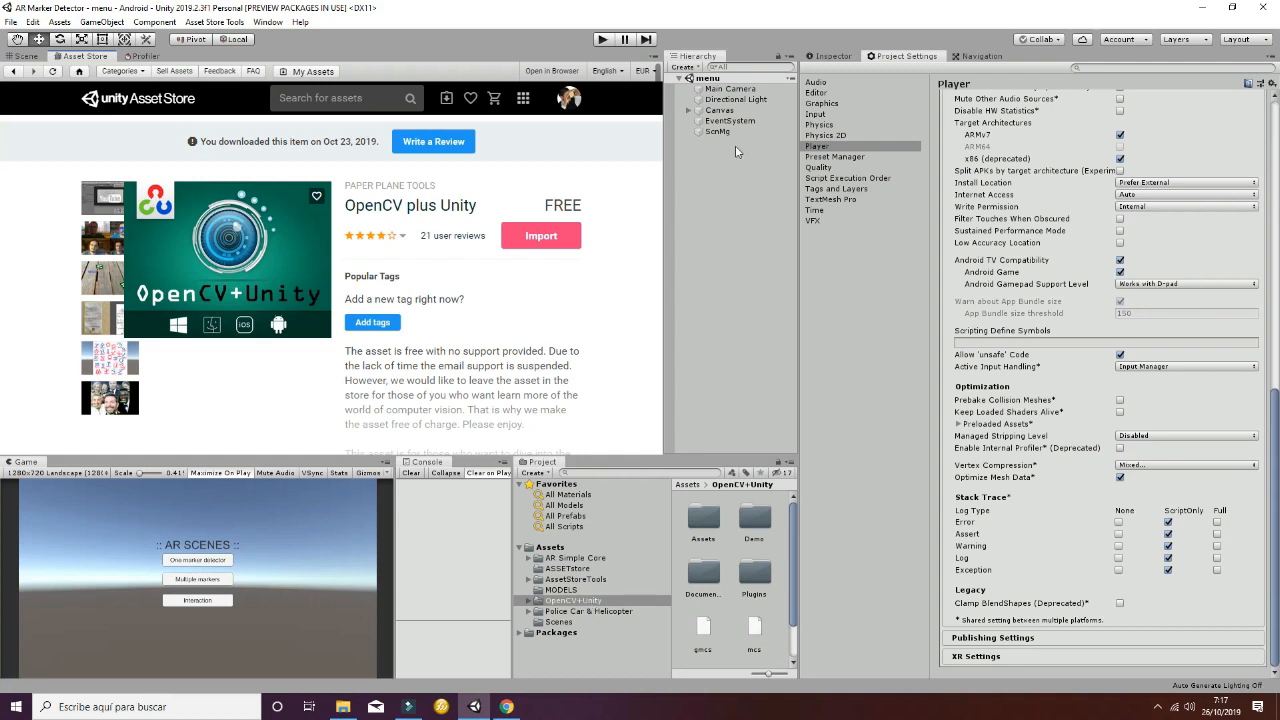
{"action": "mouse_move", "coordinate": [890, 64]}
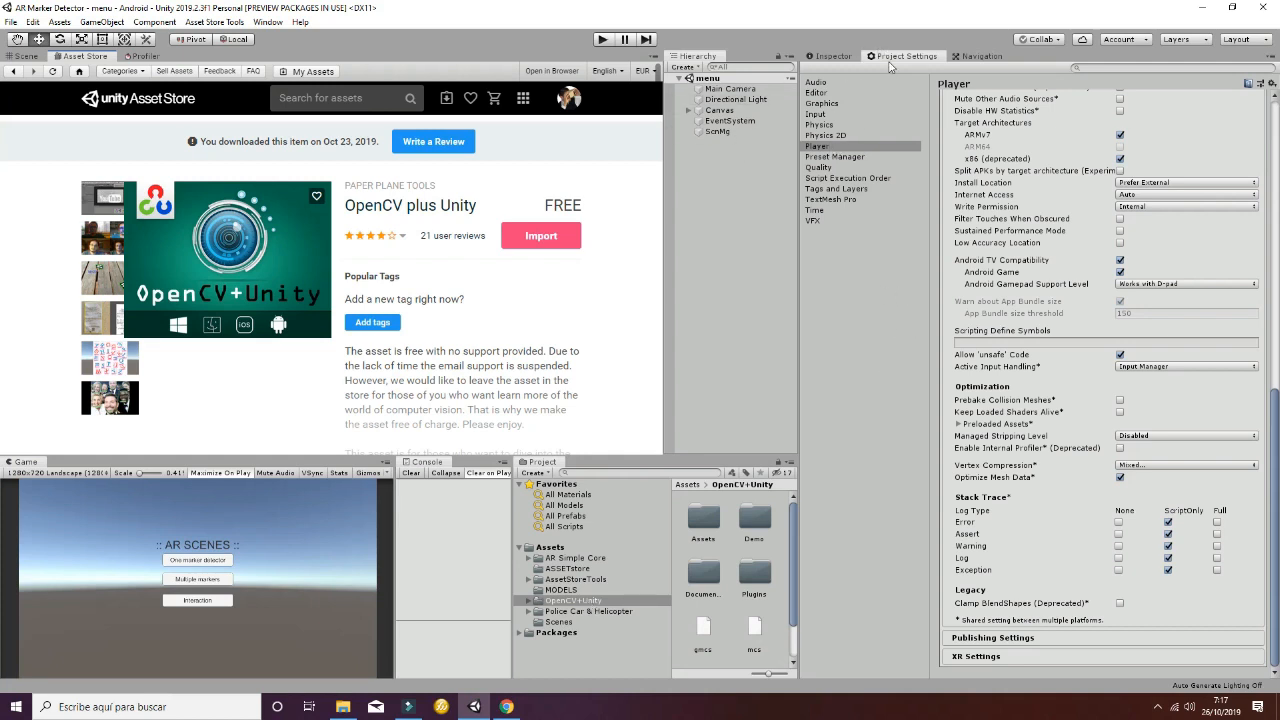
Enable 'Allow unsafe Code' under Other Settings in the Player project settings.
{"action": "left_click", "coordinate": [816, 146]}
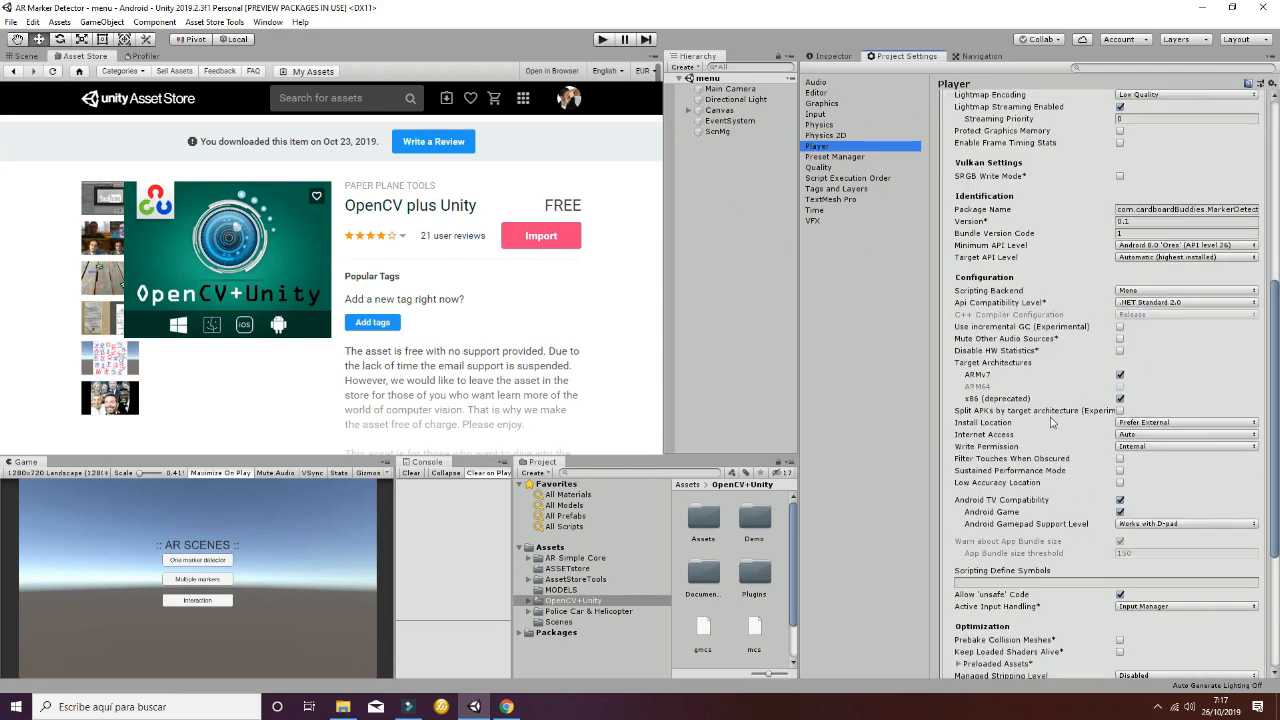
{"action": "scroll", "scroll_direction": "down", "scroll_amount": 3}
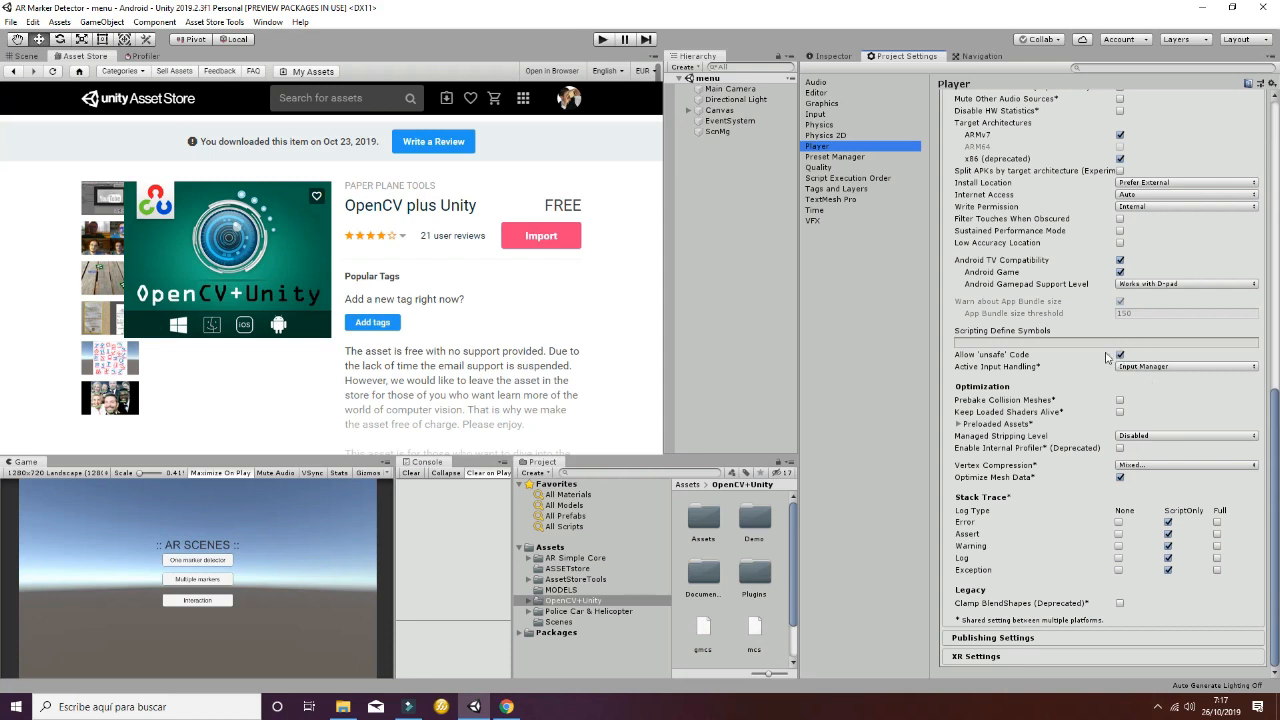
{"action": "mouse_move", "coordinate": [1110, 356]}
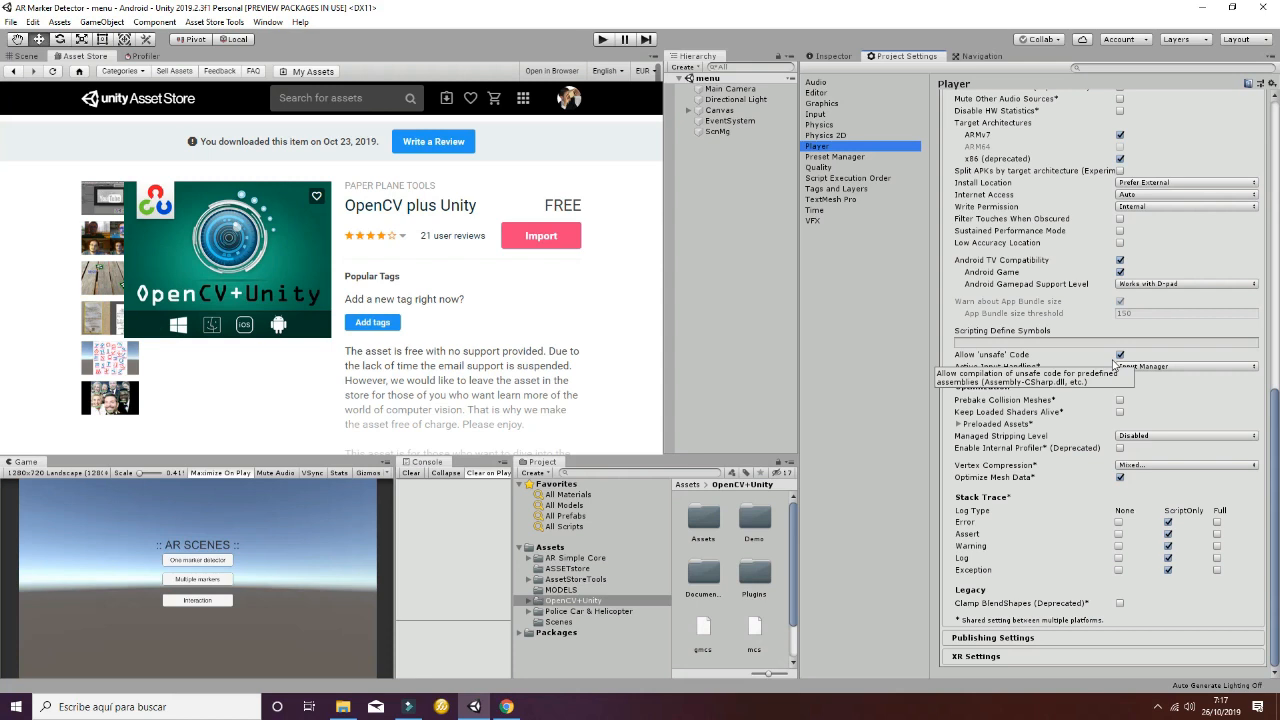
{"action": "left_click", "coordinate": [1120, 354]}
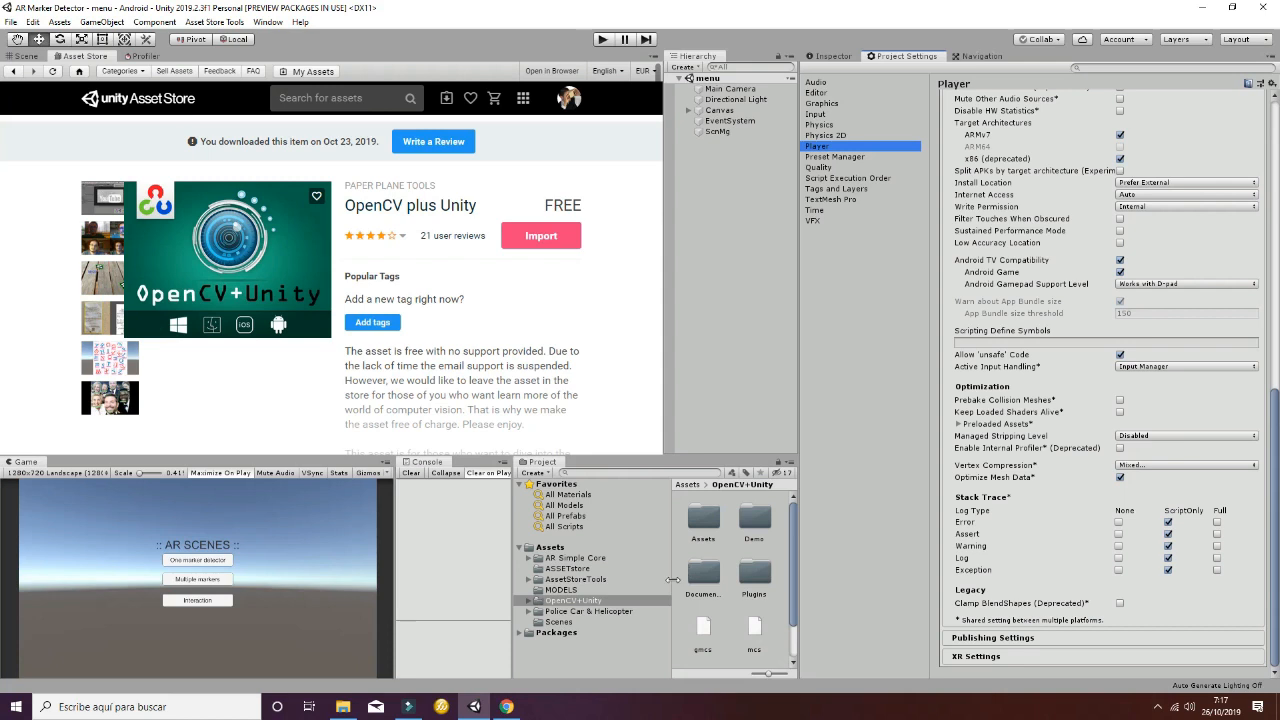
Search the Asset Store for 'helicopter free' and download the Police Car & Helicopter package.
{"action": "left_click", "coordinate": [588, 612]}
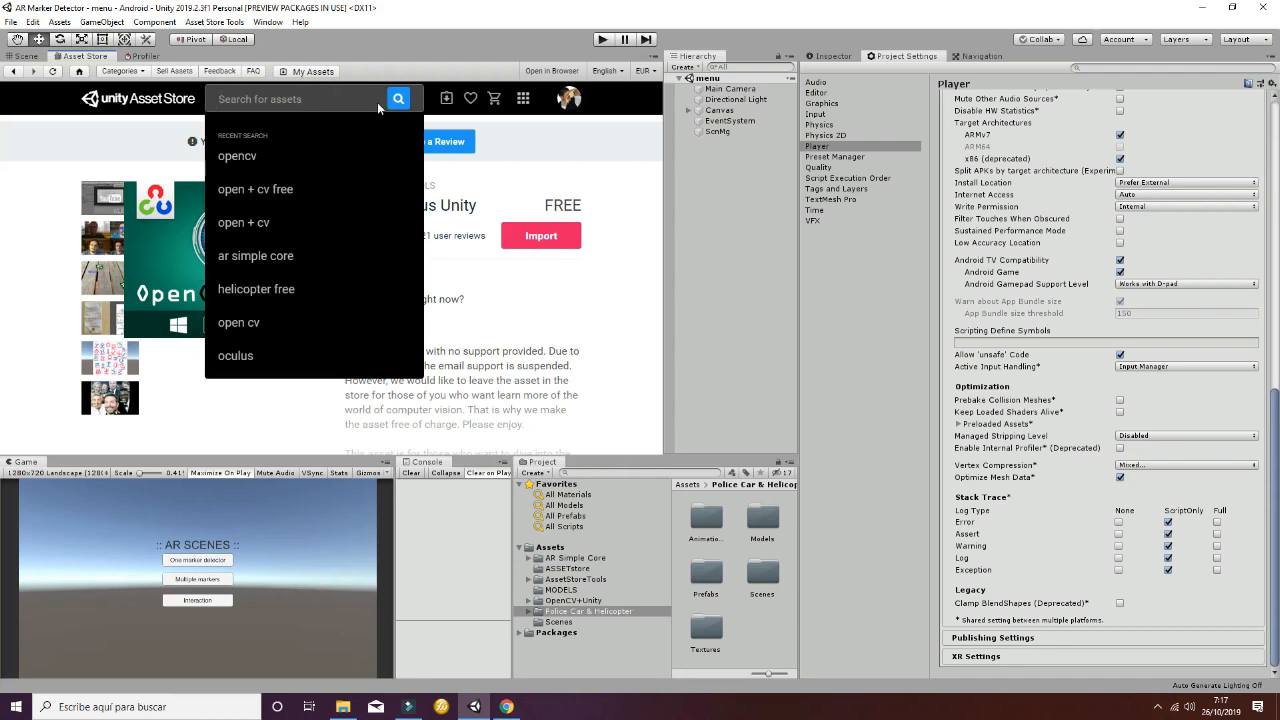
{"action": "type", "text": "heli and car"}
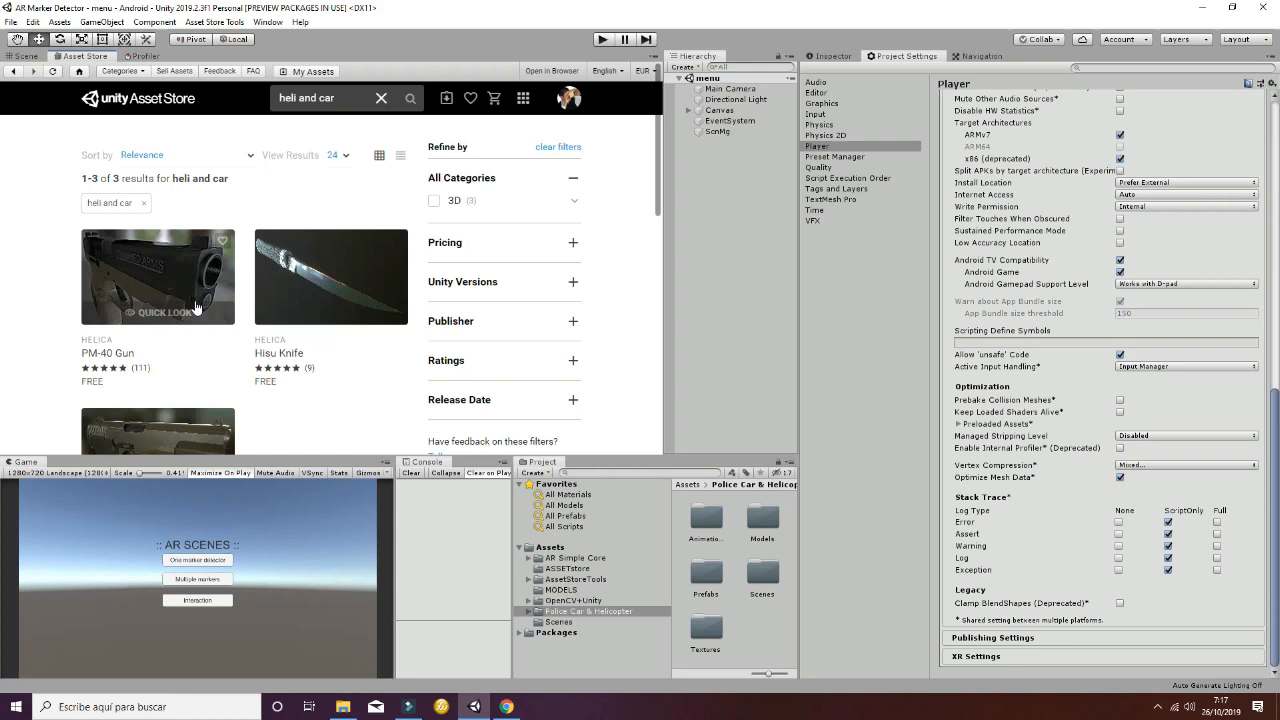
{"action": "mouse_move", "coordinate": [336, 136]}
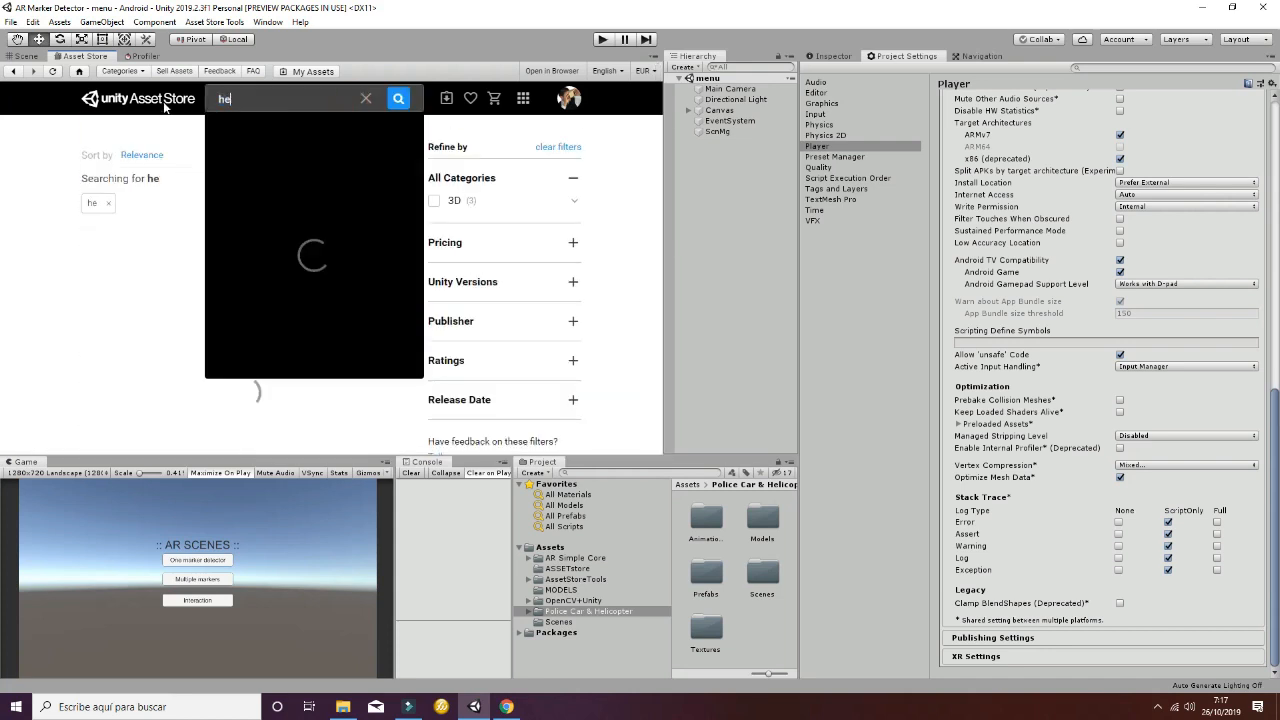
{"action": "type", "text": "helicopter fr"}
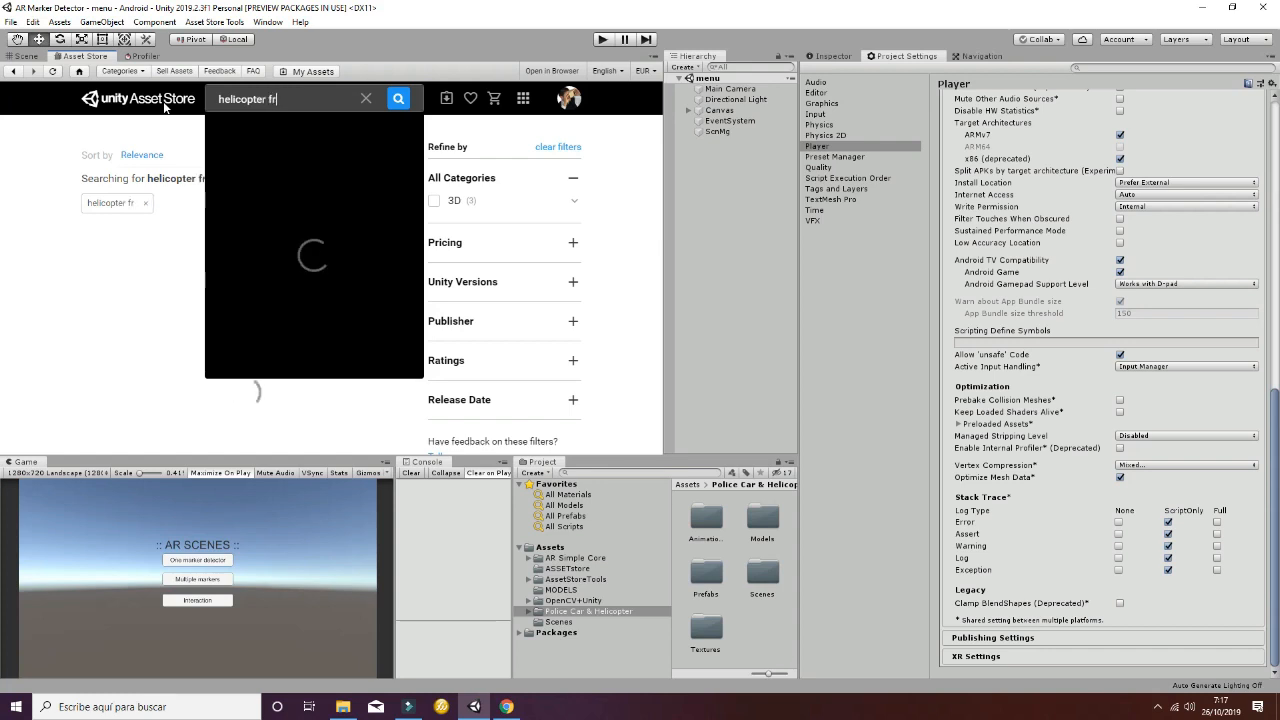
{"action": "left_click", "coordinate": [398, 98]}
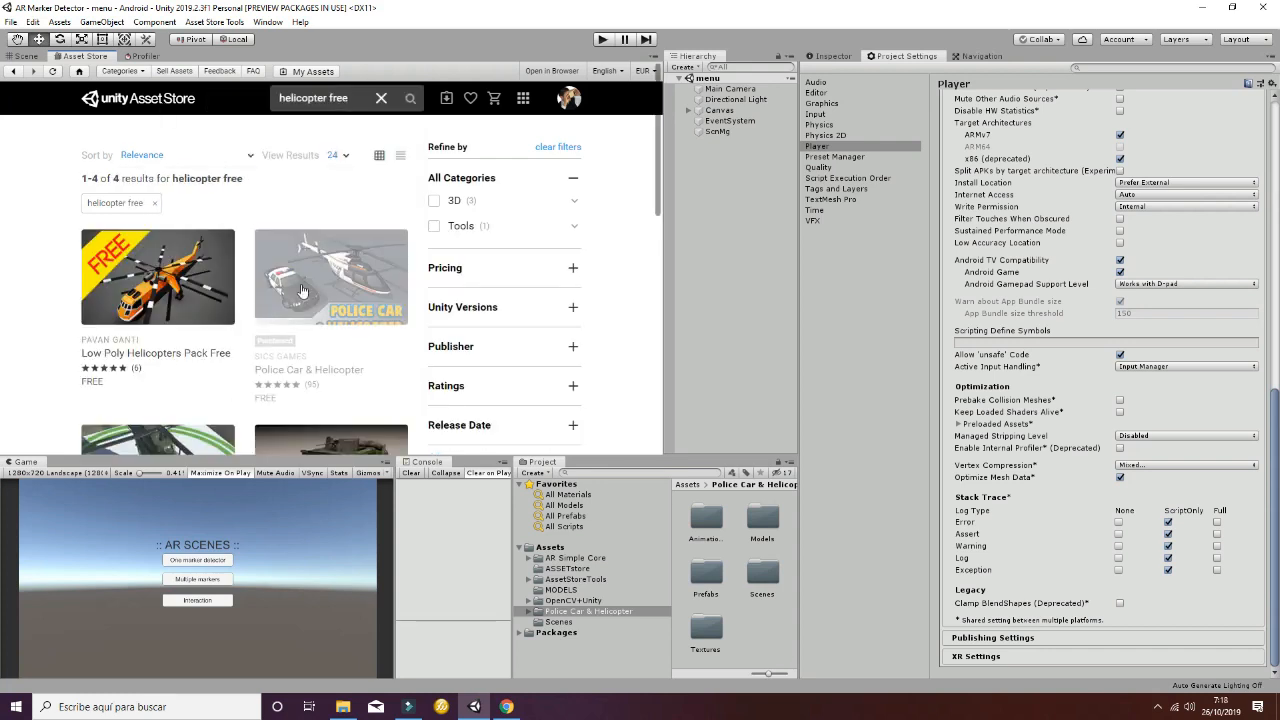
{"action": "mouse_move", "coordinate": [344, 268]}
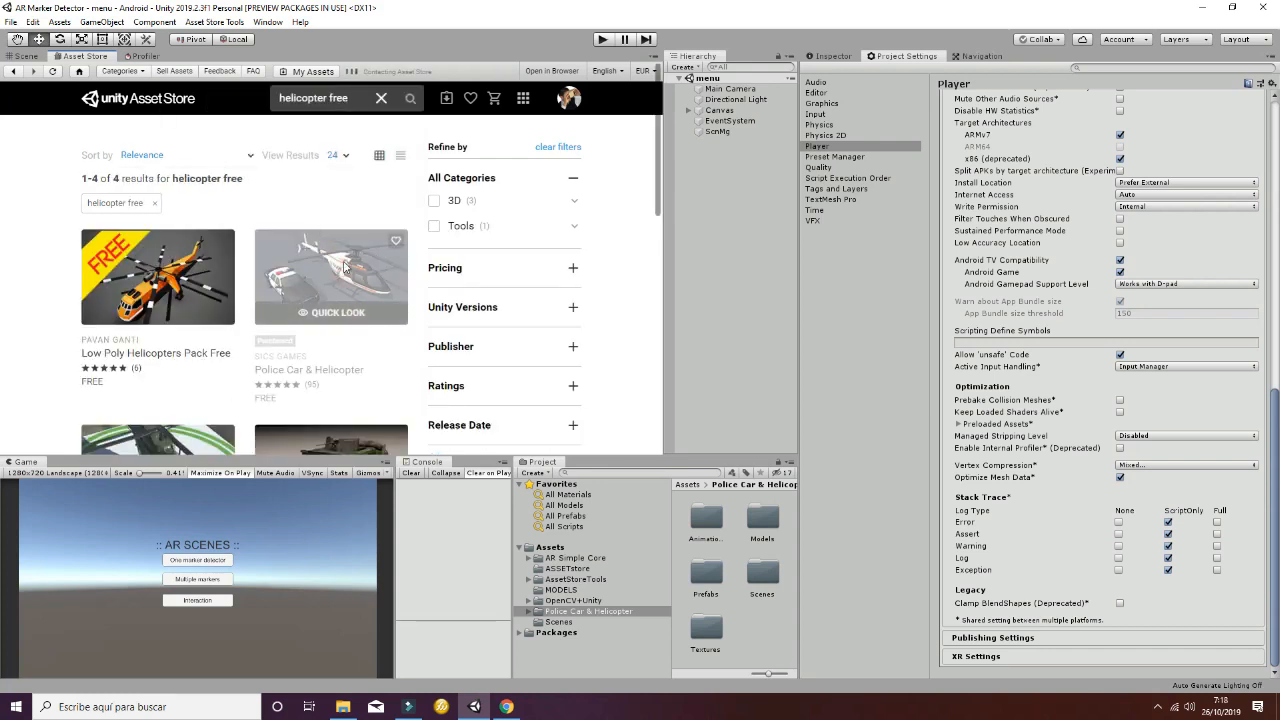
{"action": "left_click", "coordinate": [330, 276]}
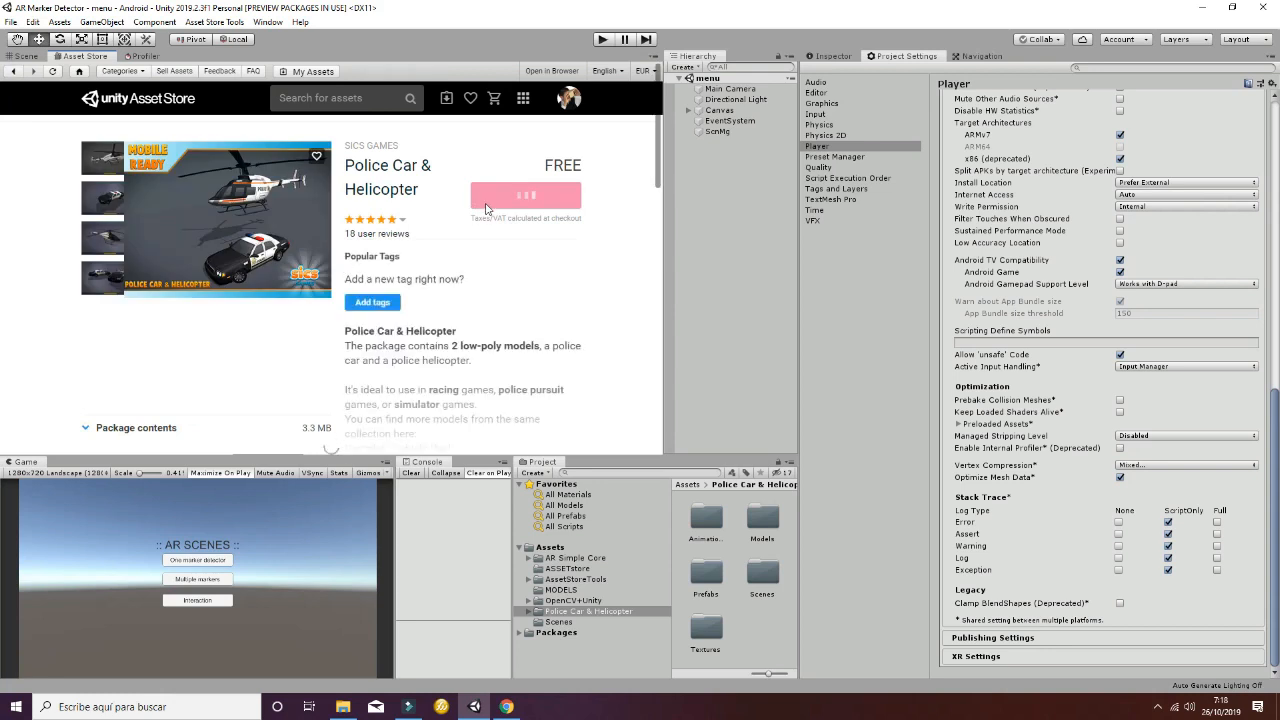
{"action": "left_click", "coordinate": [526, 194]}
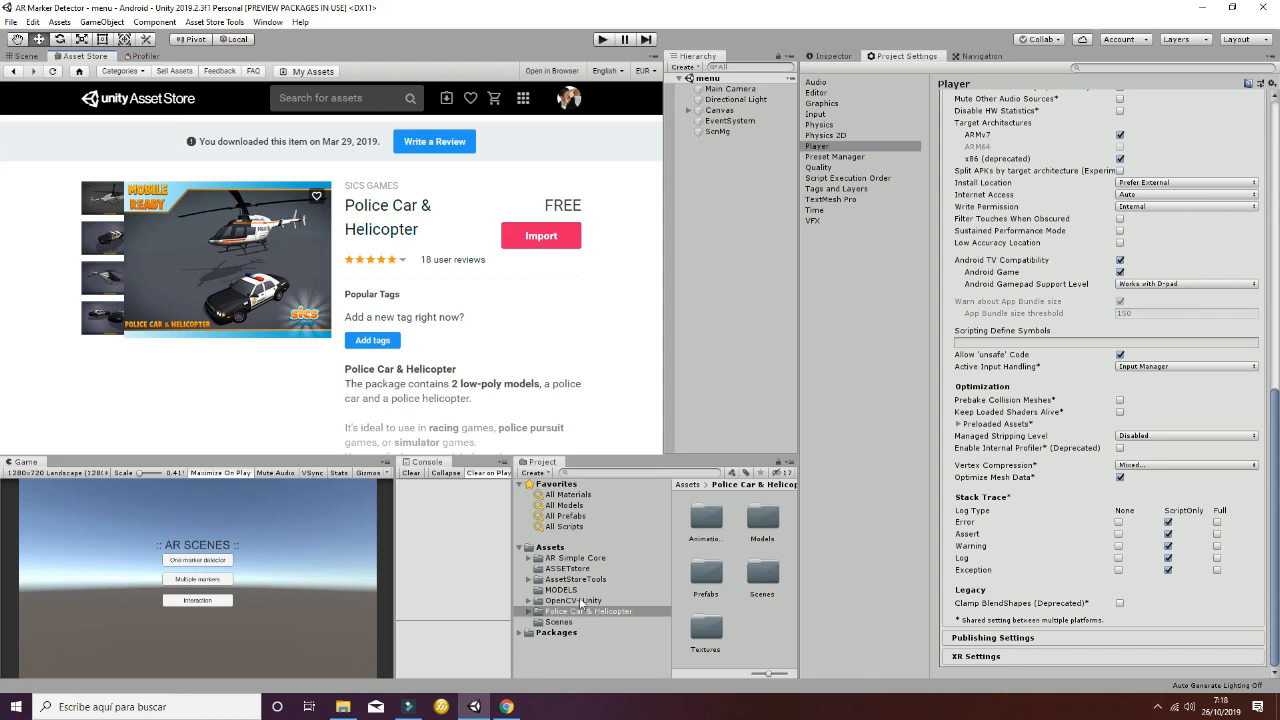
{"action": "mouse_move", "coordinate": [578, 600]}
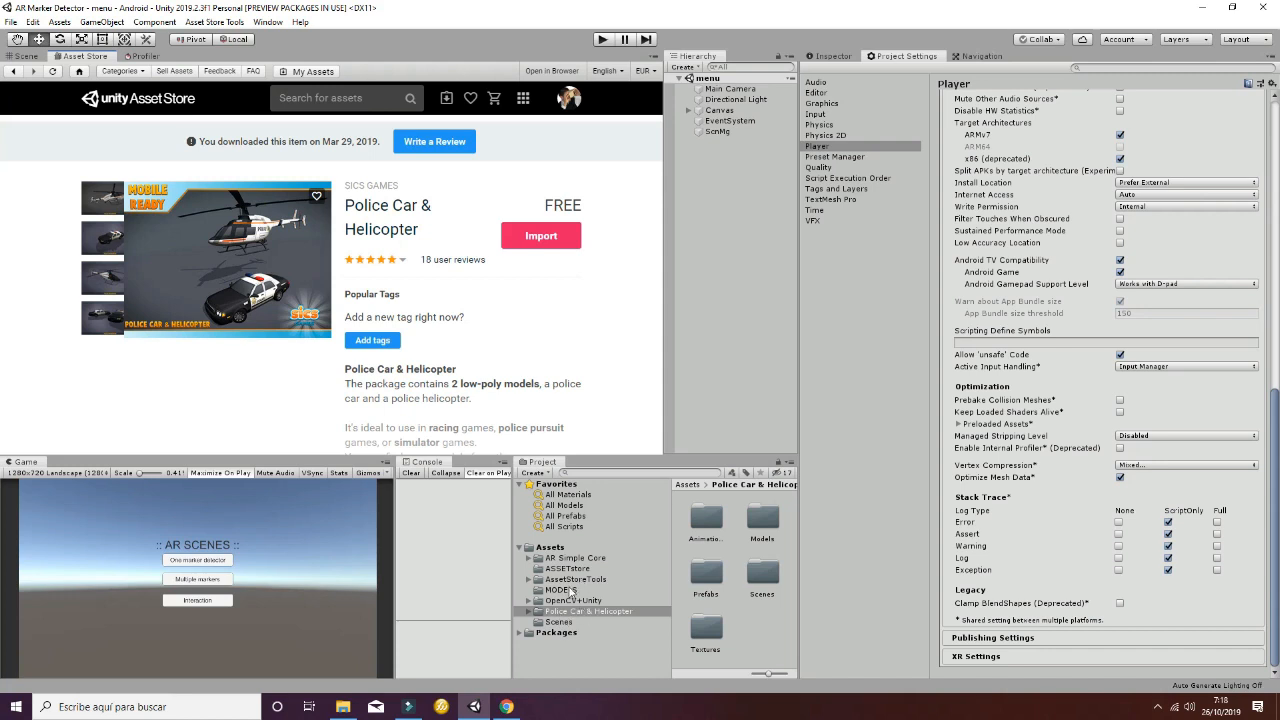
Search the Asset Store for 'ar', view the AR Simple Core package page, then return to the scene view.
{"action": "left_click", "coordinate": [576, 556]}
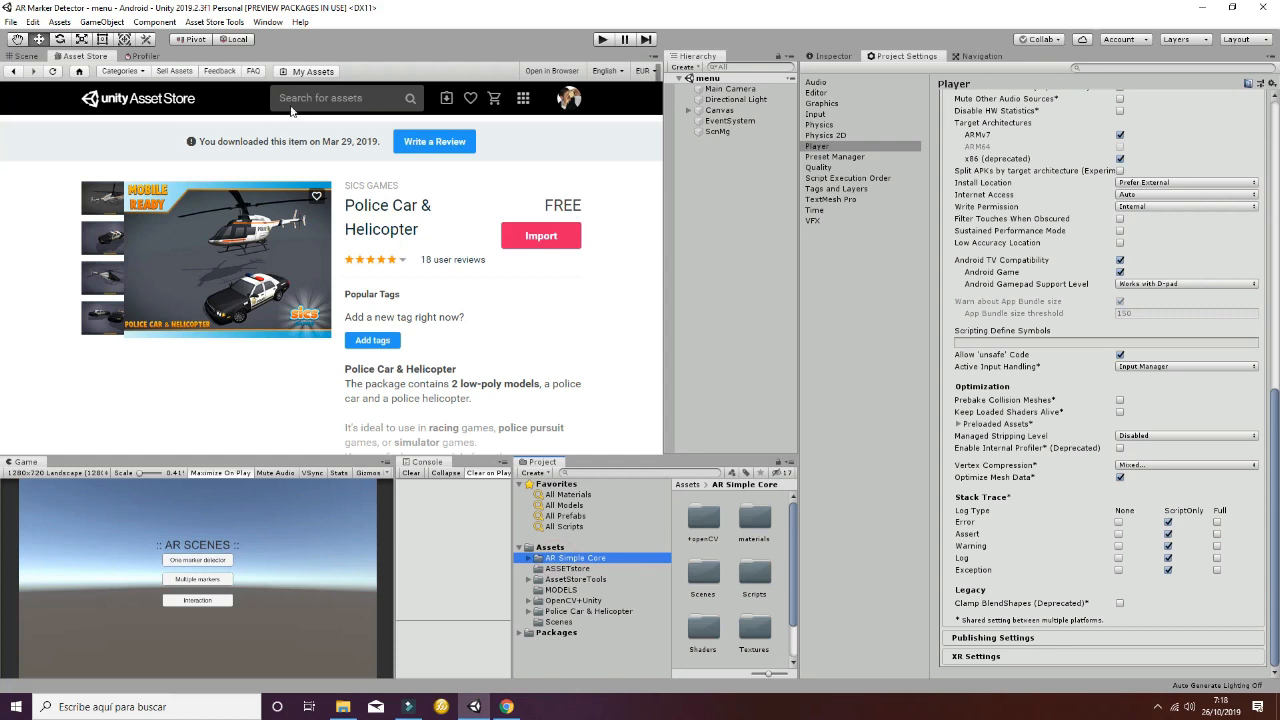
{"action": "type", "text": "ar simple c"}
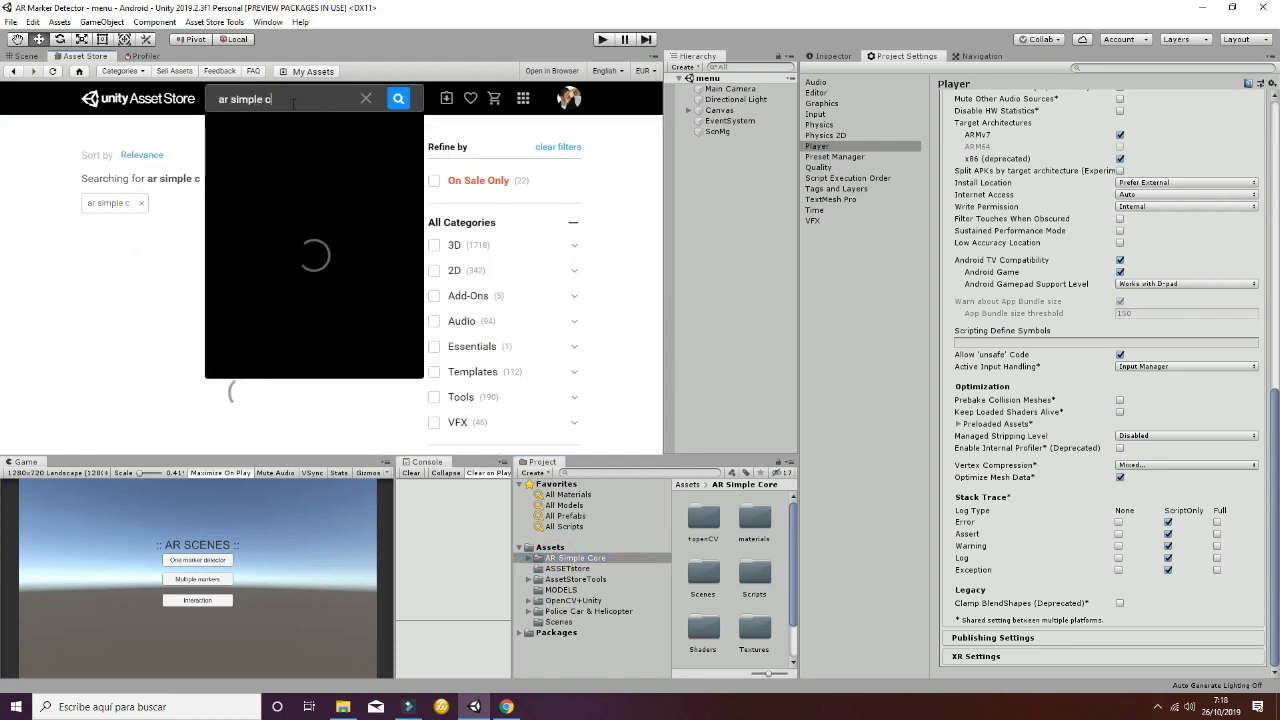
{"action": "left_click", "coordinate": [398, 98]}
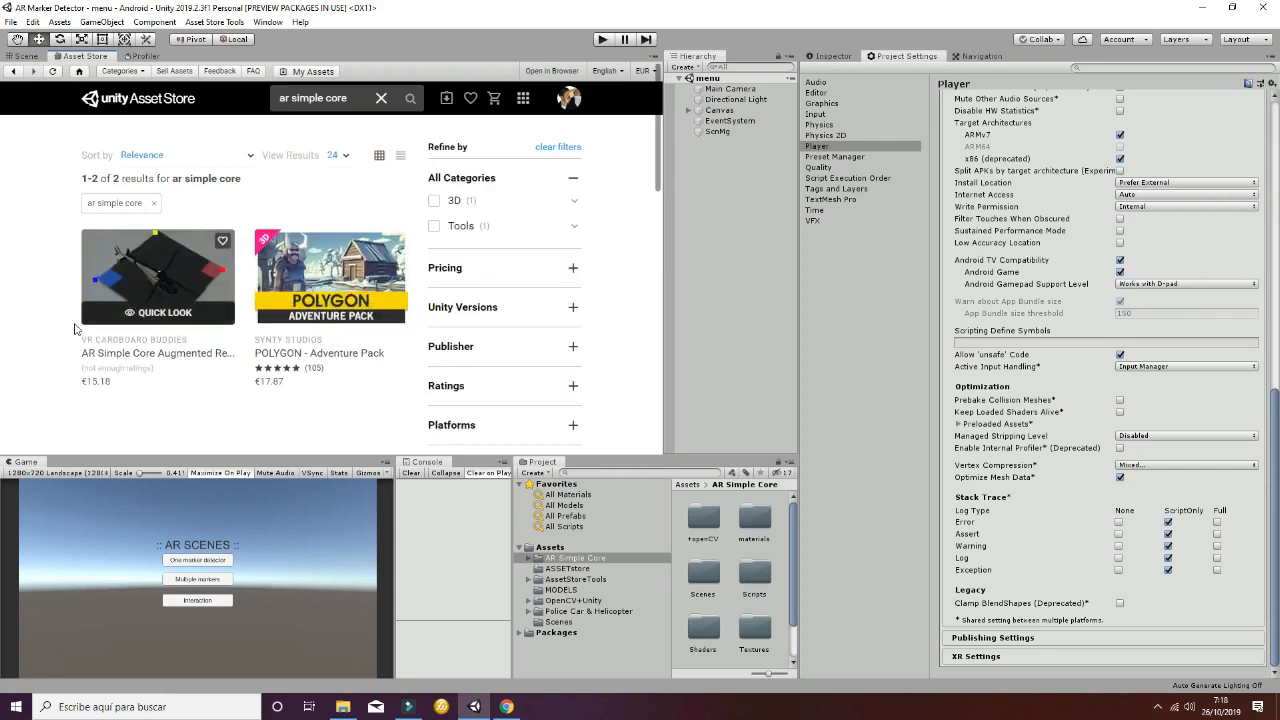
{"action": "mouse_move", "coordinate": [140, 290]}
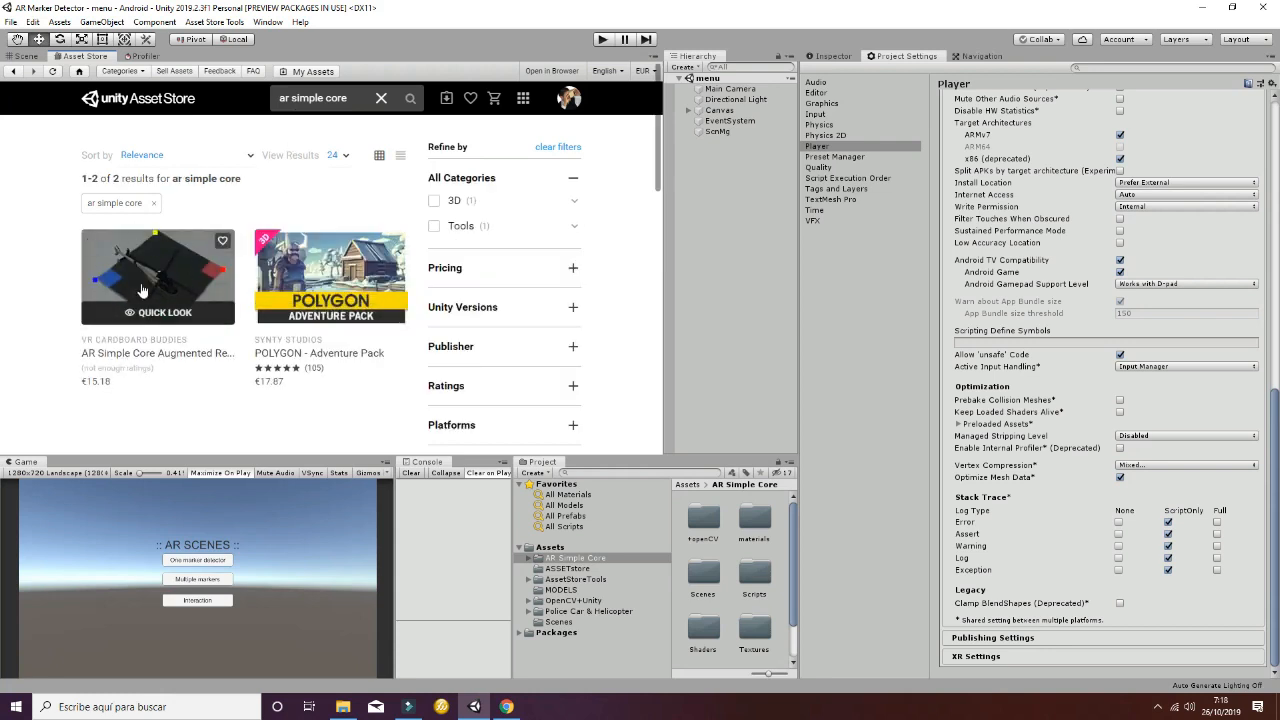
{"action": "mouse_move", "coordinate": [100, 300]}
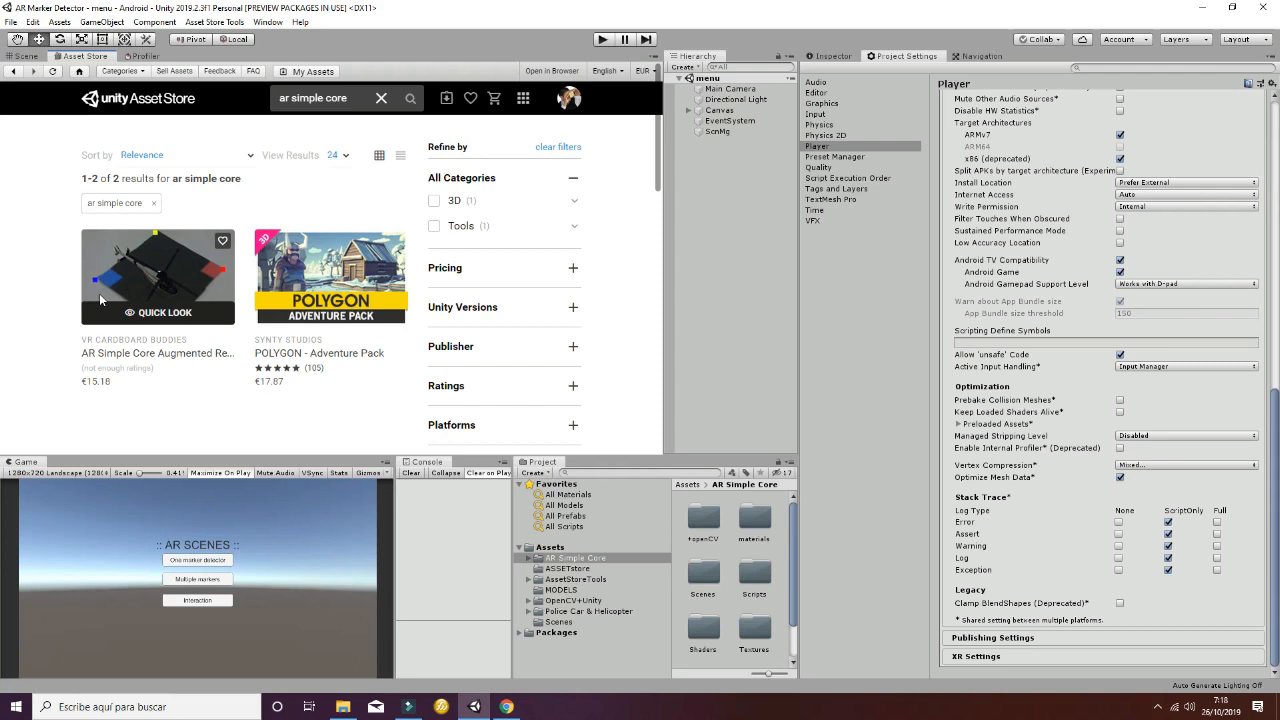
{"action": "left_click", "coordinate": [156, 276]}
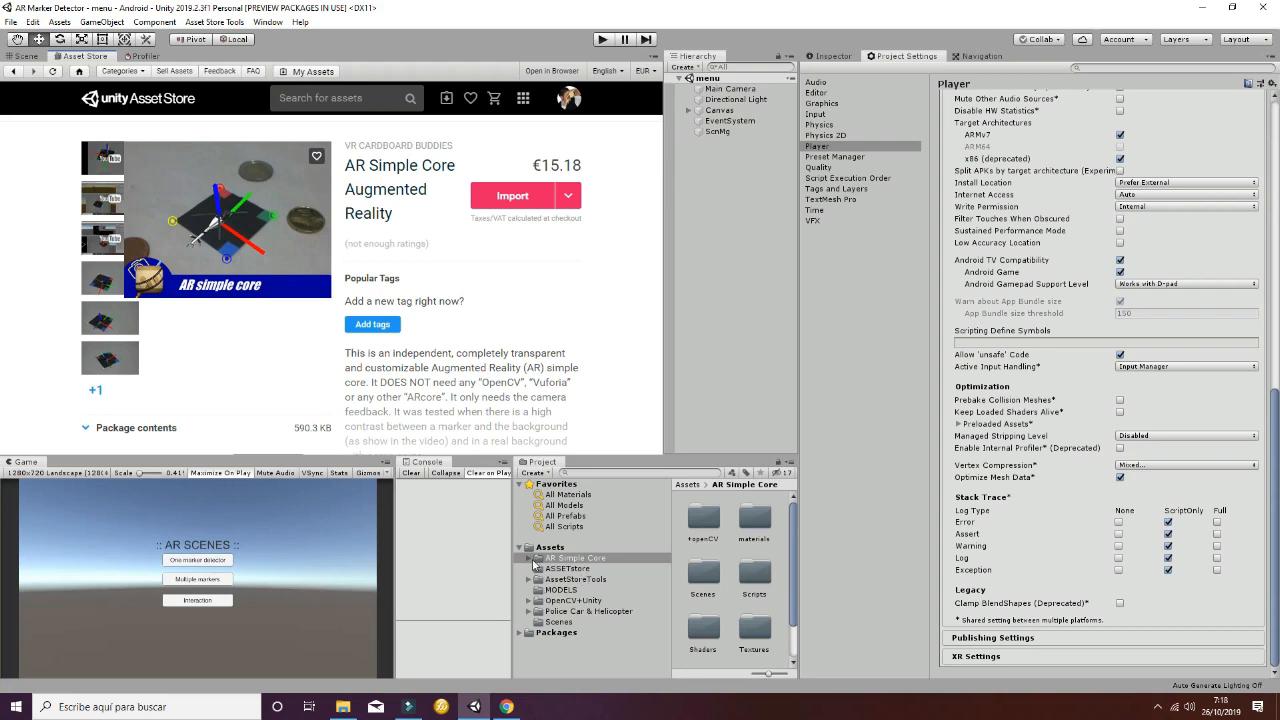
{"action": "left_click", "coordinate": [520, 558]}
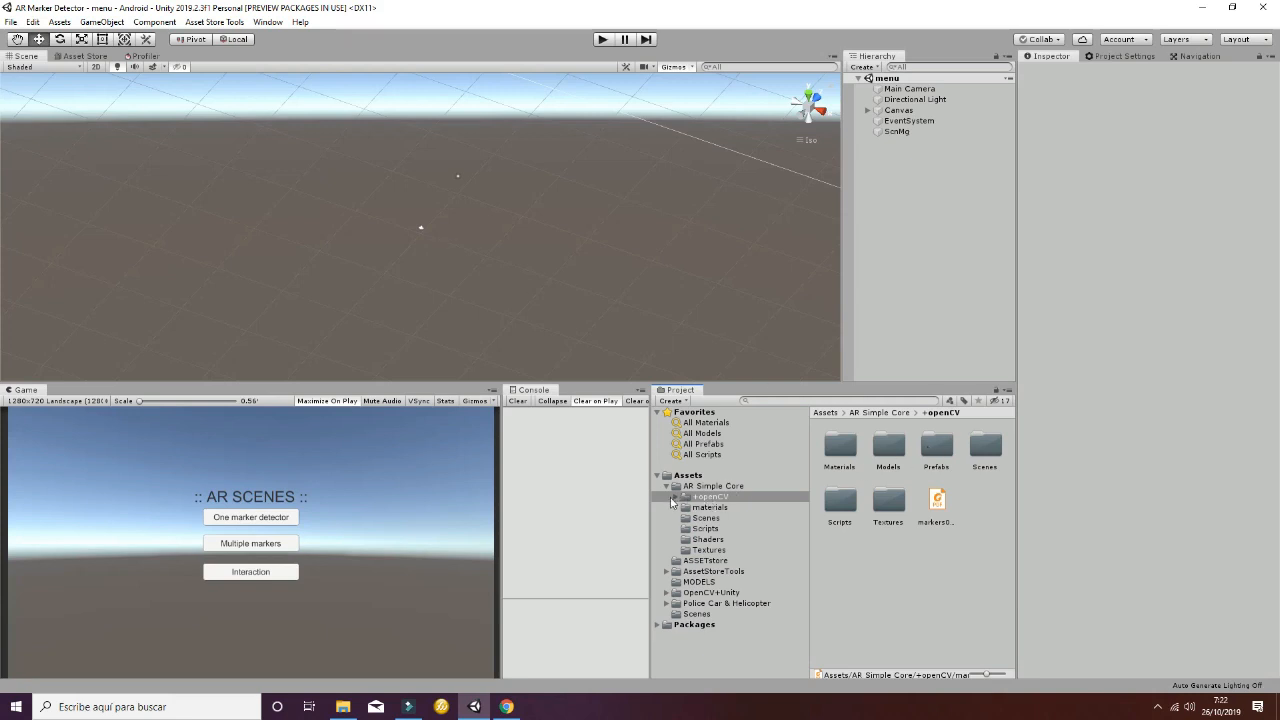
Expand the openCV package folder and inspect the menu and one-marker scene files.
{"action": "left_click", "coordinate": [668, 496]}
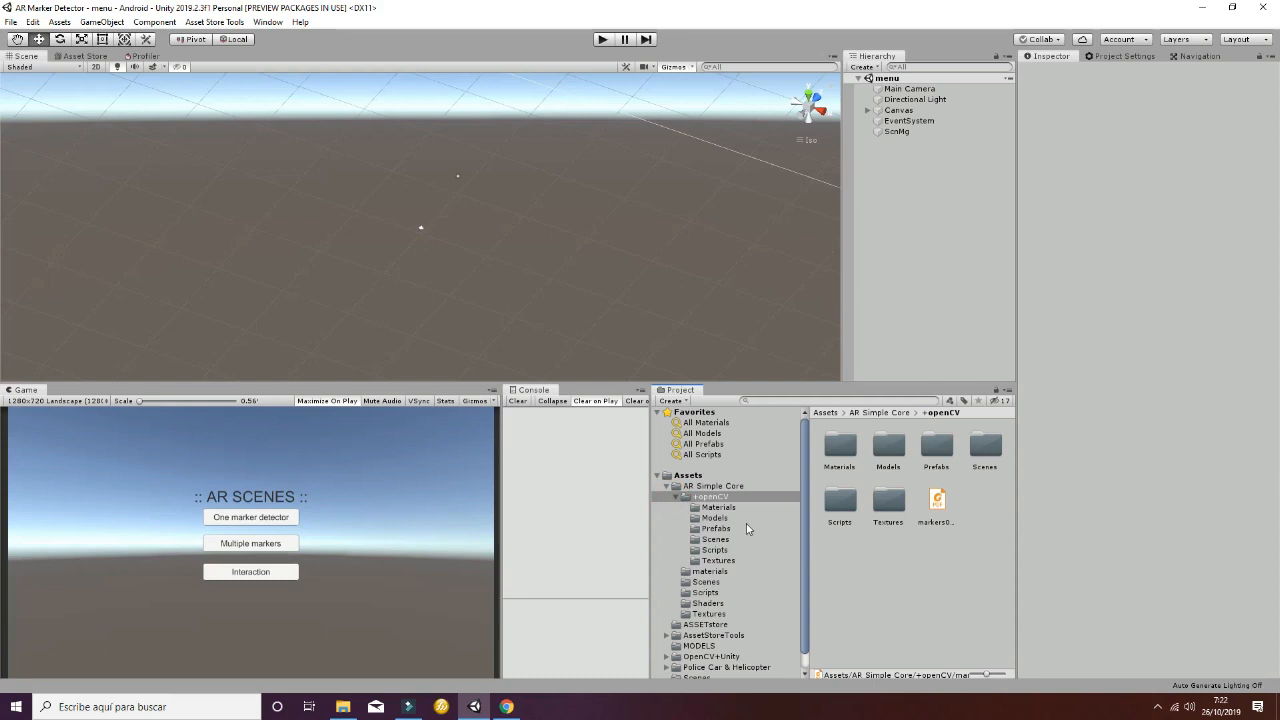
{"action": "left_click", "coordinate": [716, 540]}
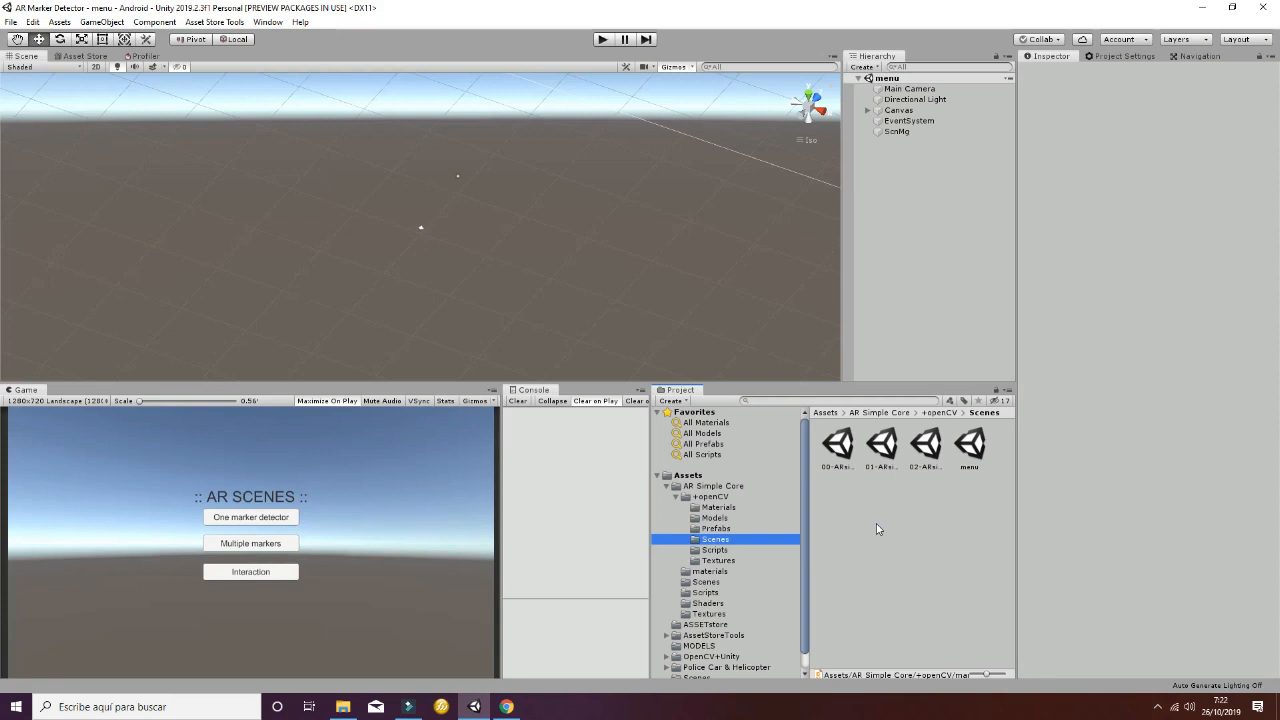
{"action": "mouse_move", "coordinate": [826, 512]}
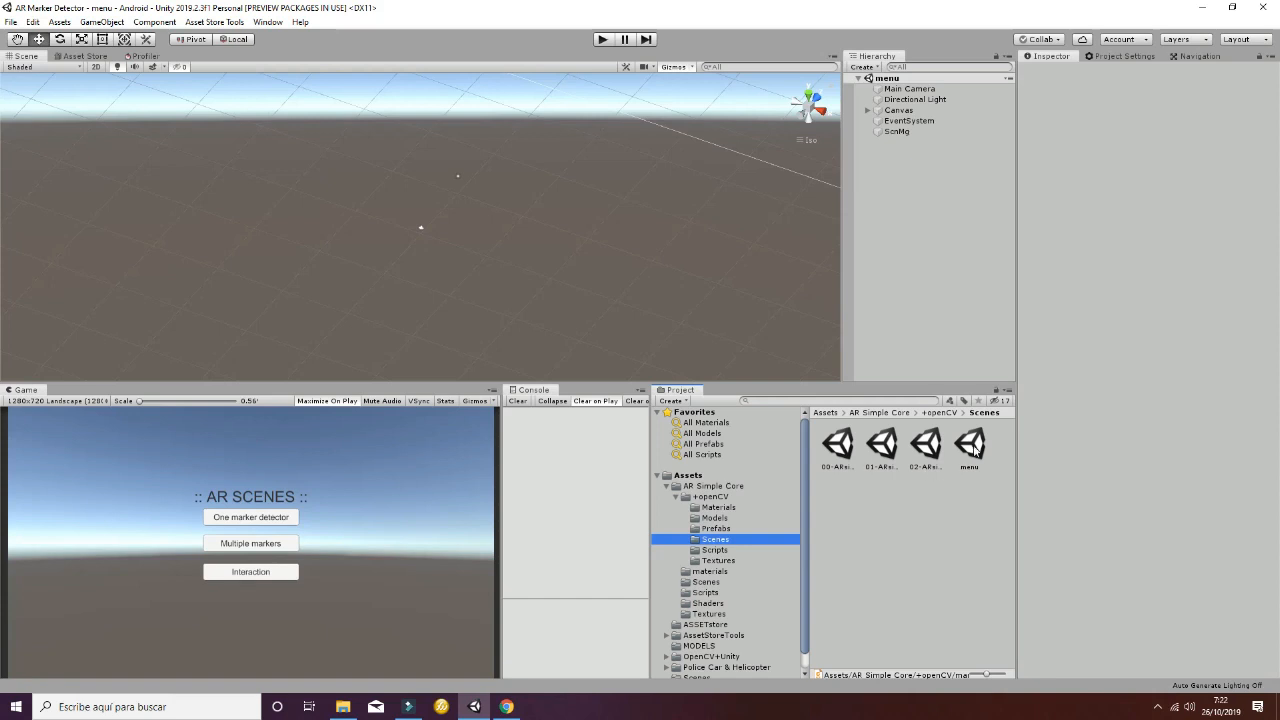
{"action": "left_click", "coordinate": [968, 444]}
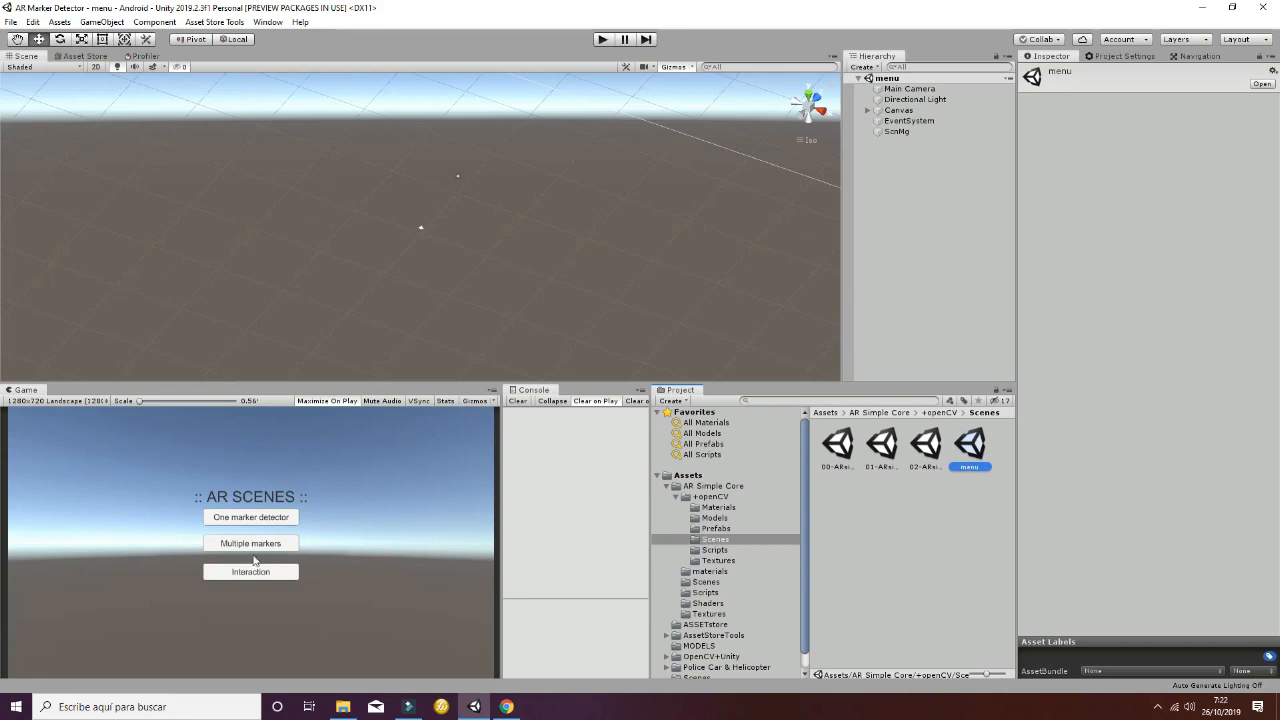
{"action": "mouse_move", "coordinate": [836, 456]}
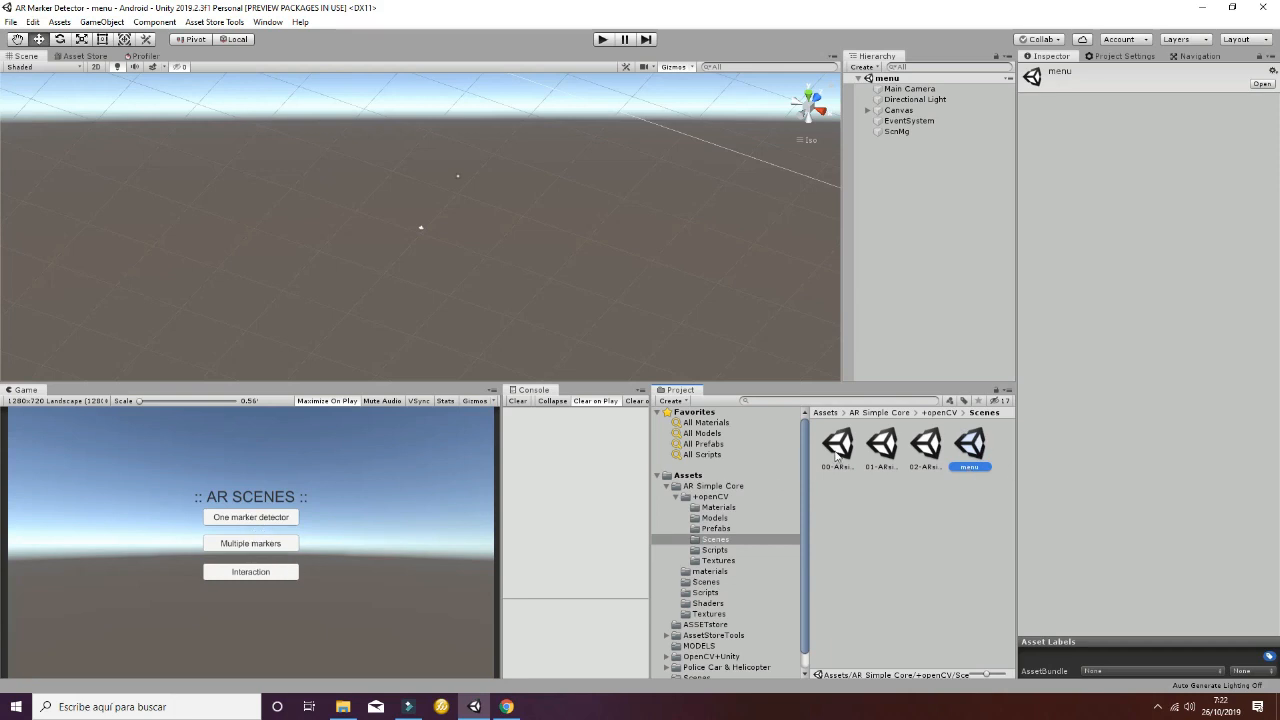
{"action": "left_click", "coordinate": [924, 444]}
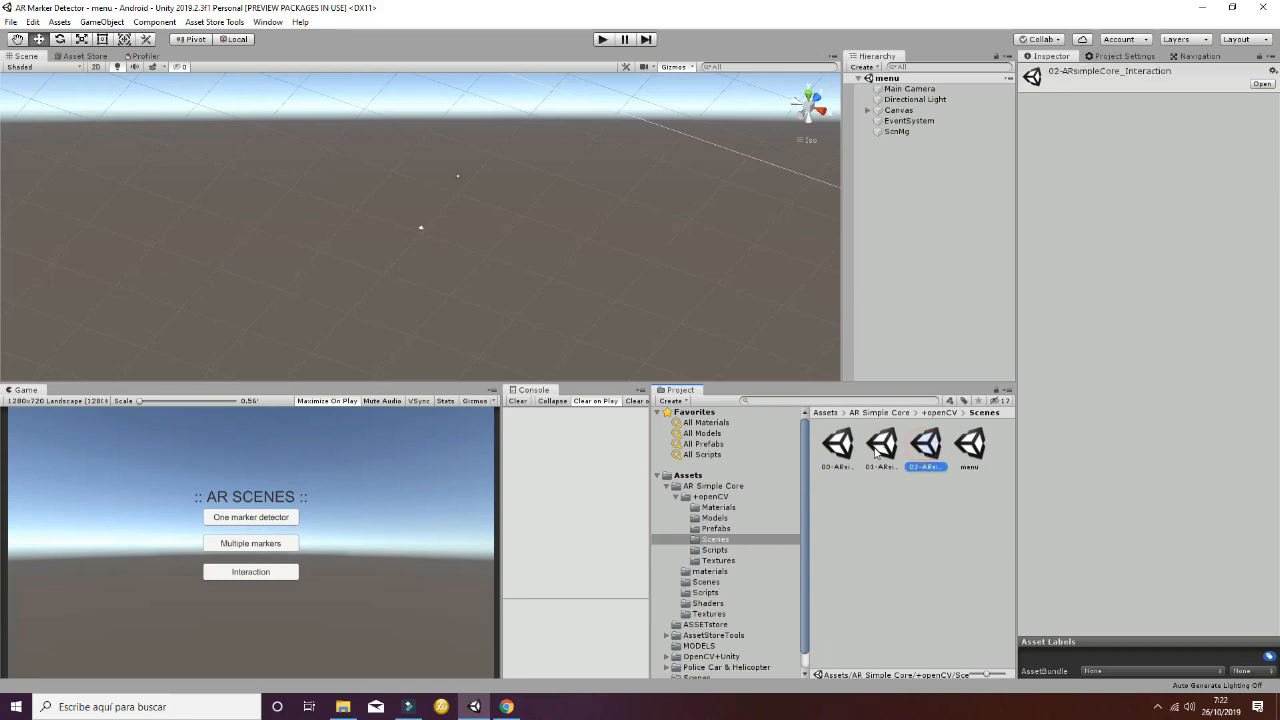
{"action": "left_click", "coordinate": [836, 444]}
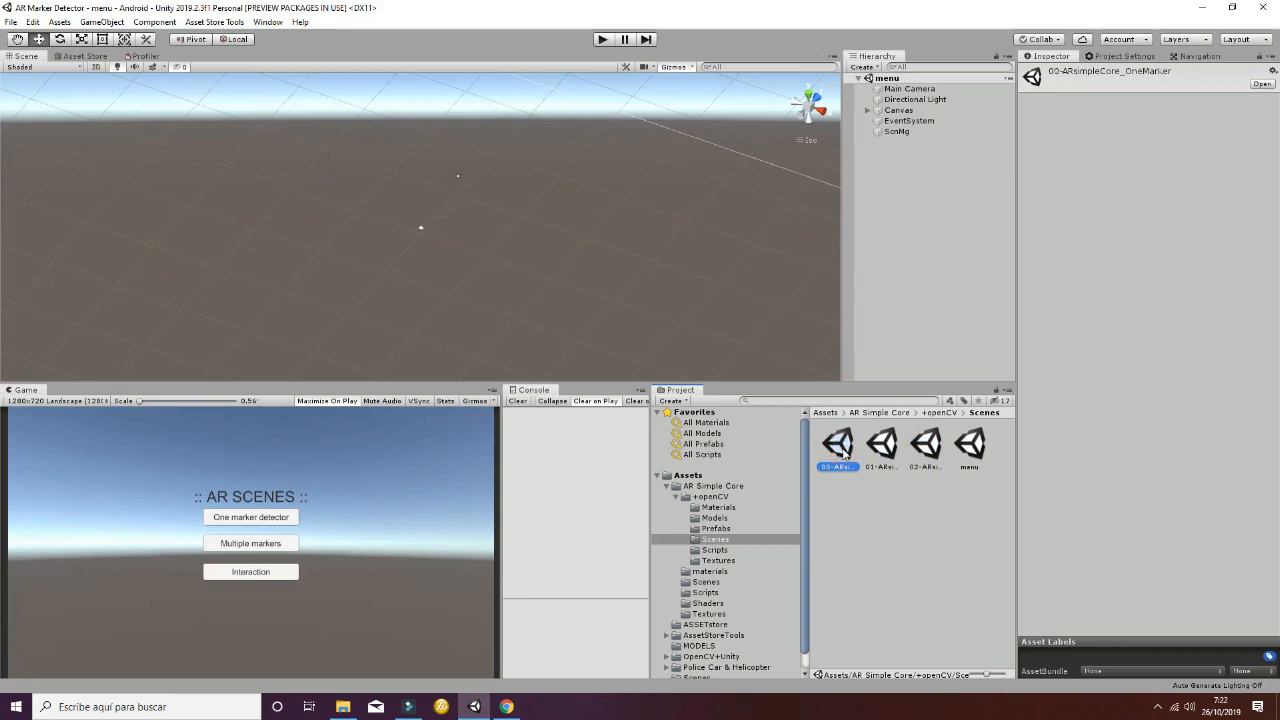
{"action": "mouse_move", "coordinate": [964, 188]}
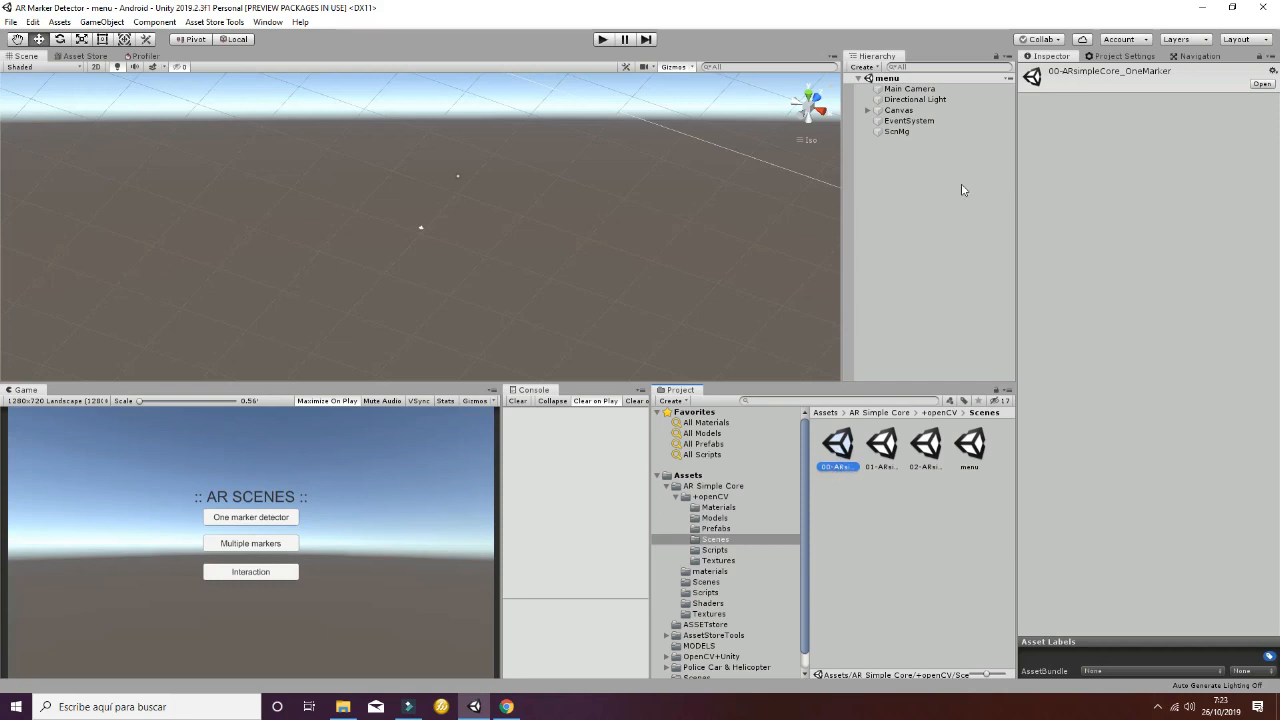
{"action": "mouse_move", "coordinate": [1146, 80]}
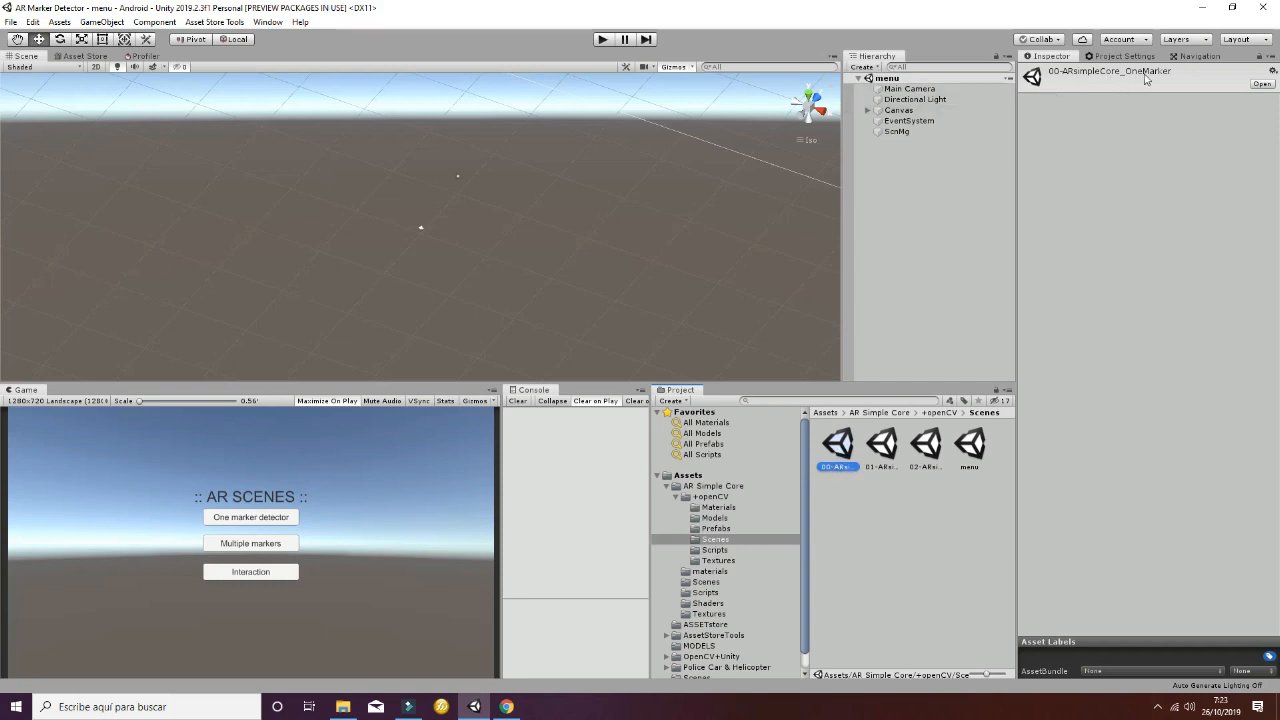
Inspect the multiple-markers and Interaction scene files, then switch to the web browser.
{"action": "left_click", "coordinate": [880, 444]}
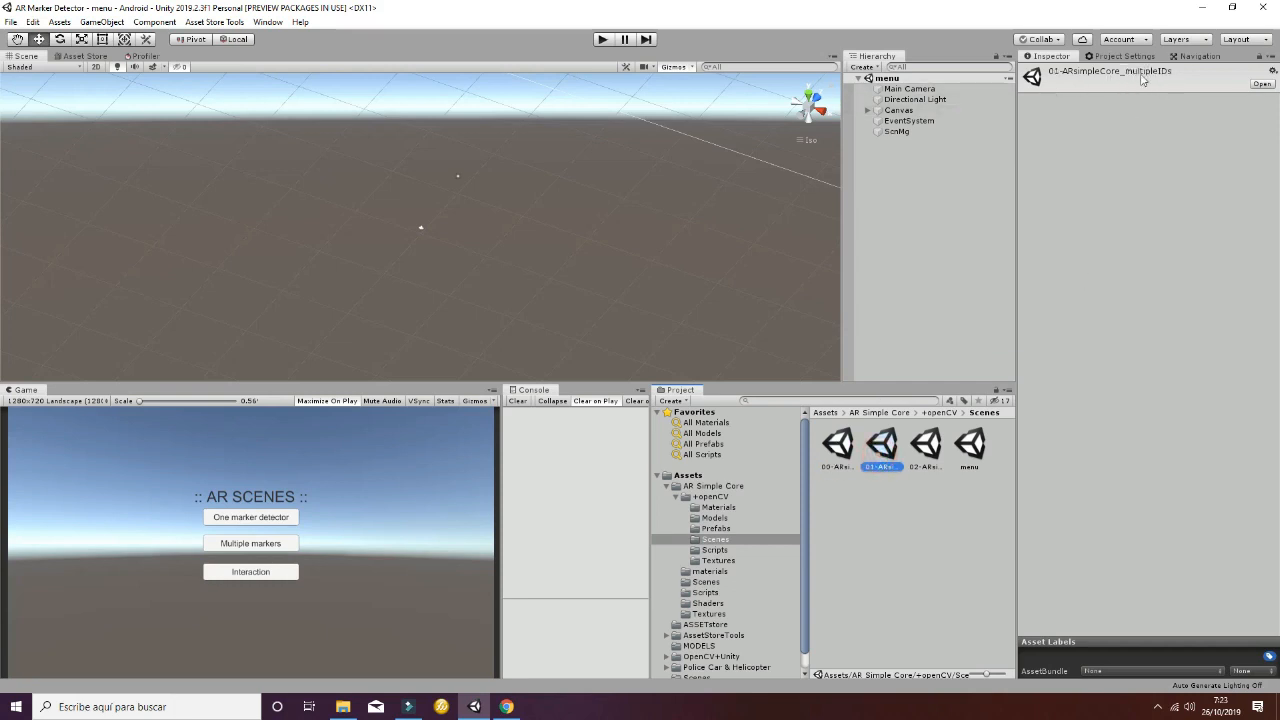
{"action": "left_click", "coordinate": [924, 444]}
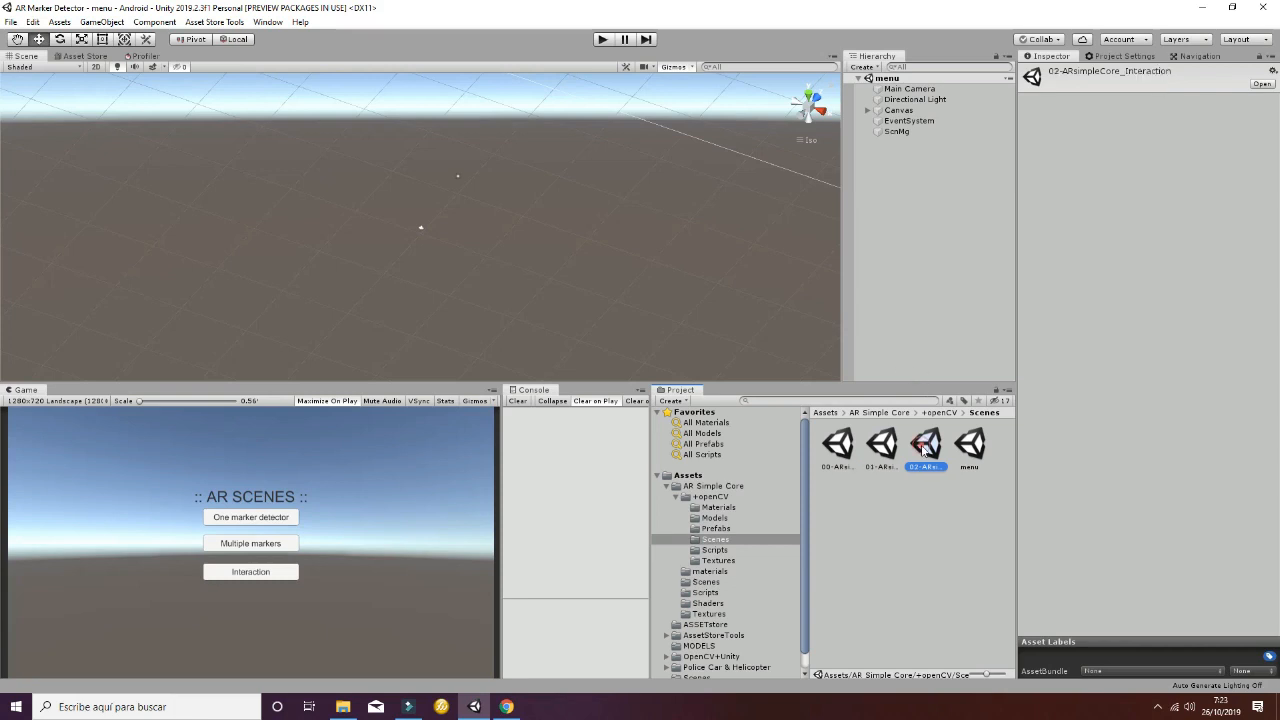
{"action": "mouse_move", "coordinate": [634, 210]}
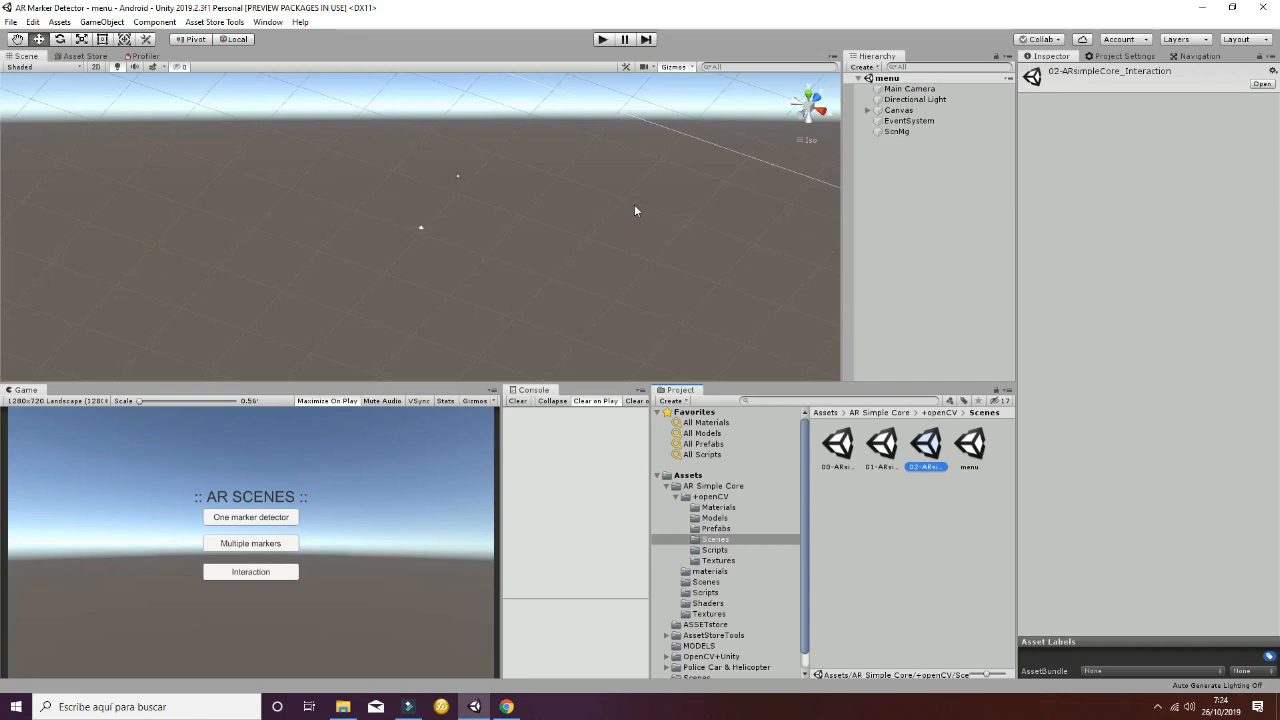
{"action": "key", "text": "alt+tab"}
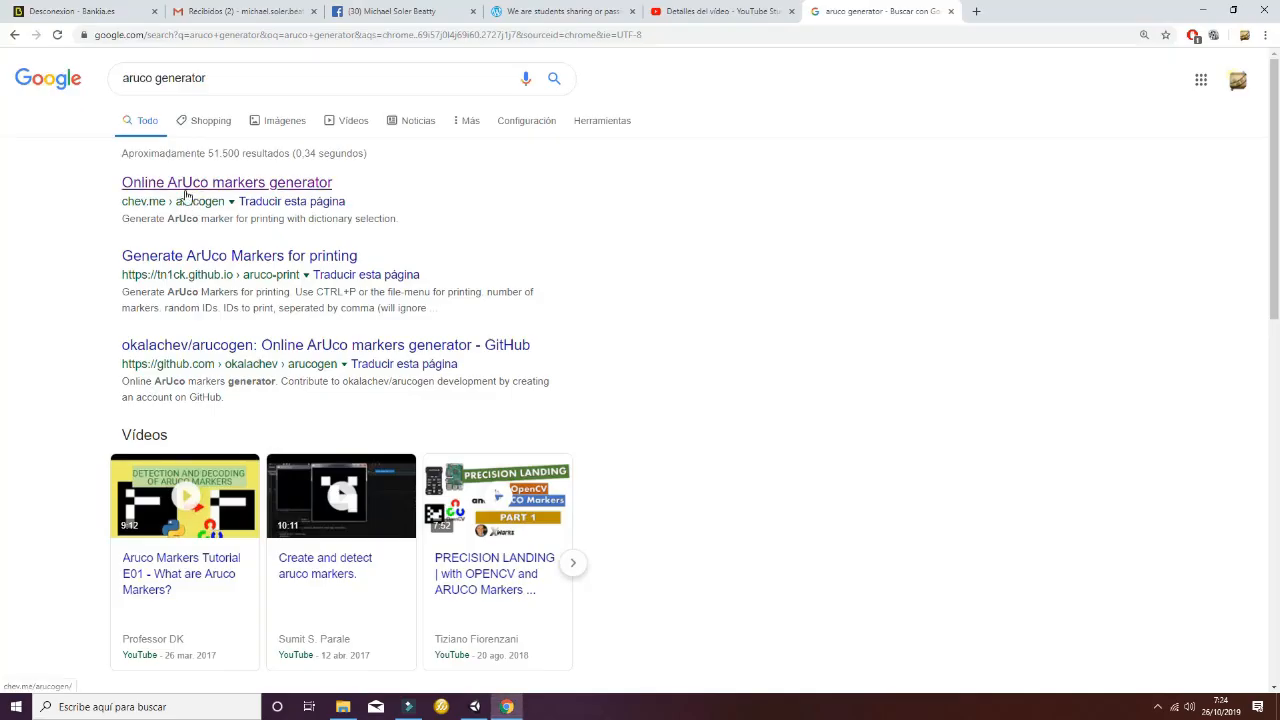
Load the Online ArUco markers generator, preview marker ID 10, then step back to ID 0.
{"action": "left_click", "coordinate": [226, 182]}
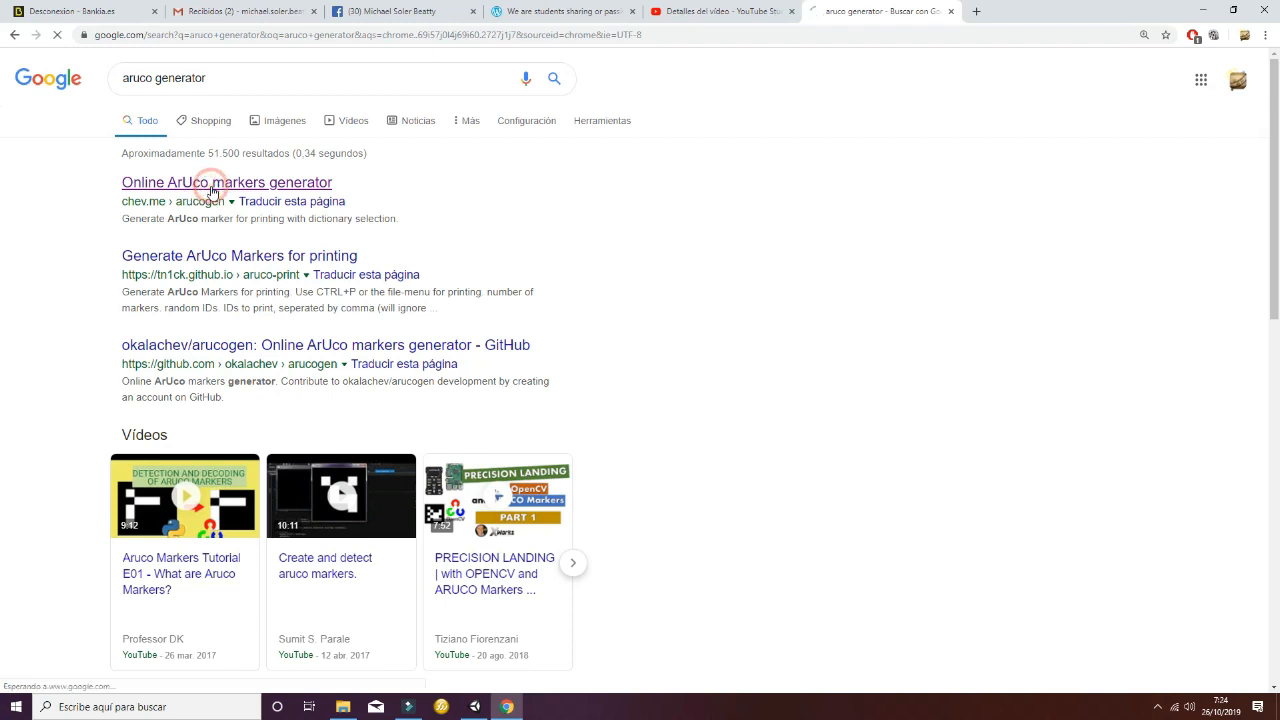
{"action": "left_click", "coordinate": [226, 182]}
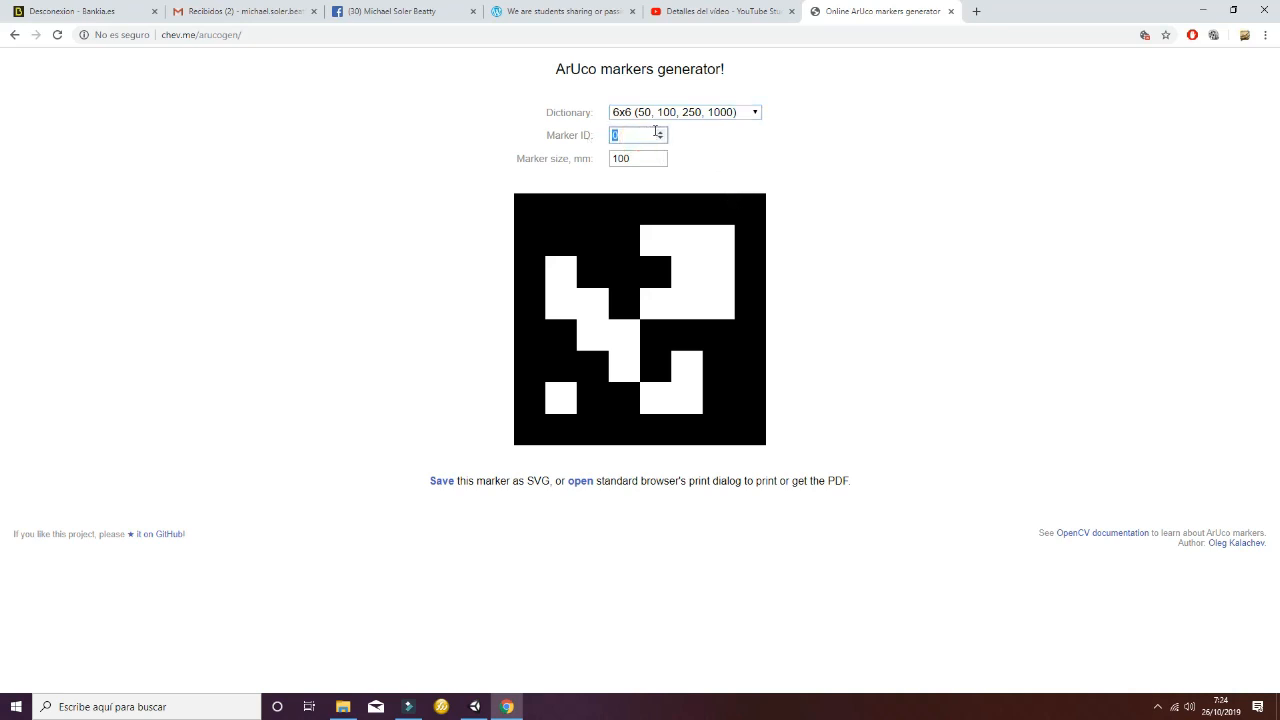
{"action": "type", "text": "10"}
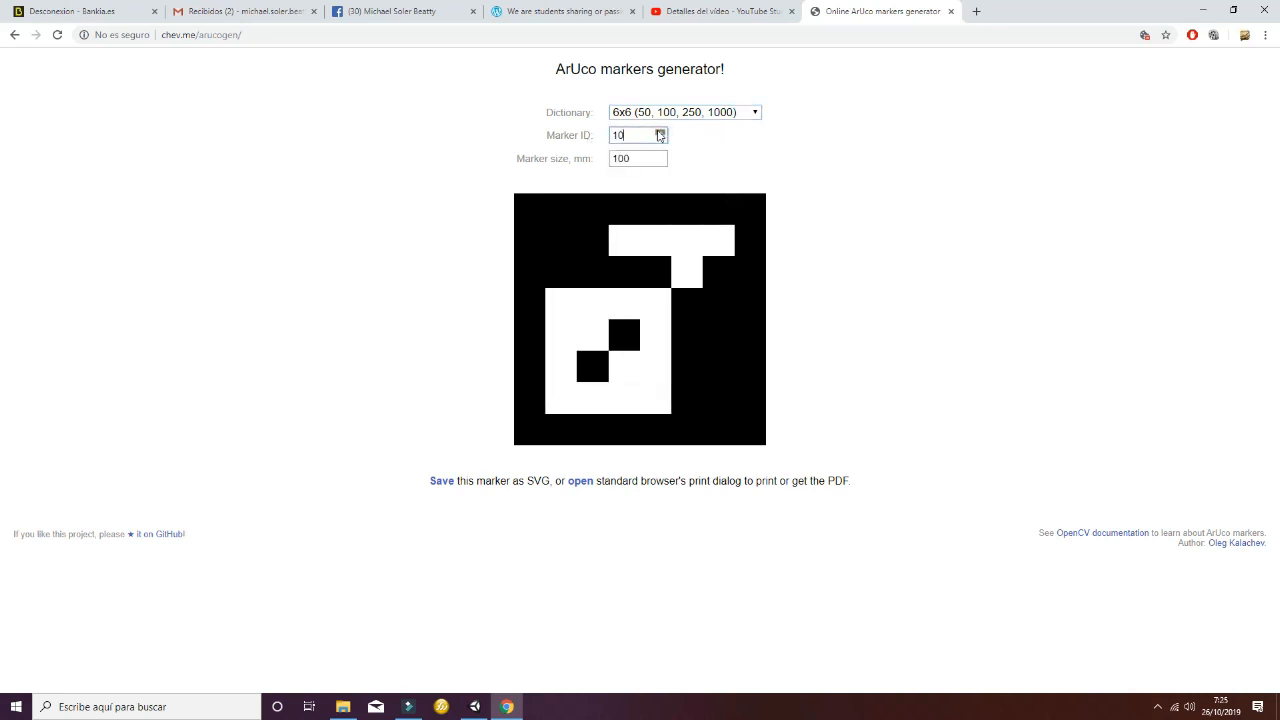
{"action": "left_click", "coordinate": [660, 140]}
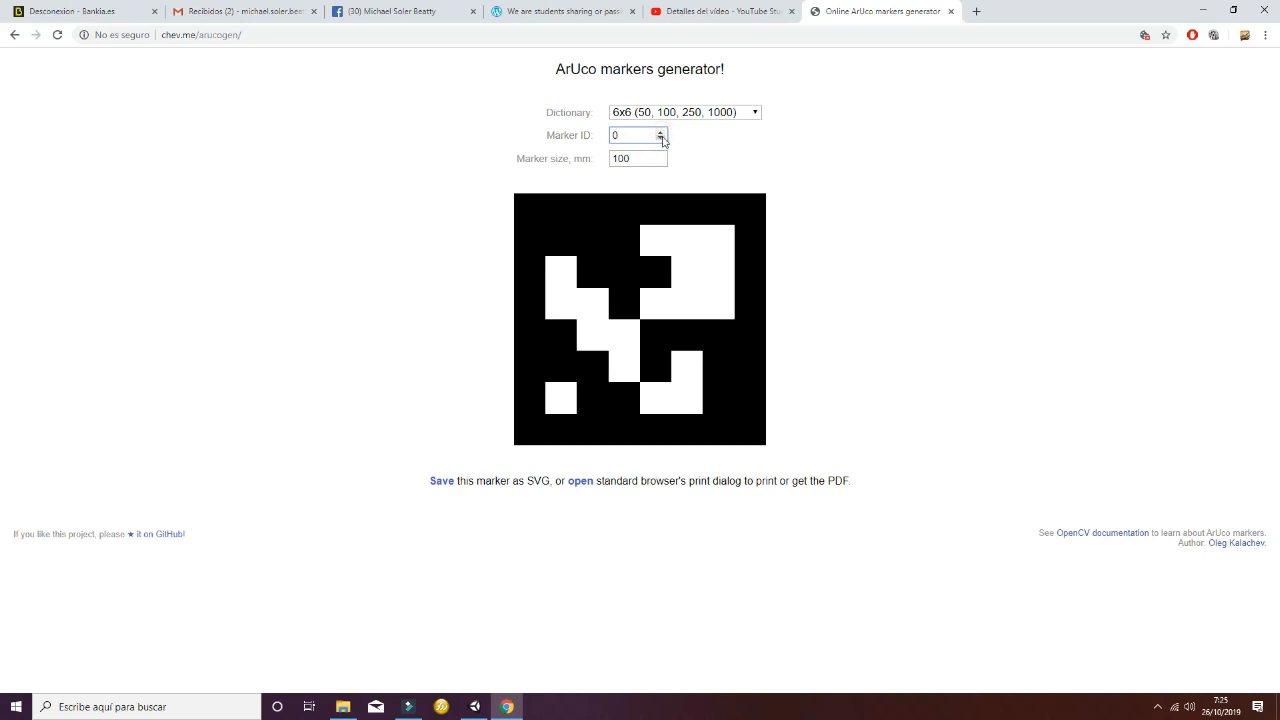
{"action": "left_click", "coordinate": [660, 132]}
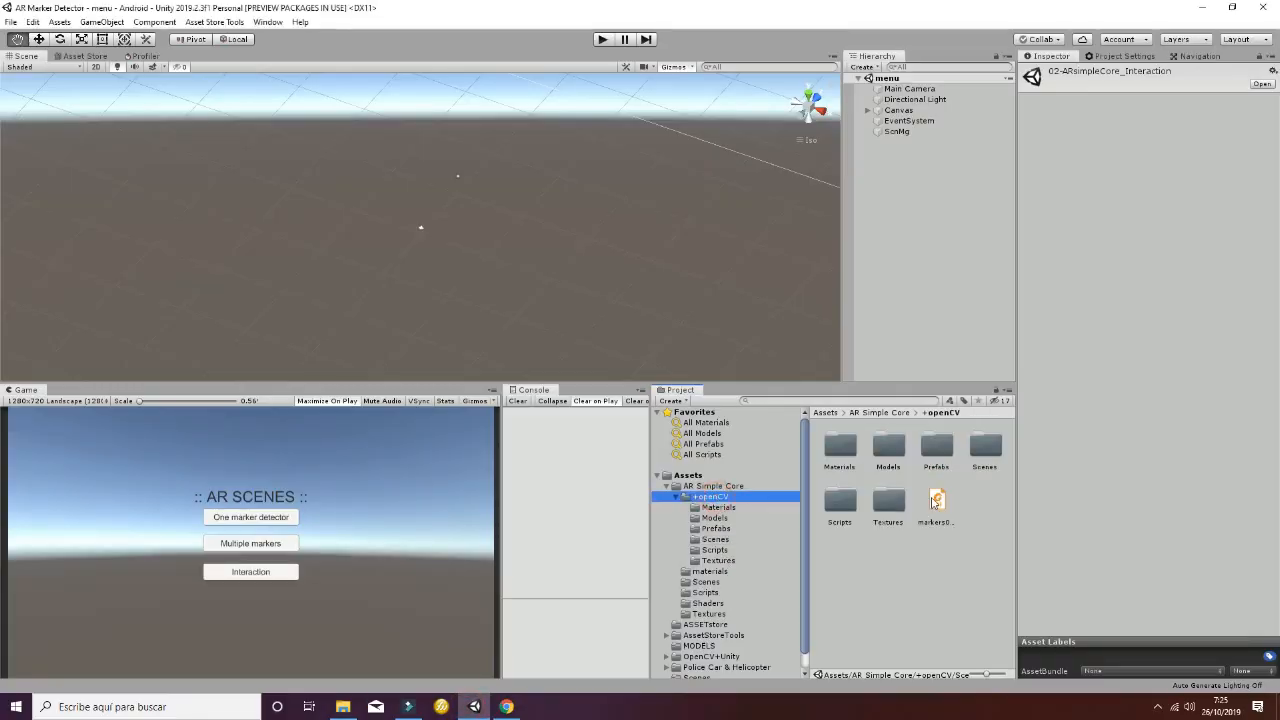
Select the markers file in the openCV folder to view it in the Inspector.
{"action": "left_click", "coordinate": [936, 500]}
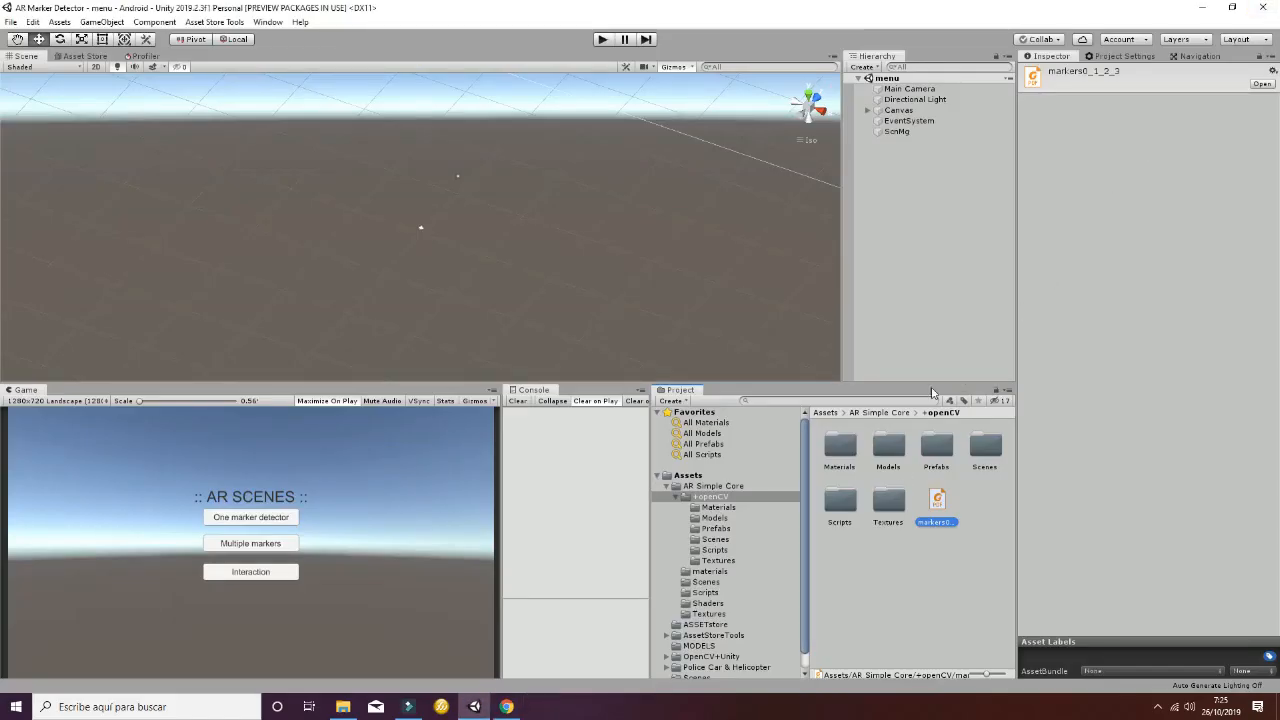
{"action": "mouse_move", "coordinate": [532, 496]}
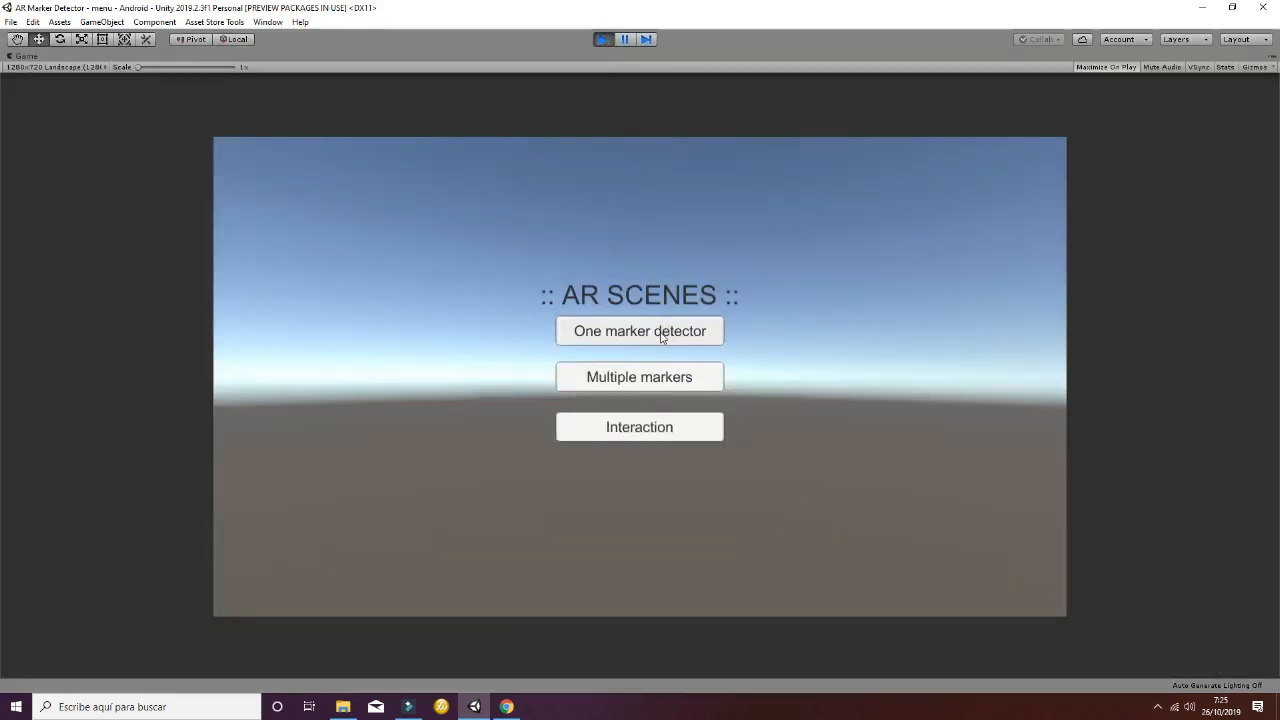
From the running AR Scenes menu, launch the one-marker detector and then the multiple-markers scene.
{"action": "left_click", "coordinate": [640, 332]}
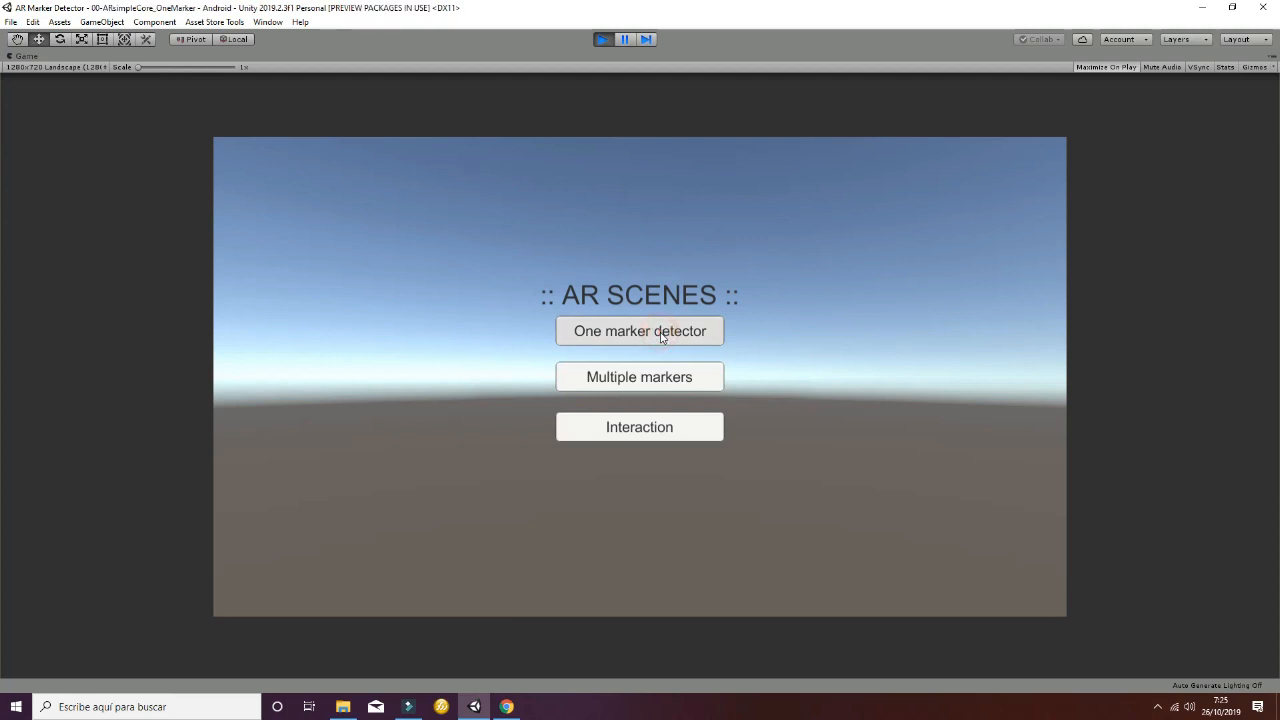
{"action": "left_click", "coordinate": [640, 332]}
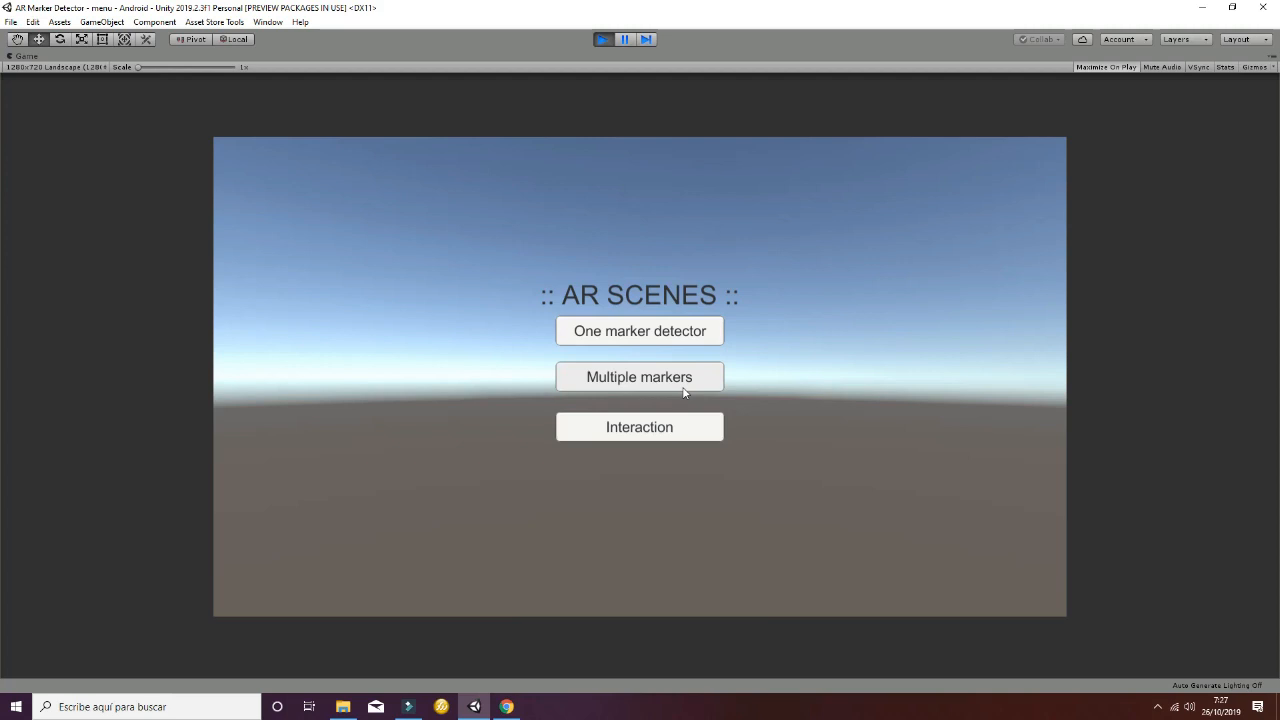
{"action": "left_click", "coordinate": [640, 376]}
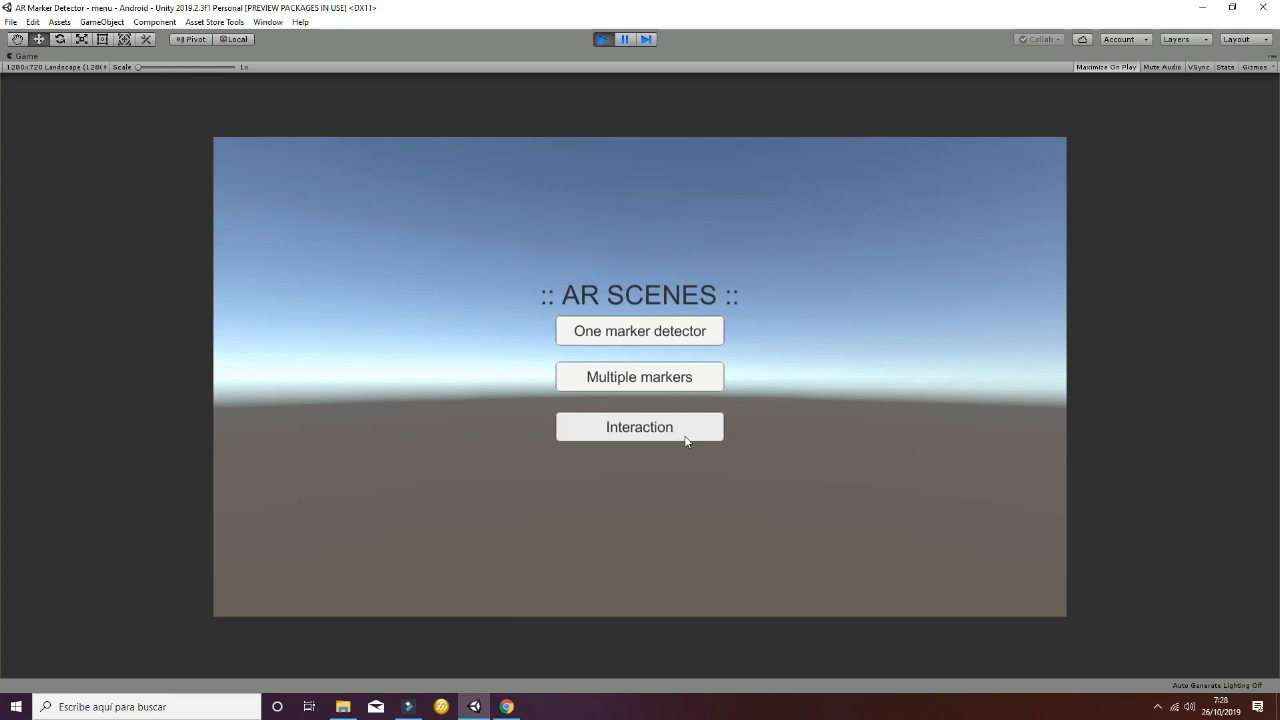
Launch the Interaction scene, send the helicopter to the green card, then exit Play mode.
{"action": "left_click", "coordinate": [640, 428]}
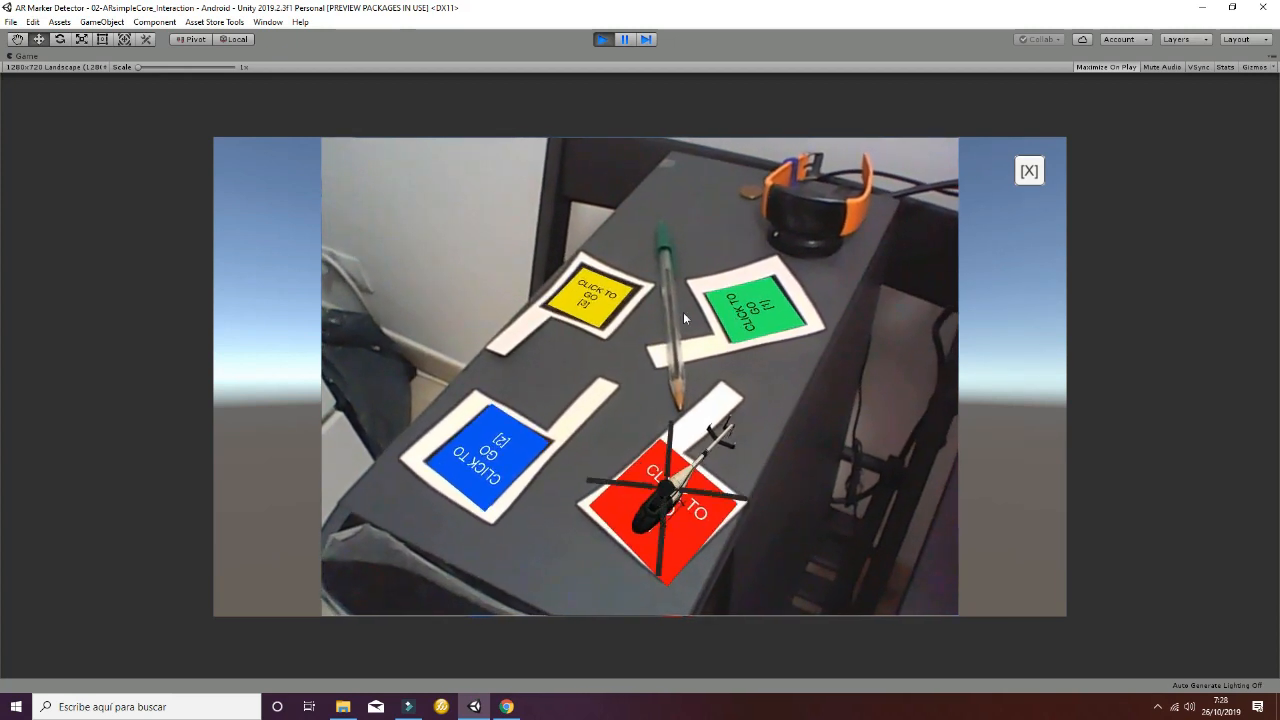
{"action": "left_click", "coordinate": [496, 464]}
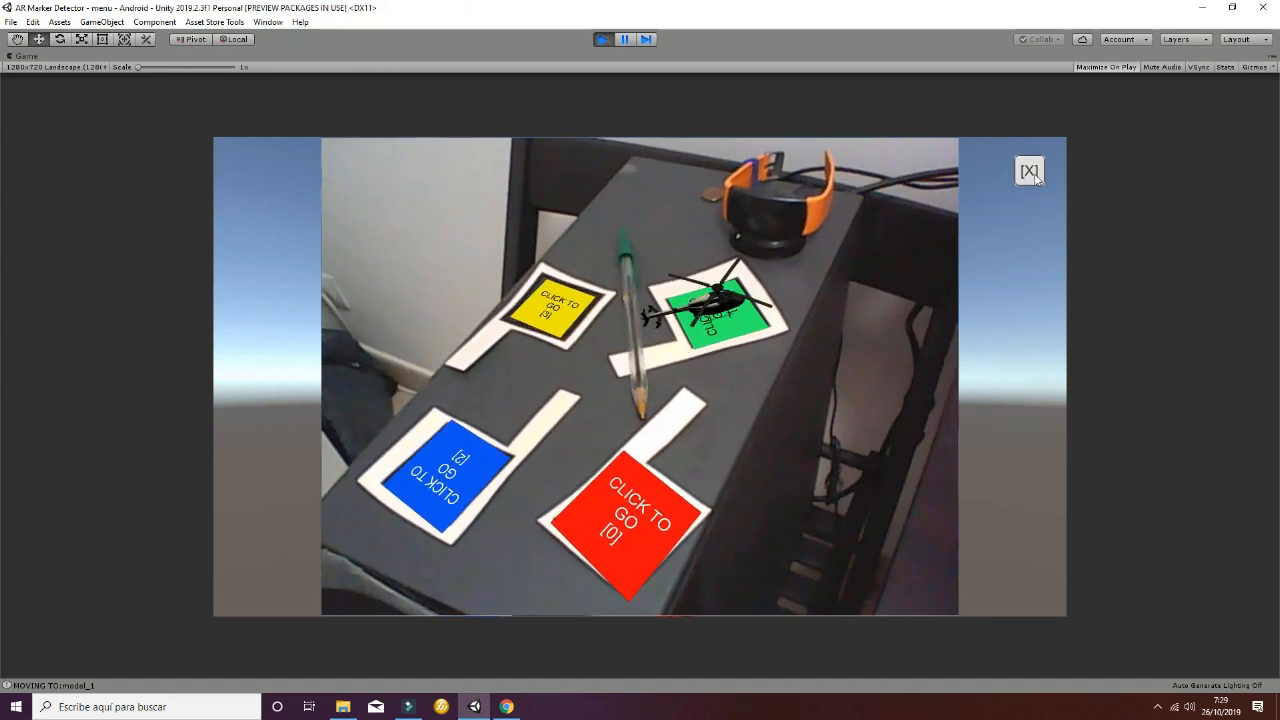
{"action": "left_click", "coordinate": [1028, 170]}
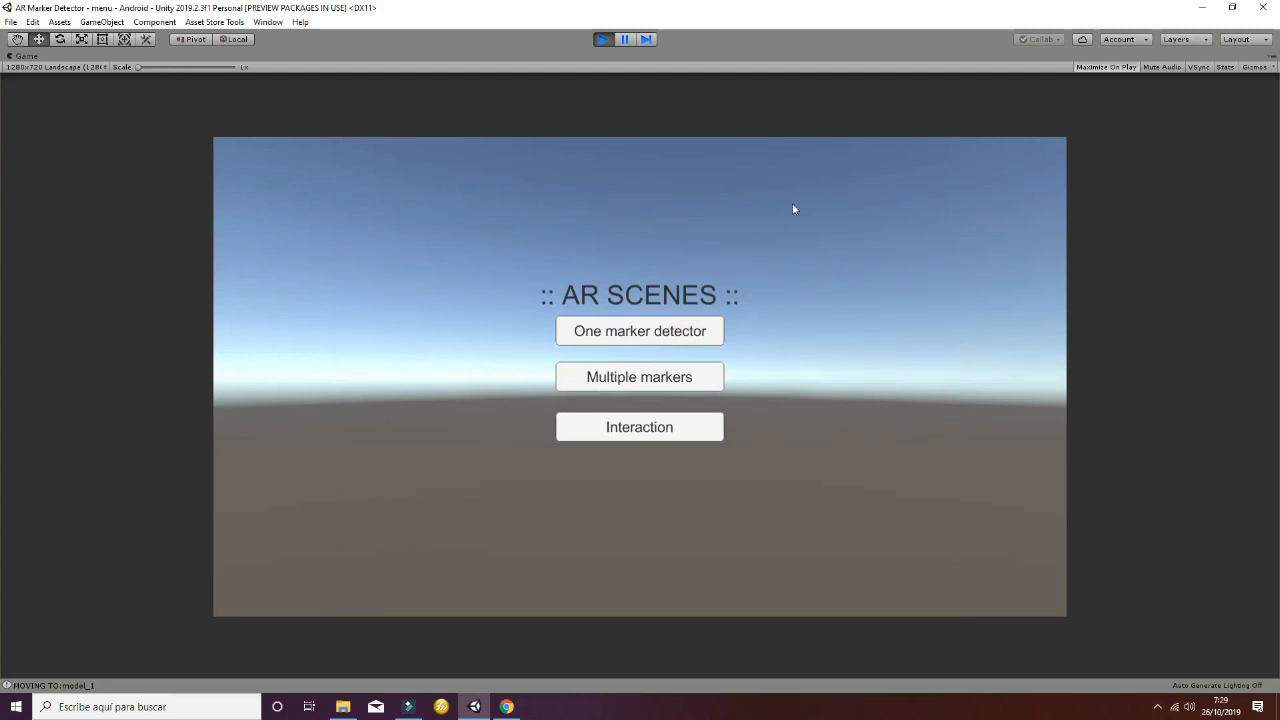
{"action": "left_click", "coordinate": [602, 40]}
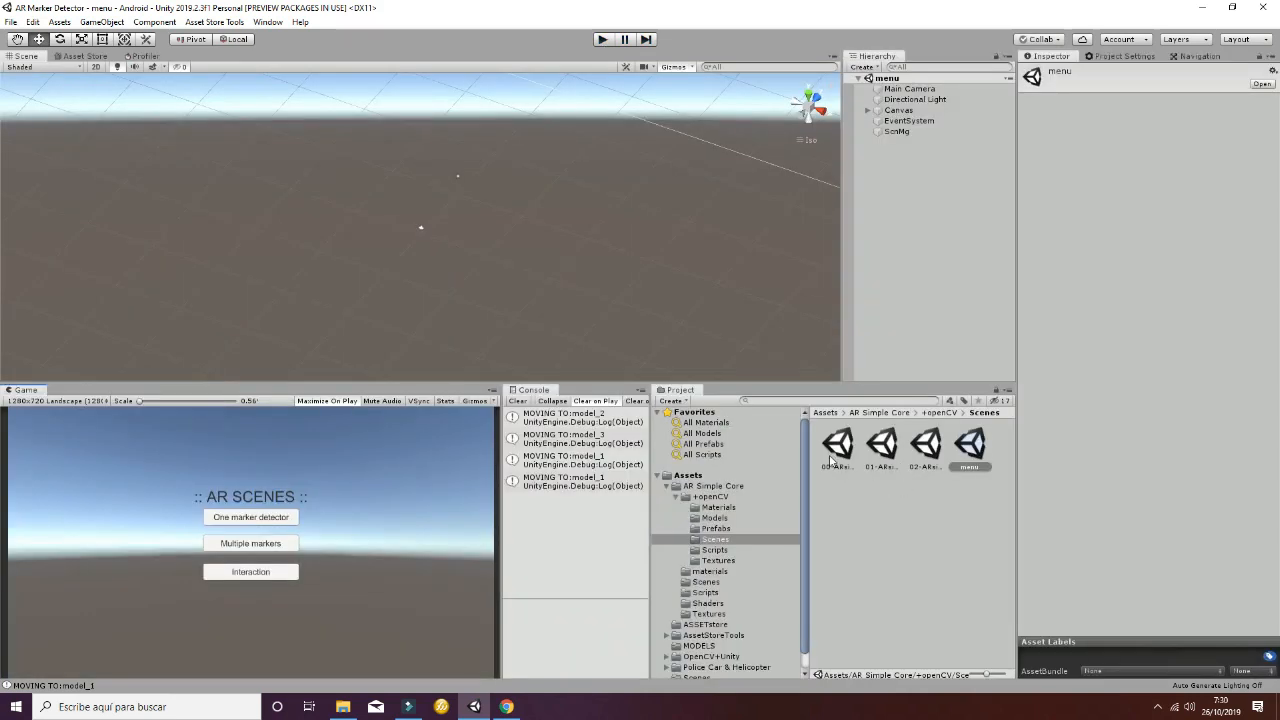
Load the 00-ARSimpleCore_OneMarker scene into the editor.
{"action": "double_click", "coordinate": [838, 444]}
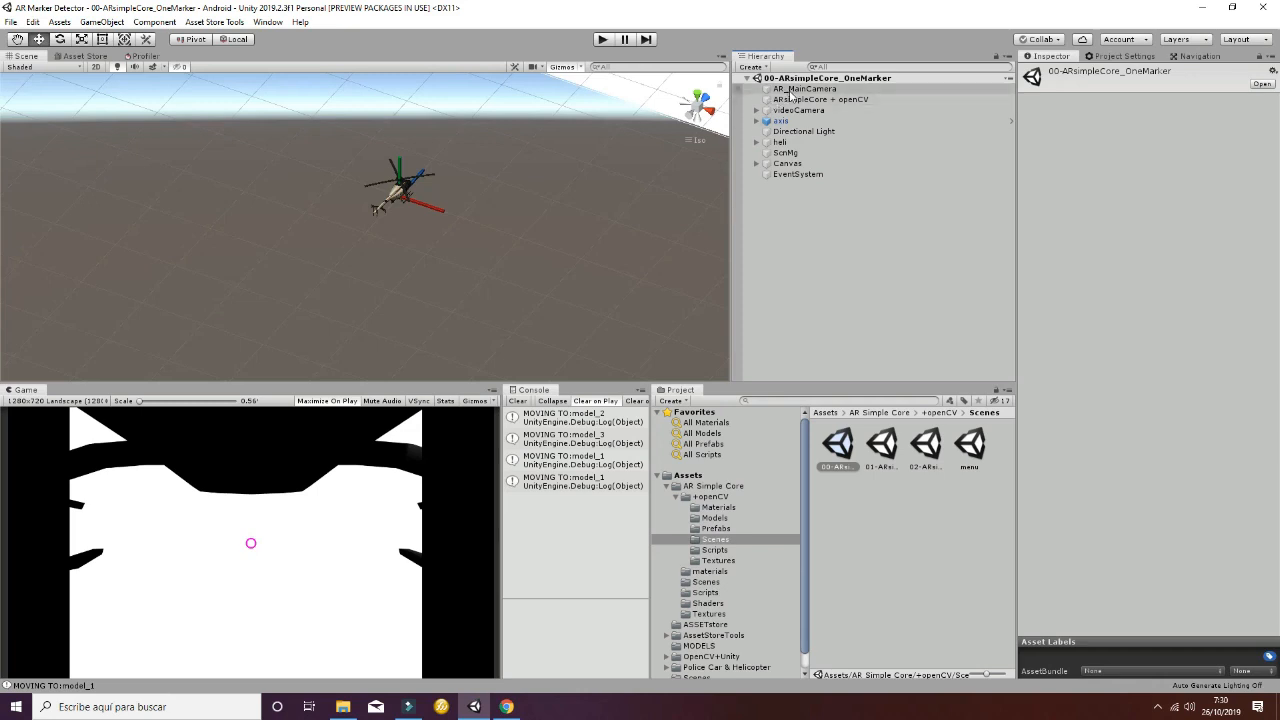
Inspect ARMainCamera and expand its Culling Mask to show the layers it renders.
{"action": "left_click", "coordinate": [804, 88]}
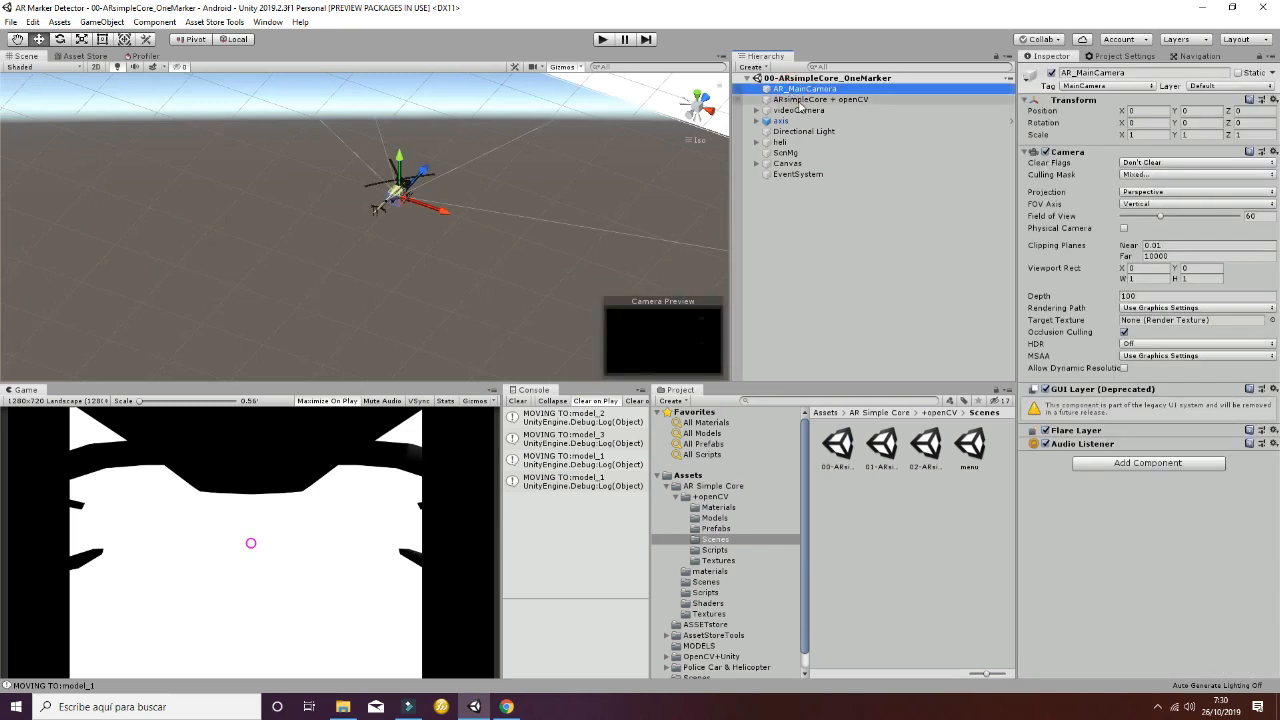
{"action": "left_click", "coordinate": [820, 100]}
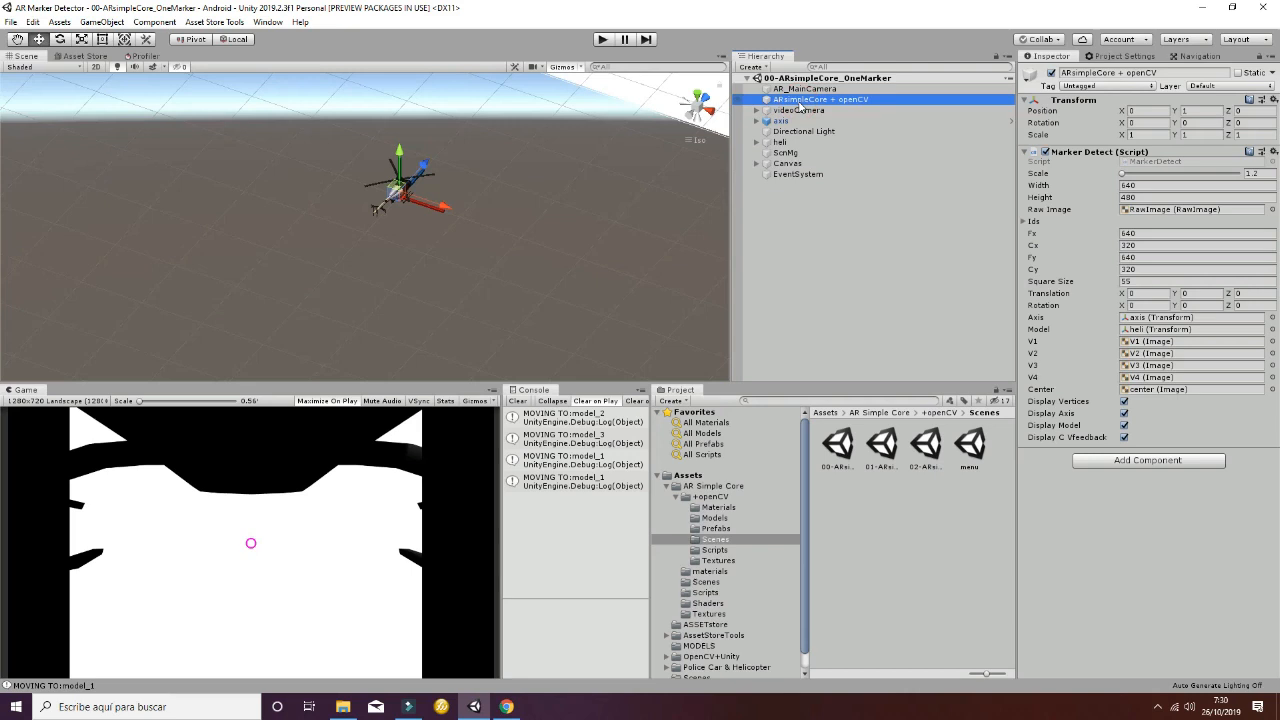
{"action": "left_click", "coordinate": [804, 88]}
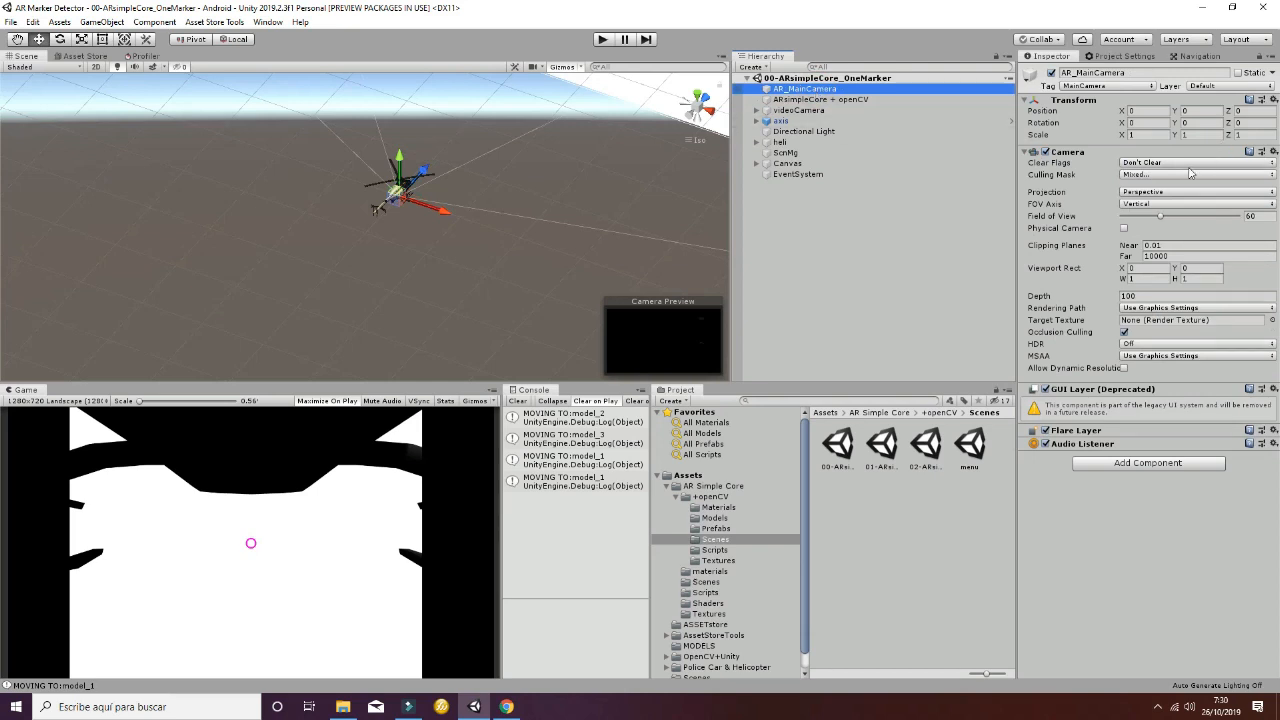
{"action": "left_click", "coordinate": [1196, 174]}
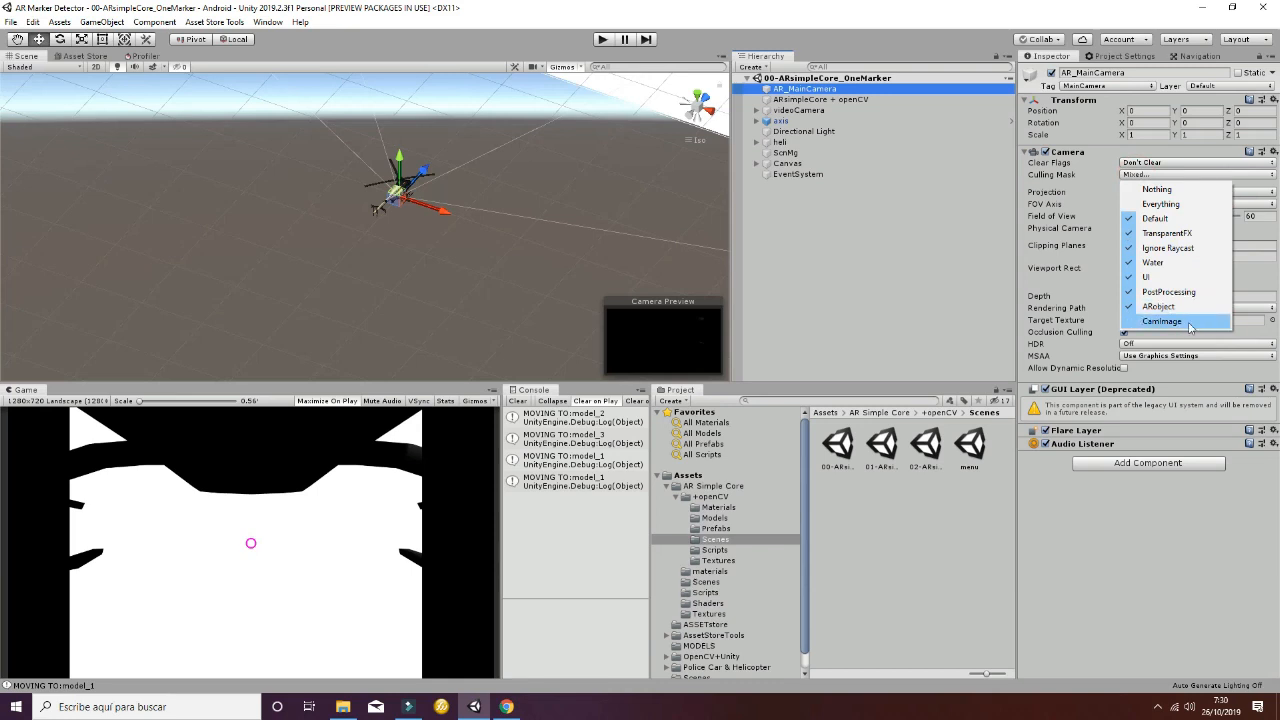
{"action": "left_click", "coordinate": [1160, 320]}
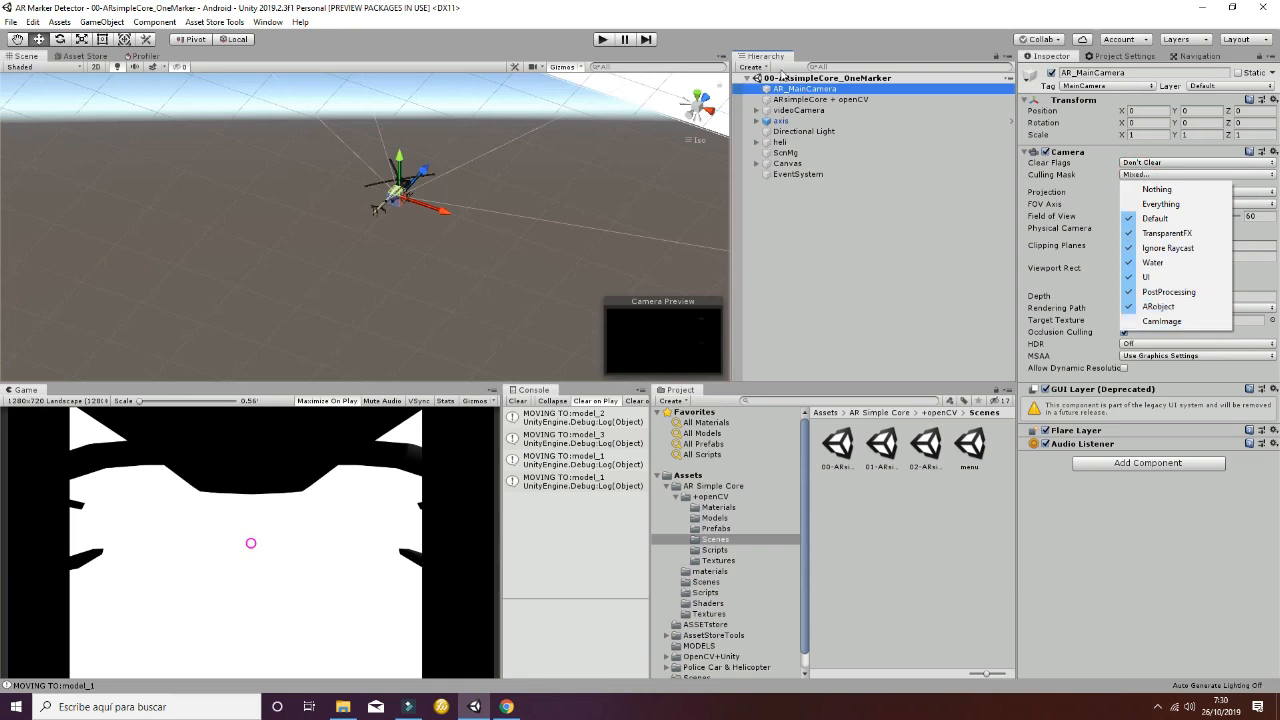
Check videoCamera's Culling Mask layers for comparison, then run the one-marker detection scene.
{"action": "left_click", "coordinate": [820, 100]}
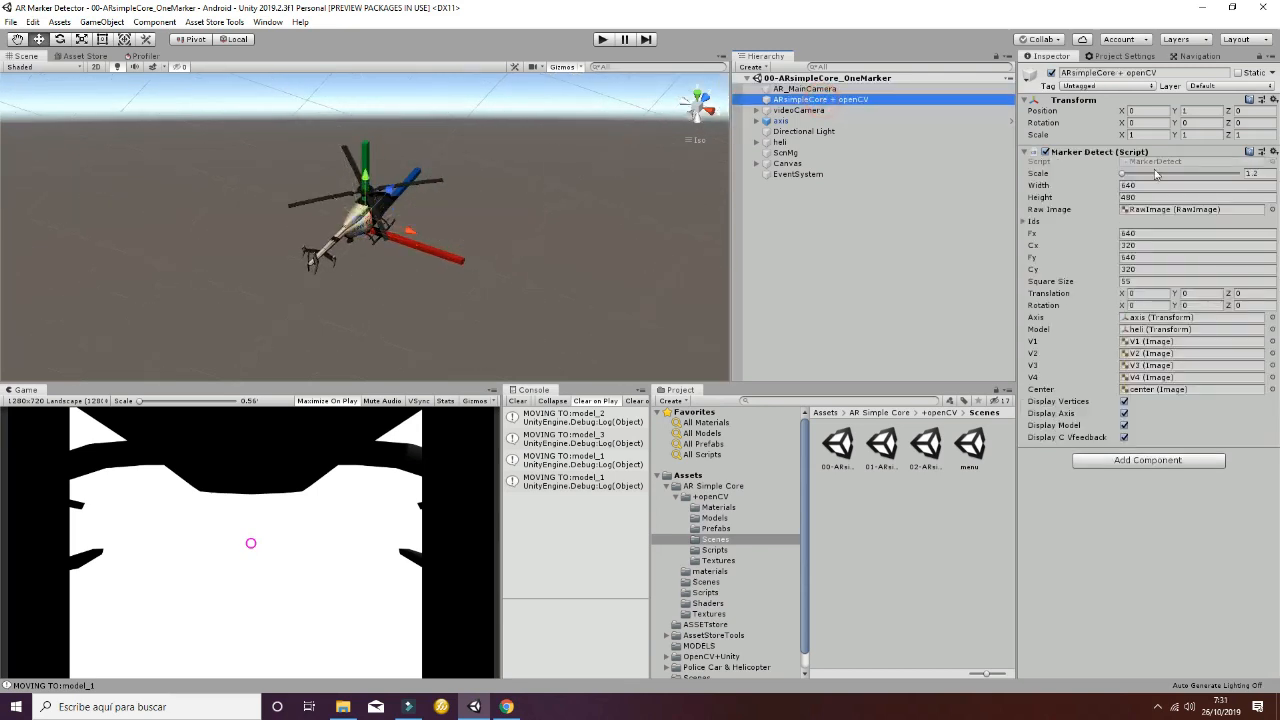
{"action": "left_click", "coordinate": [800, 110]}
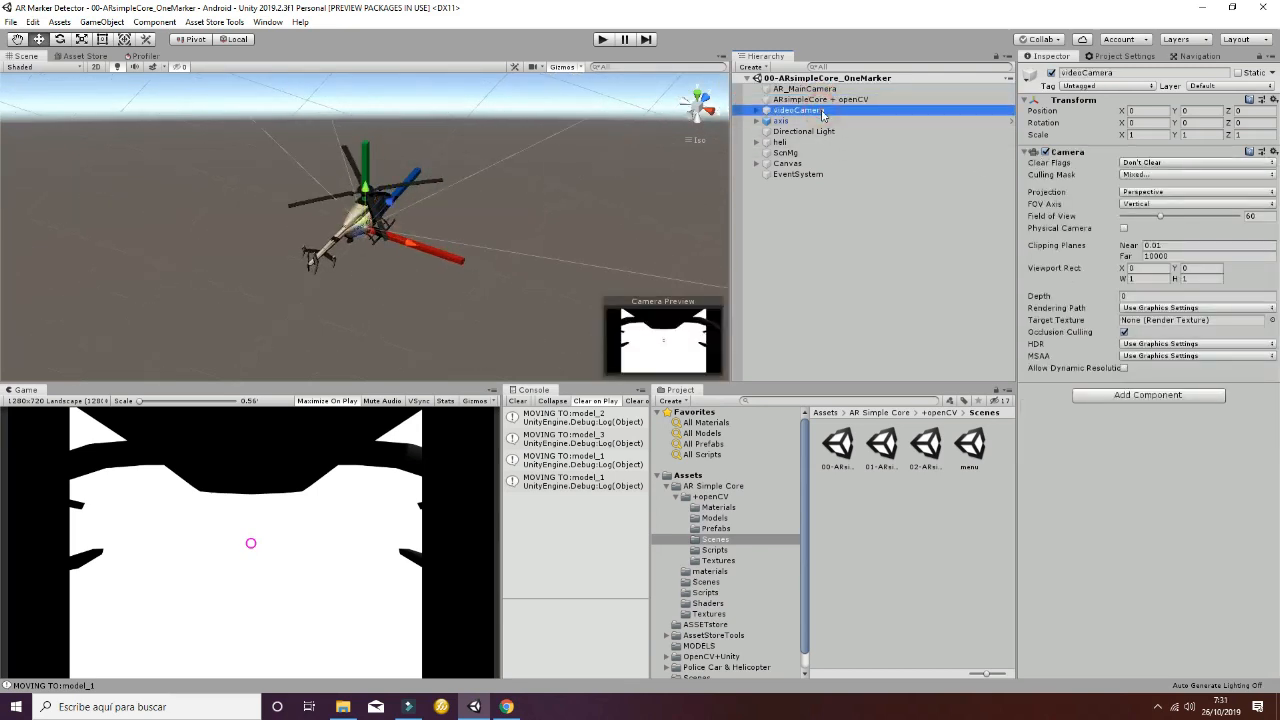
{"action": "left_click", "coordinate": [1196, 174]}
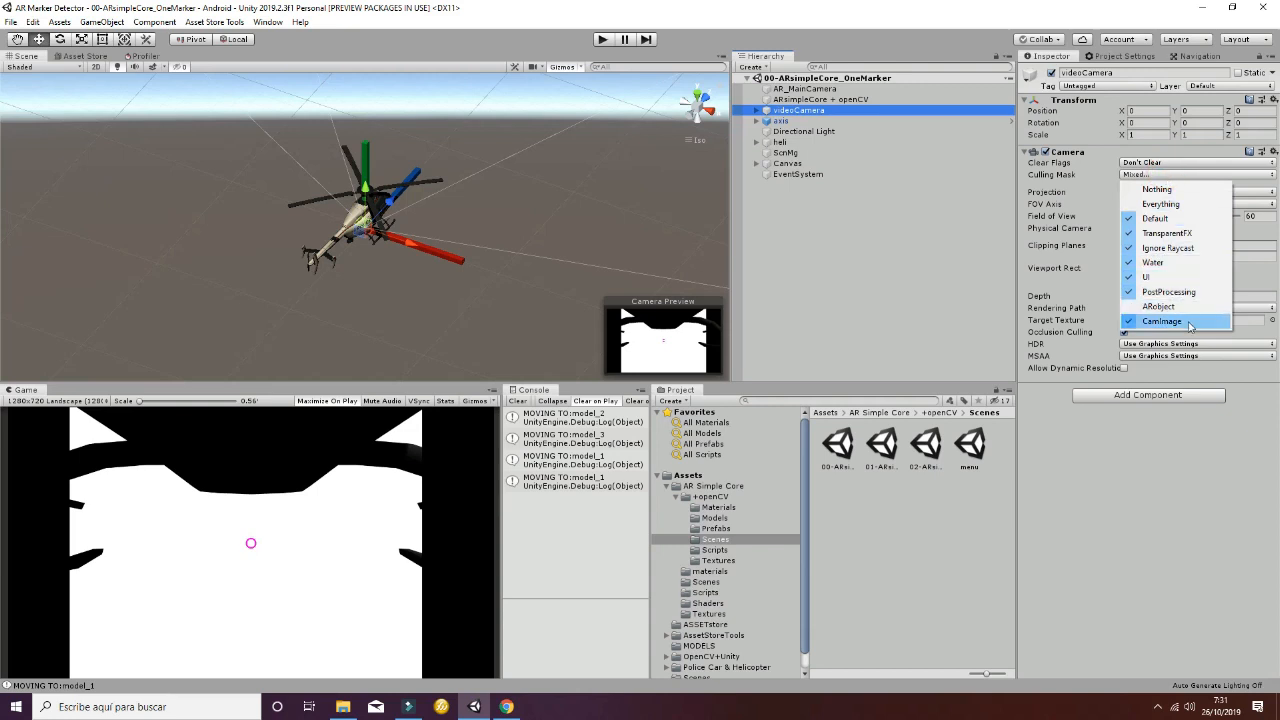
{"action": "left_click", "coordinate": [1164, 320]}
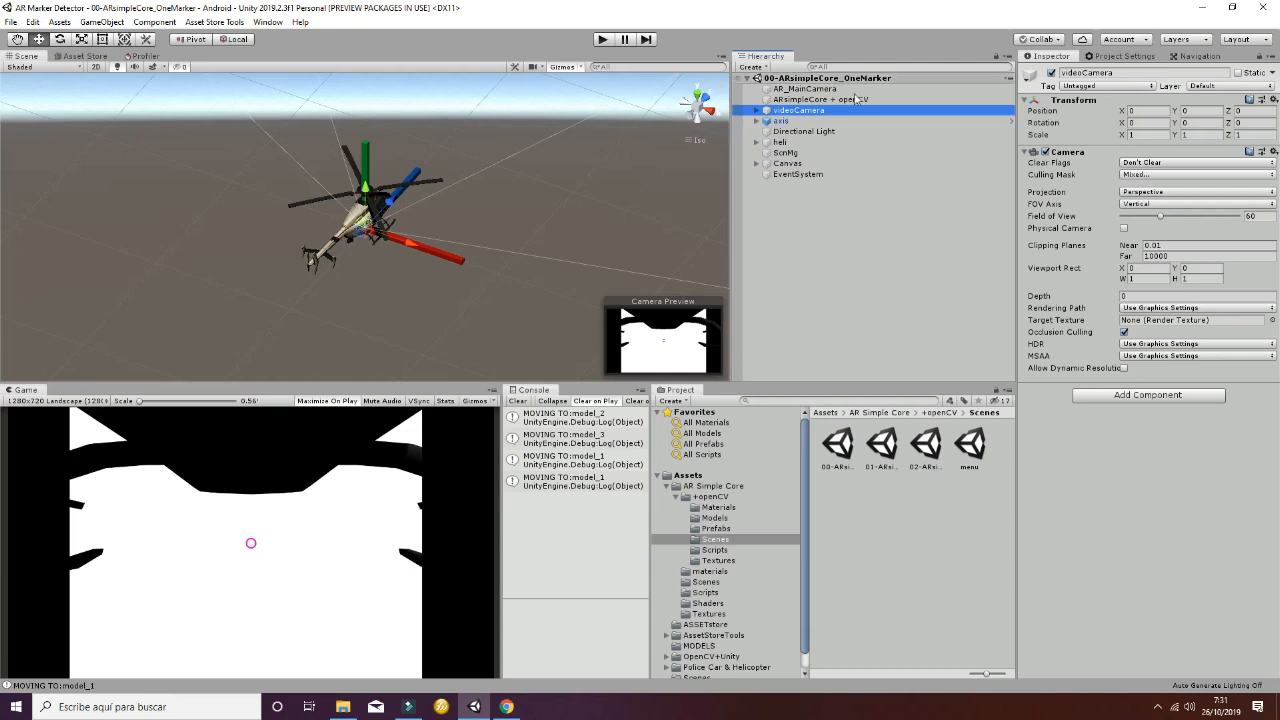
{"action": "left_click", "coordinate": [602, 40]}
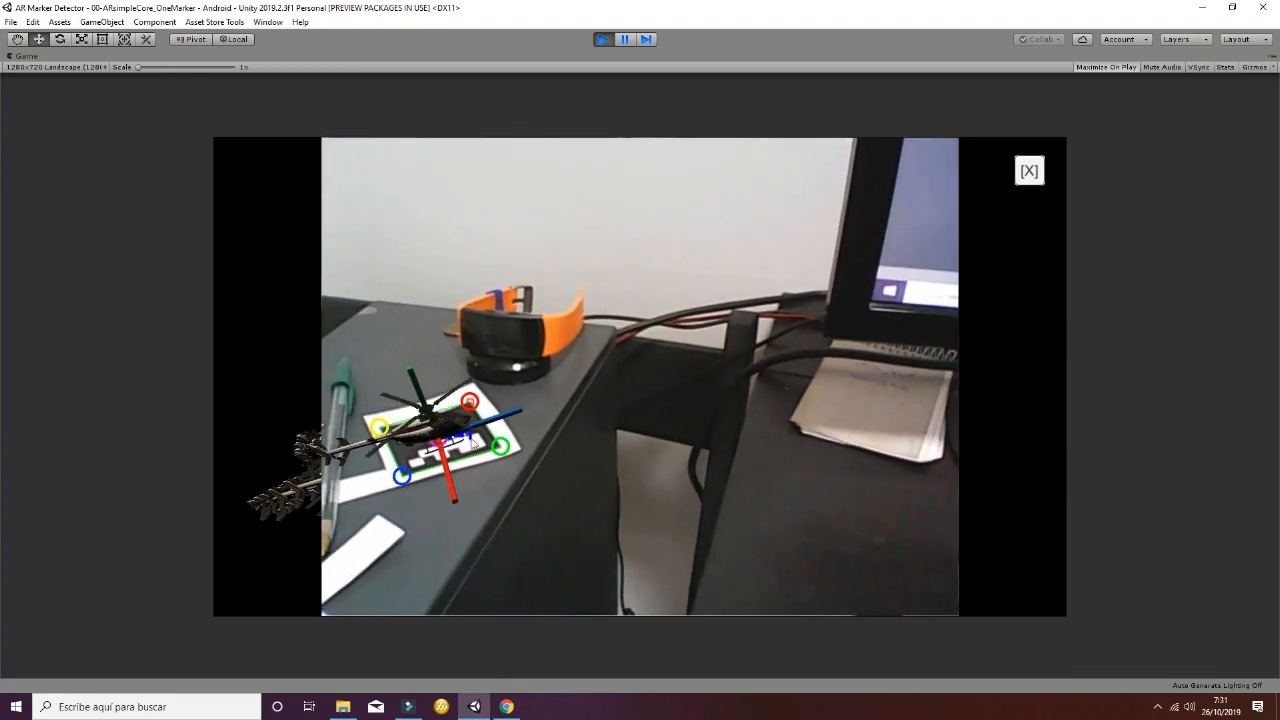
Stop Play mode to return to the editor with the helicopter scene open.
{"action": "left_click", "coordinate": [604, 40]}
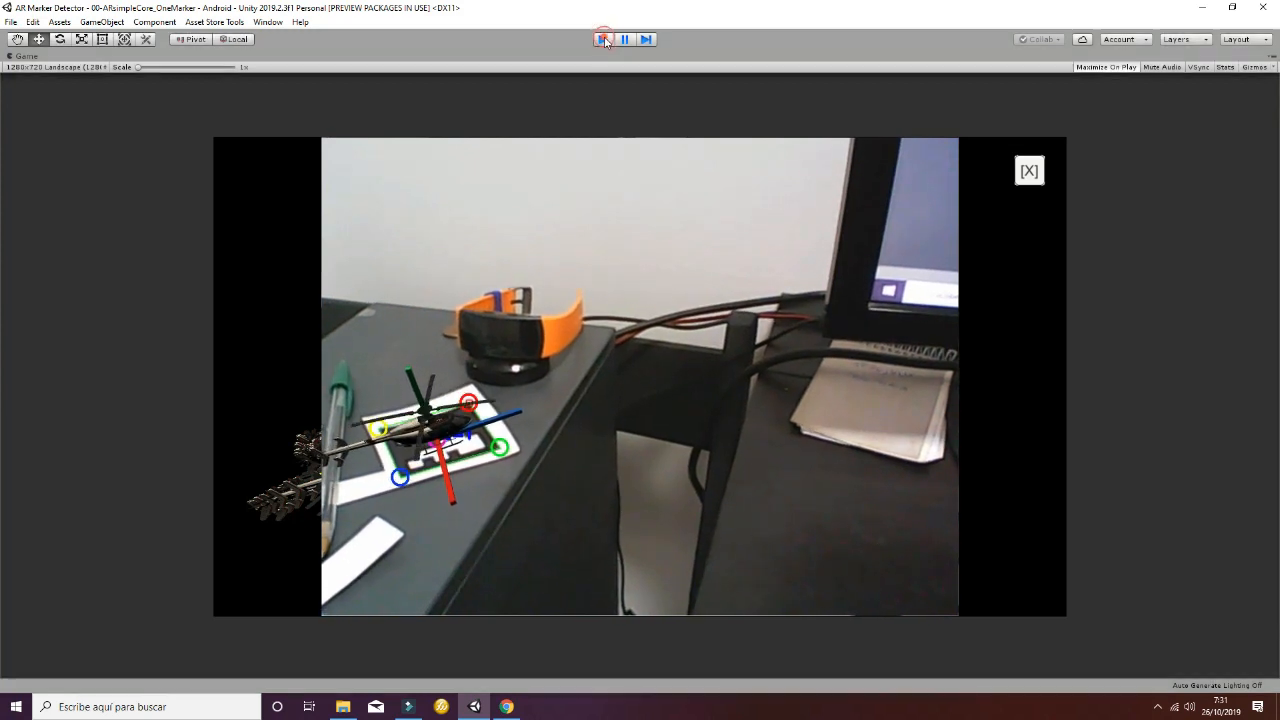
{"action": "left_click", "coordinate": [602, 40]}
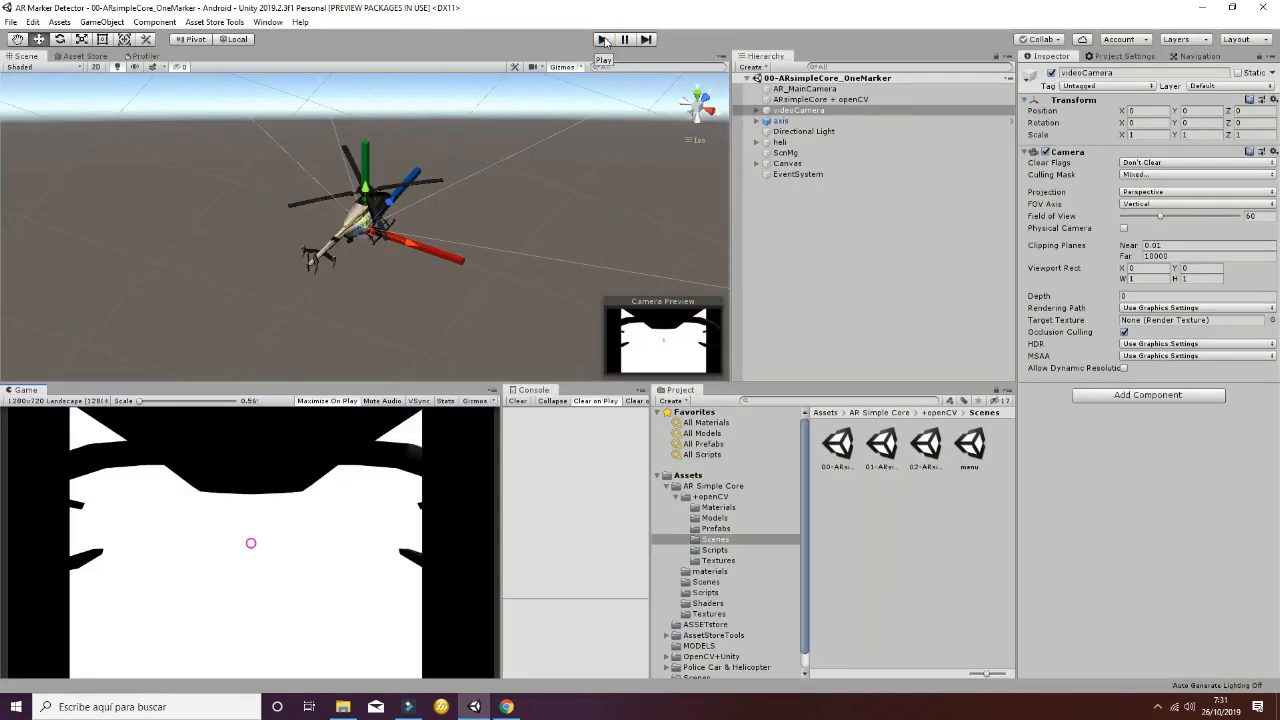
On the openCV object, ping the Raw Image, Cx, Fx and Model fields of the Marker Detect script.
{"action": "left_click", "coordinate": [820, 100]}
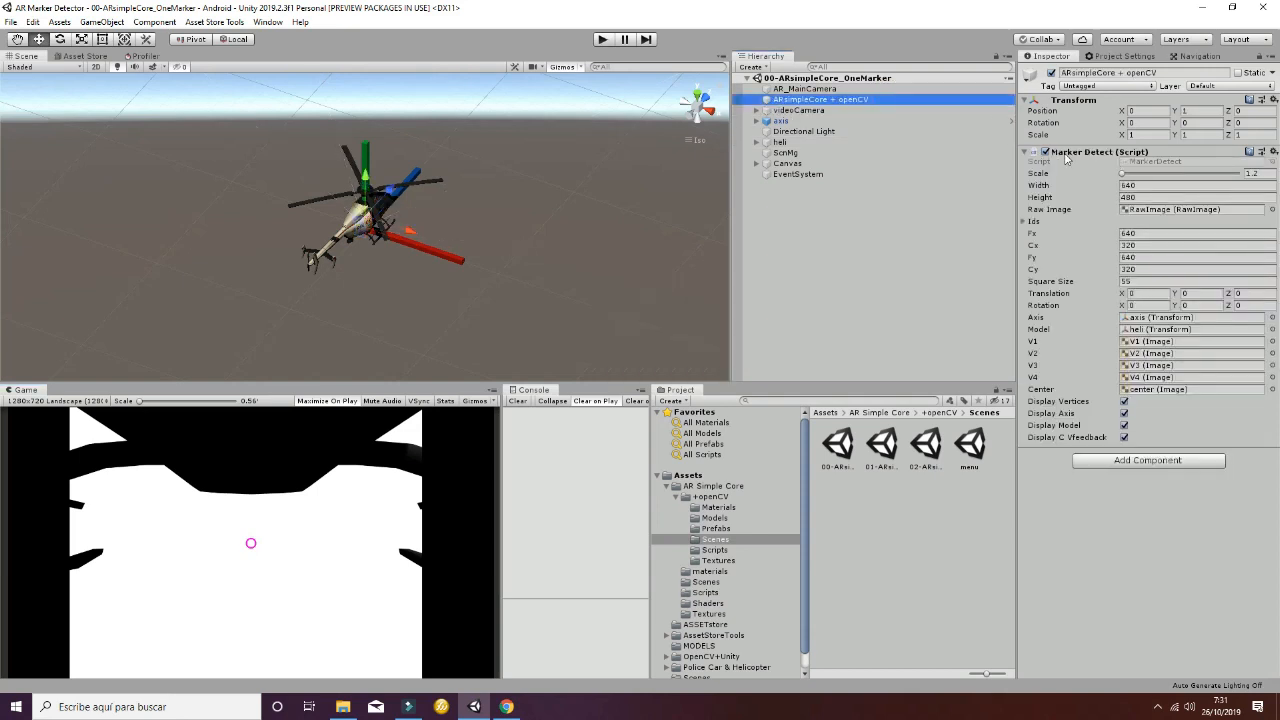
{"action": "mouse_move", "coordinate": [1122, 162]}
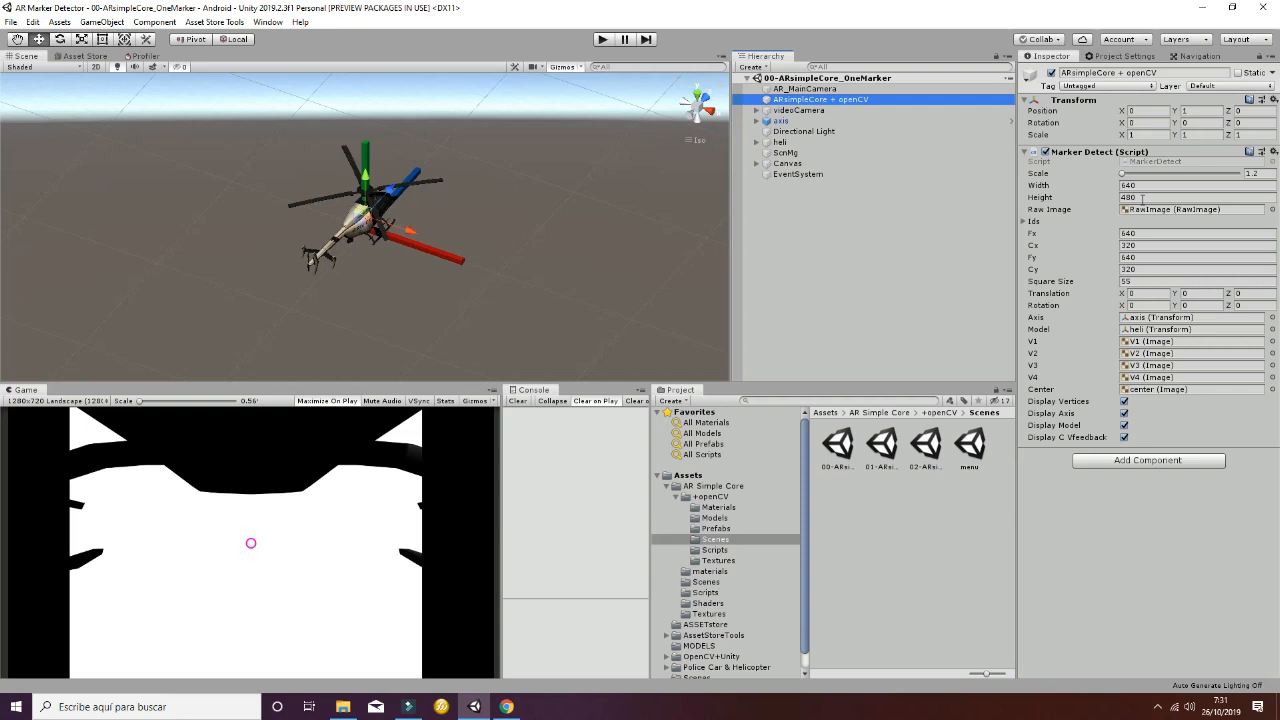
{"action": "left_click", "coordinate": [1190, 210]}
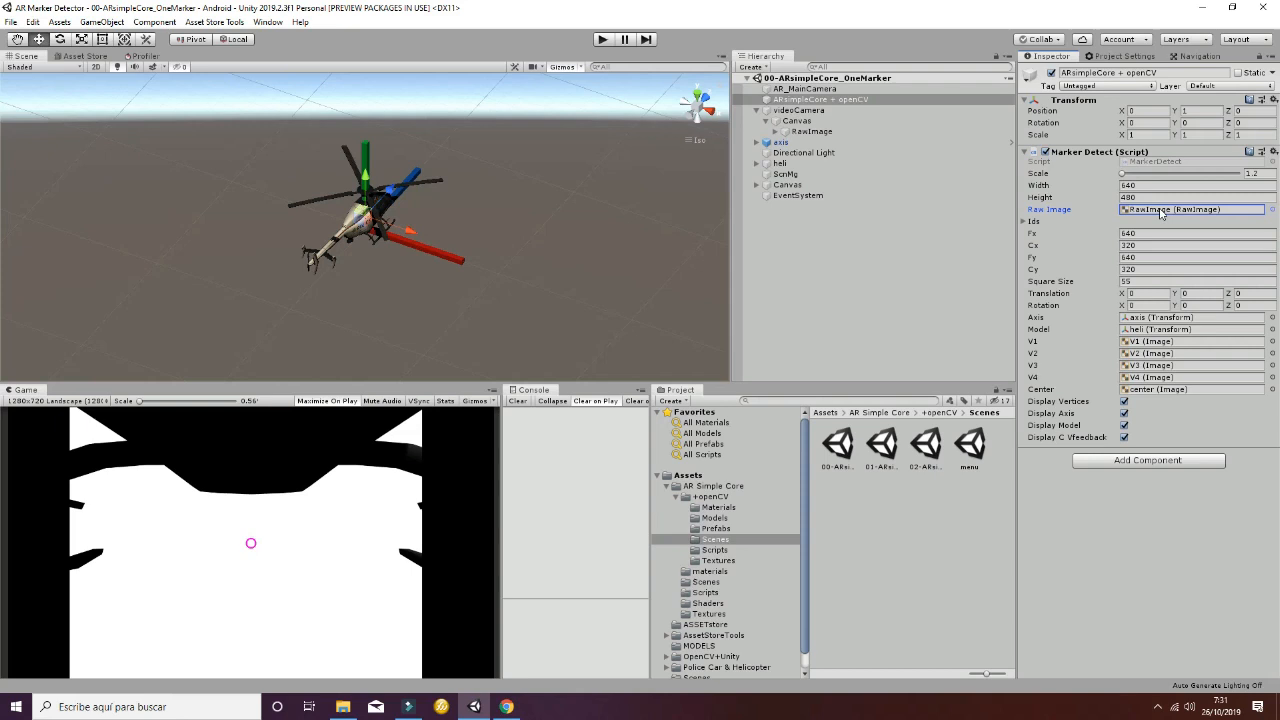
{"action": "left_click", "coordinate": [1196, 232]}
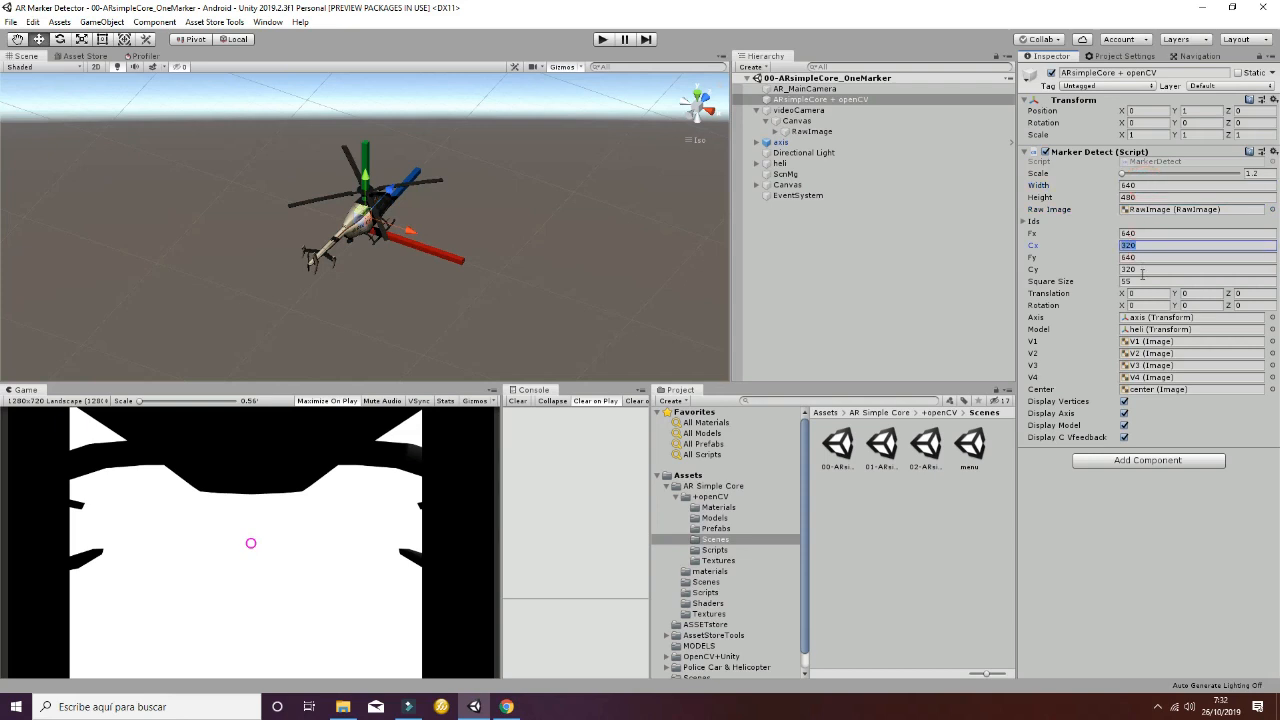
{"action": "left_click", "coordinate": [1196, 268]}
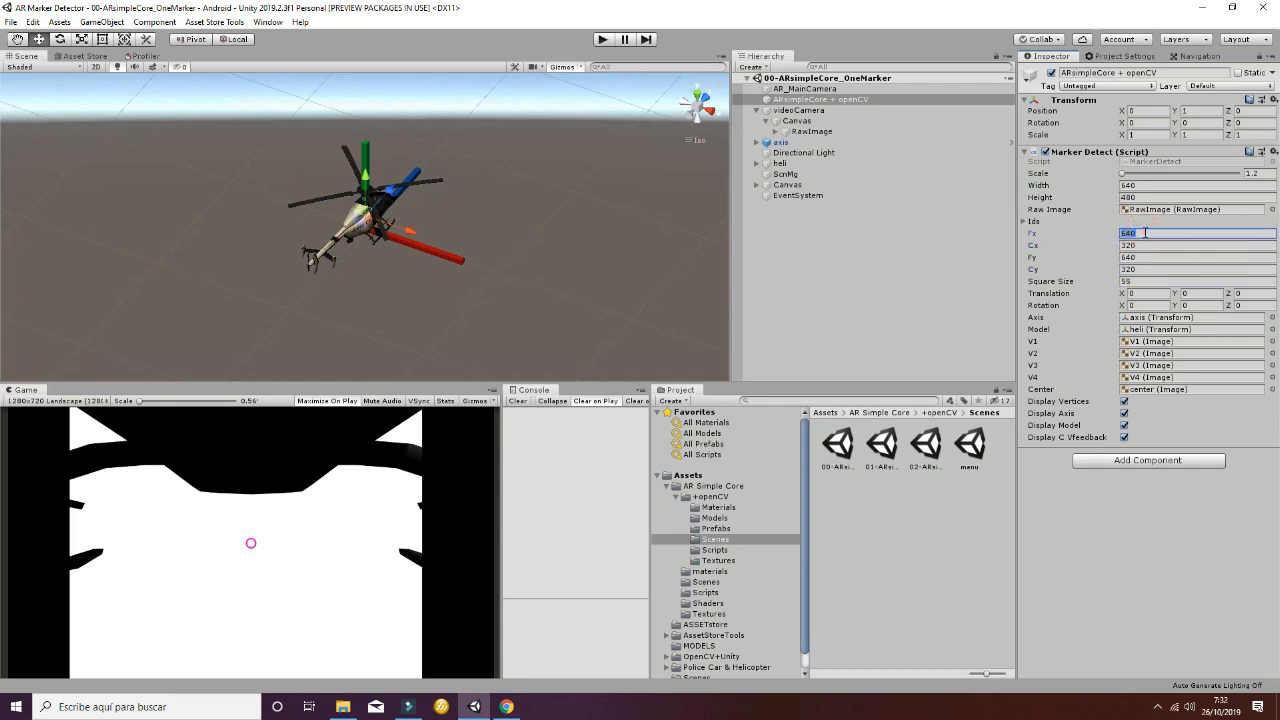
{"action": "left_click", "coordinate": [1196, 280]}
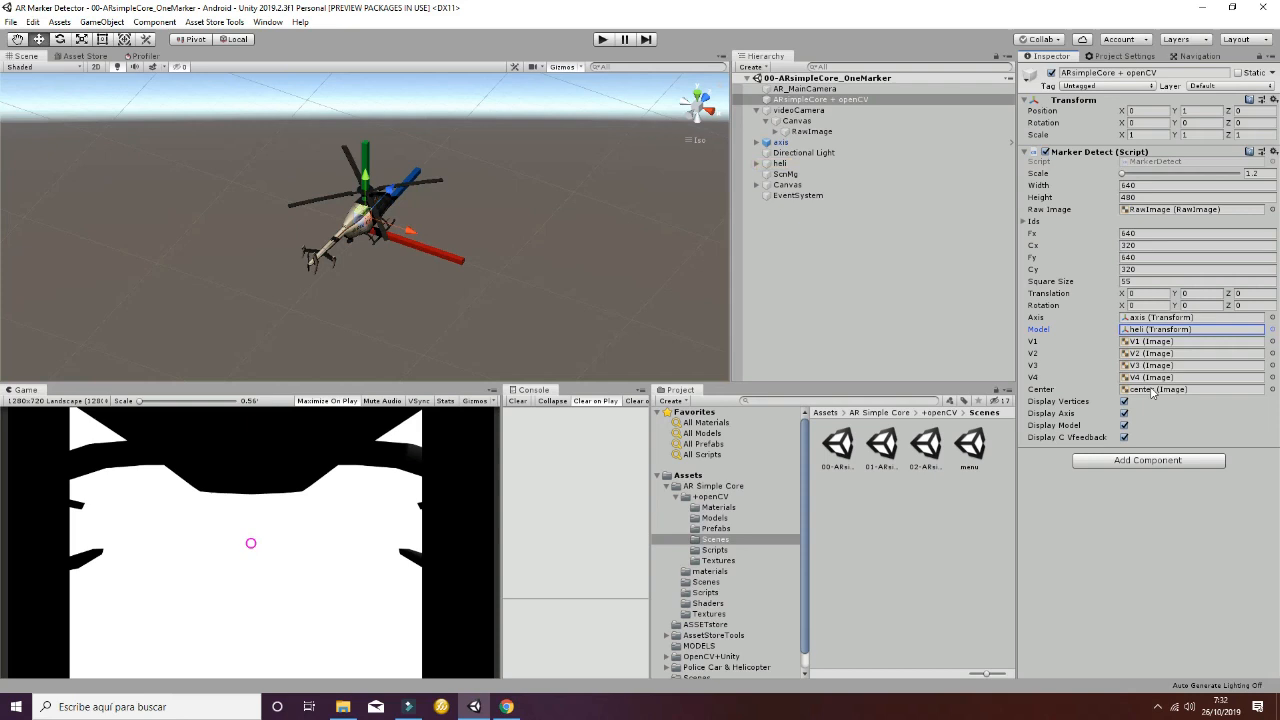
{"action": "mouse_move", "coordinate": [1152, 364]}
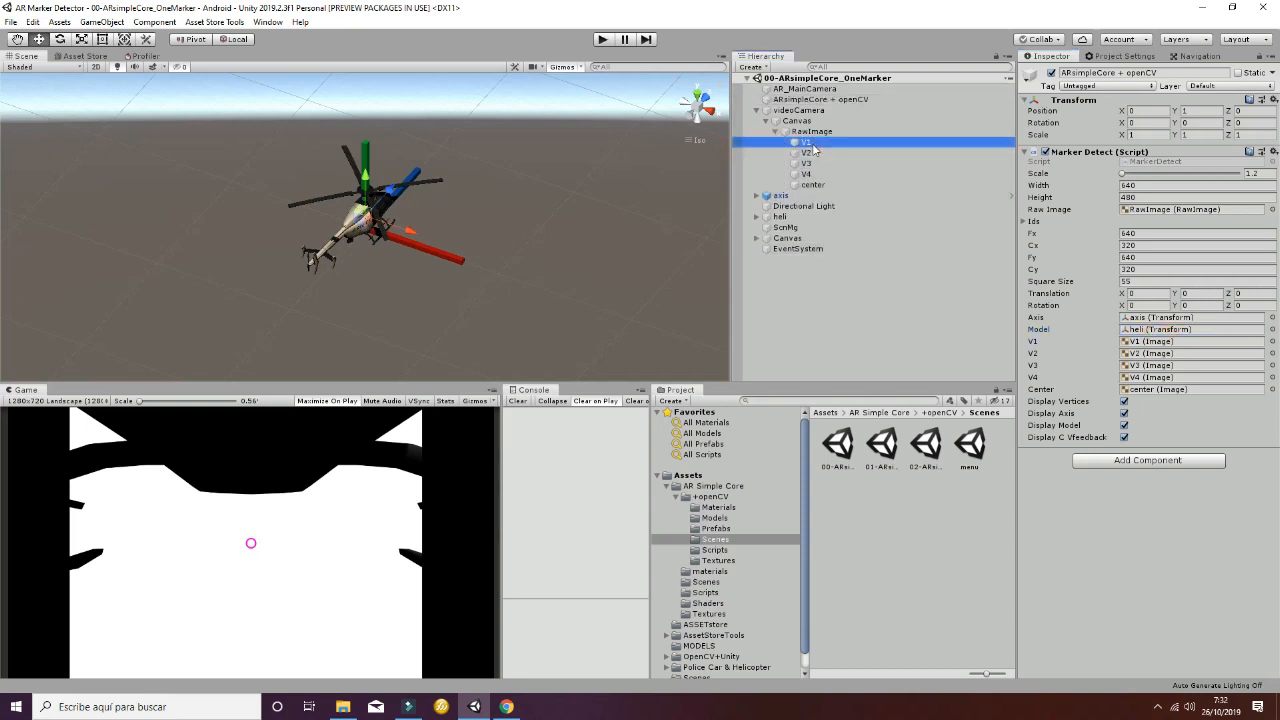
{"action": "left_click", "coordinate": [806, 172]}
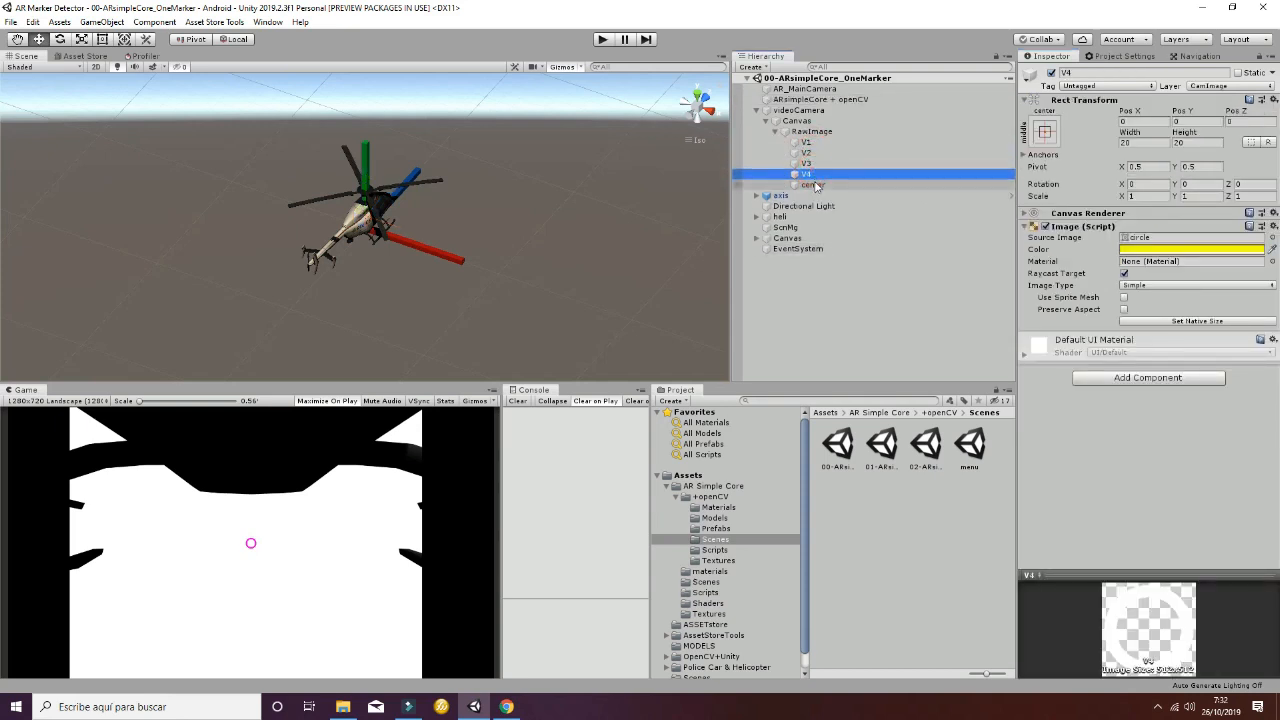
{"action": "left_click", "coordinate": [806, 140]}
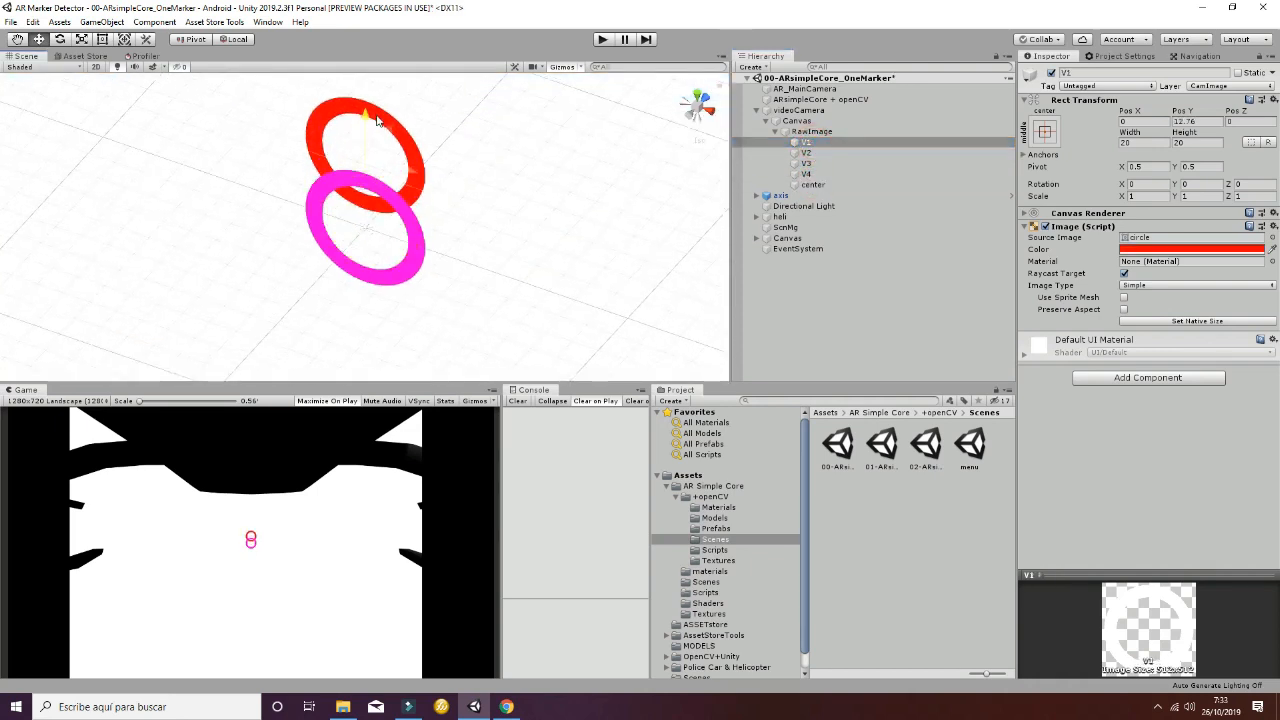
{"action": "left_click", "coordinate": [806, 142]}
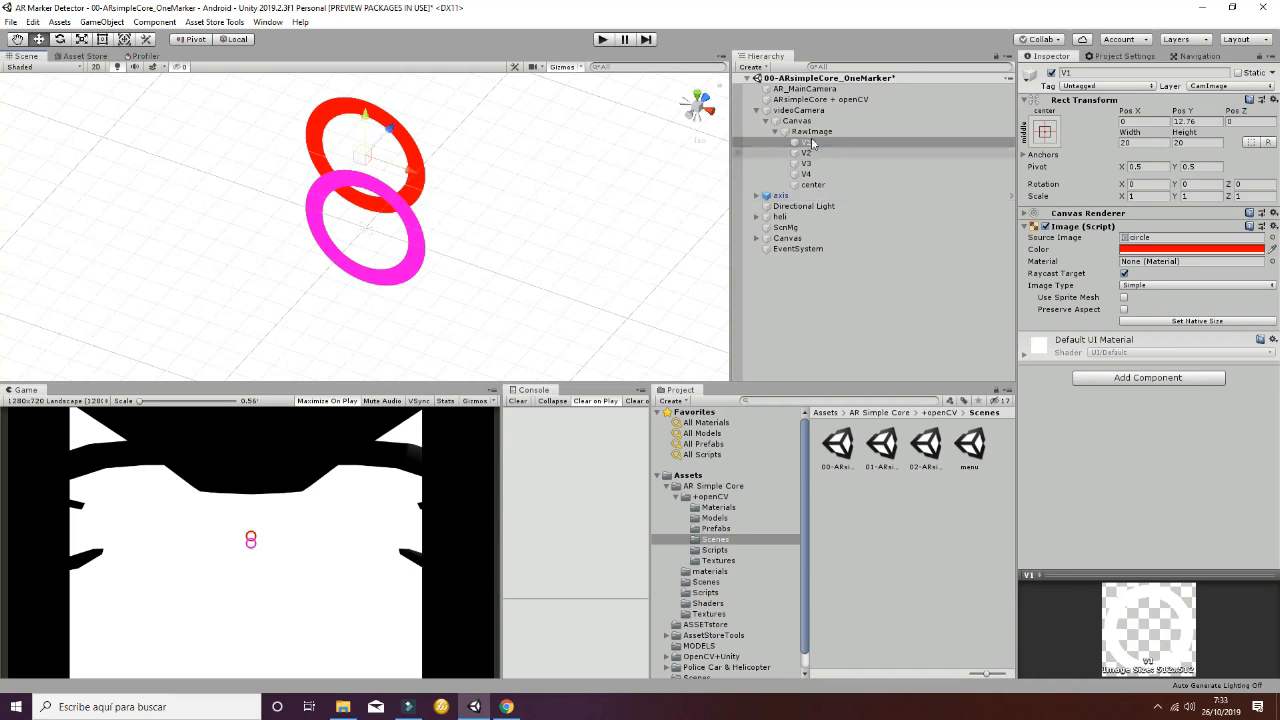
{"action": "left_click", "coordinate": [812, 132]}
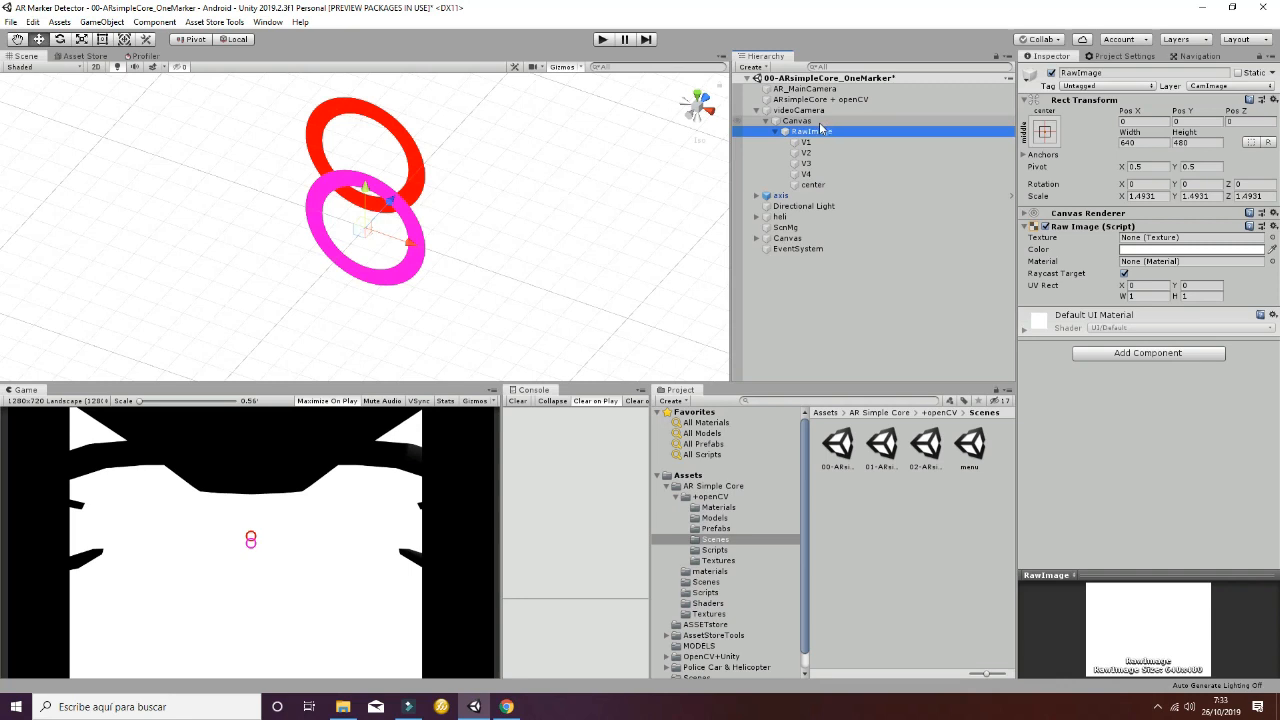
{"action": "left_click", "coordinate": [820, 100]}
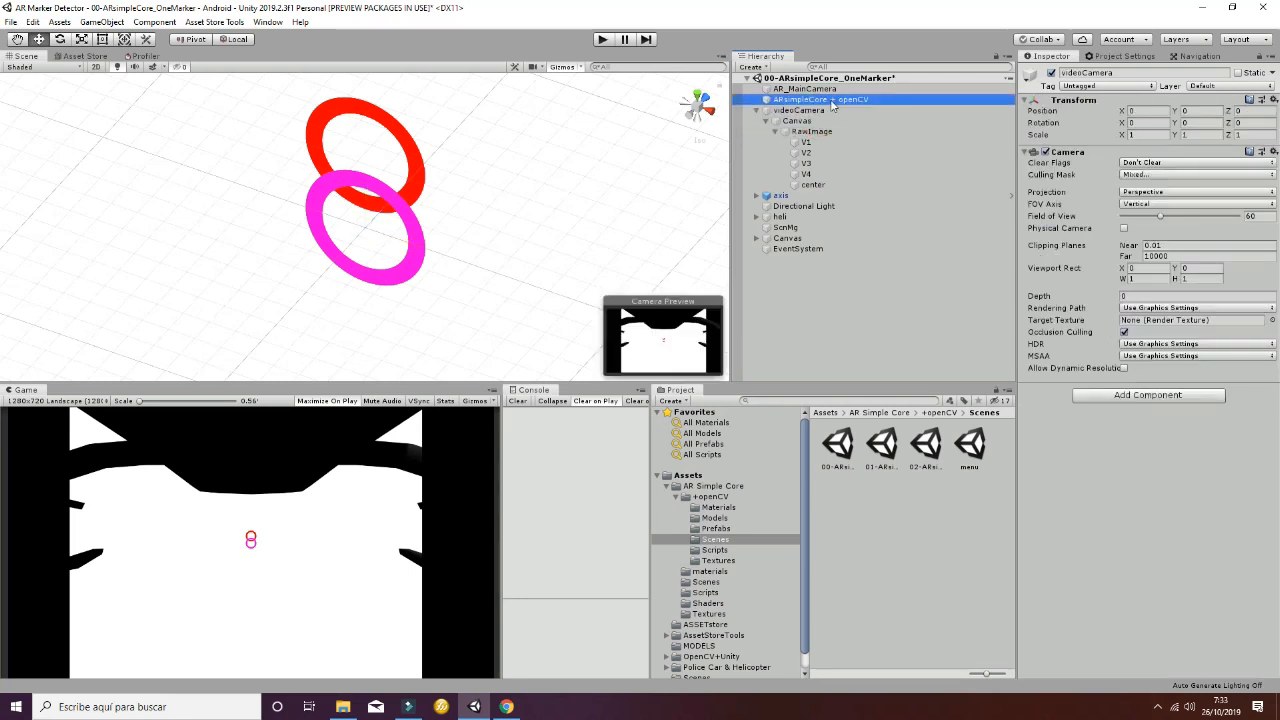
{"action": "left_click", "coordinate": [824, 100]}
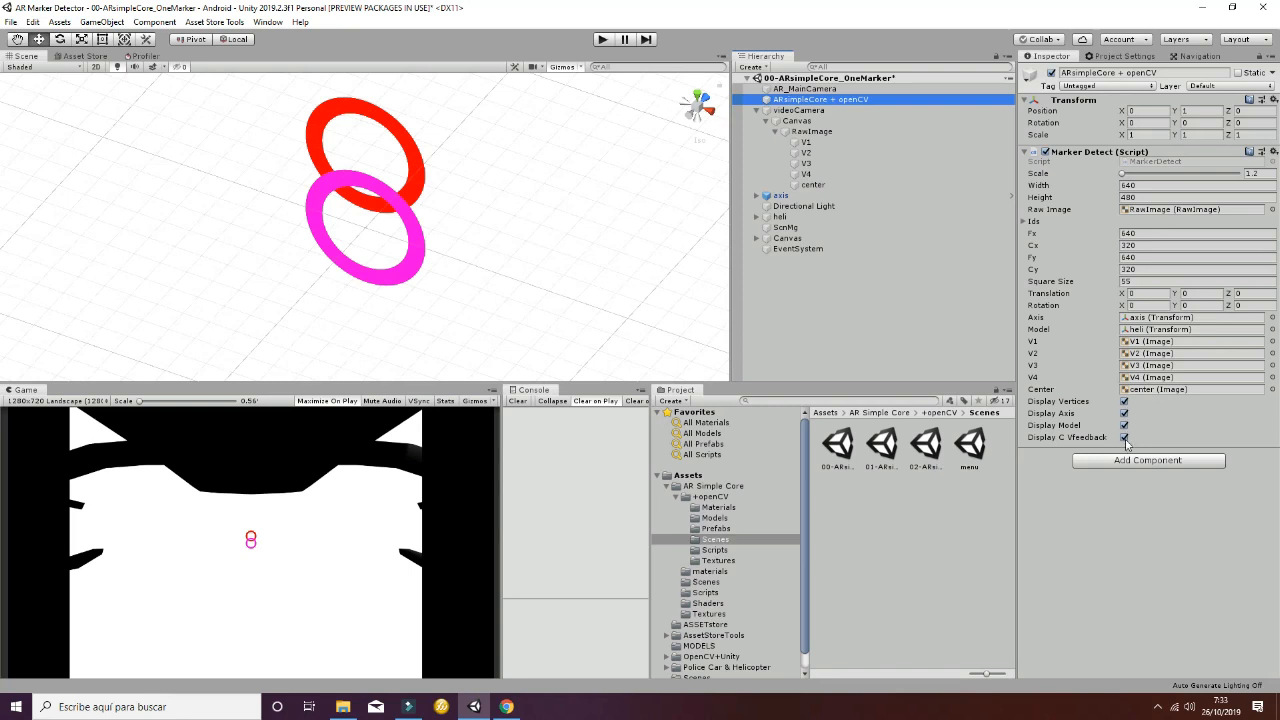
{"action": "mouse_move", "coordinate": [602, 40]}
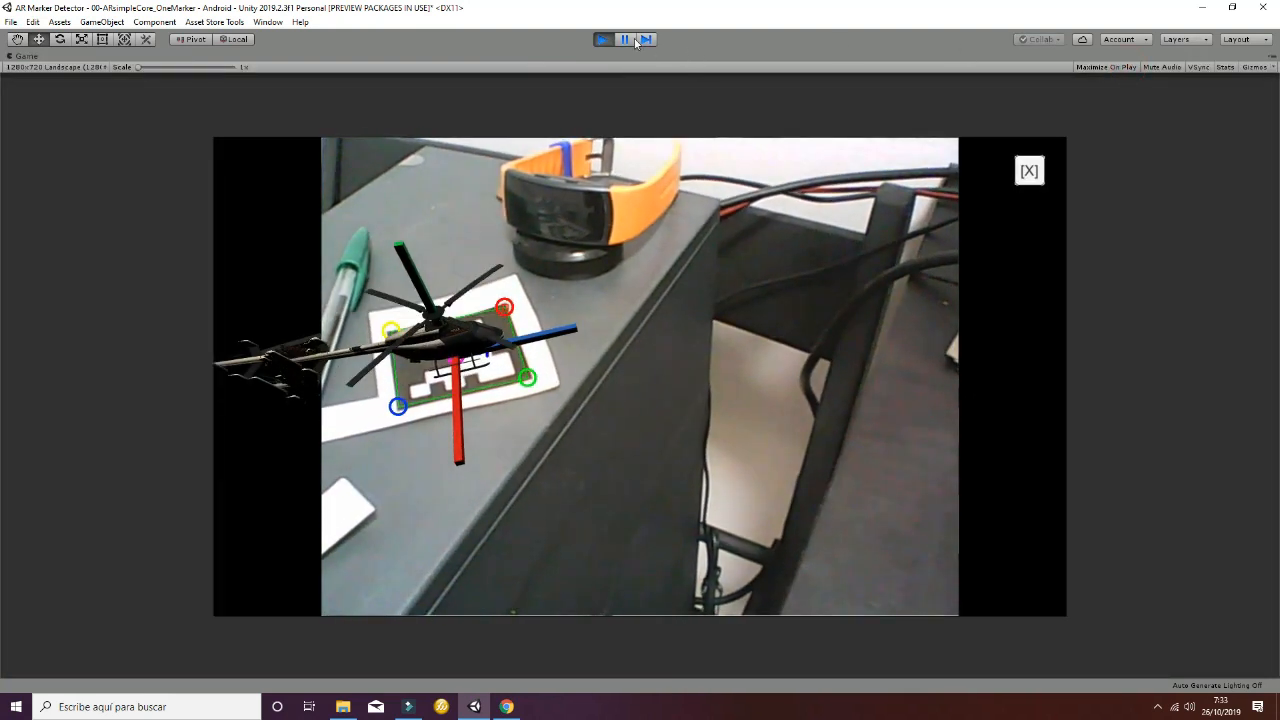
{"action": "left_click", "coordinate": [624, 40]}
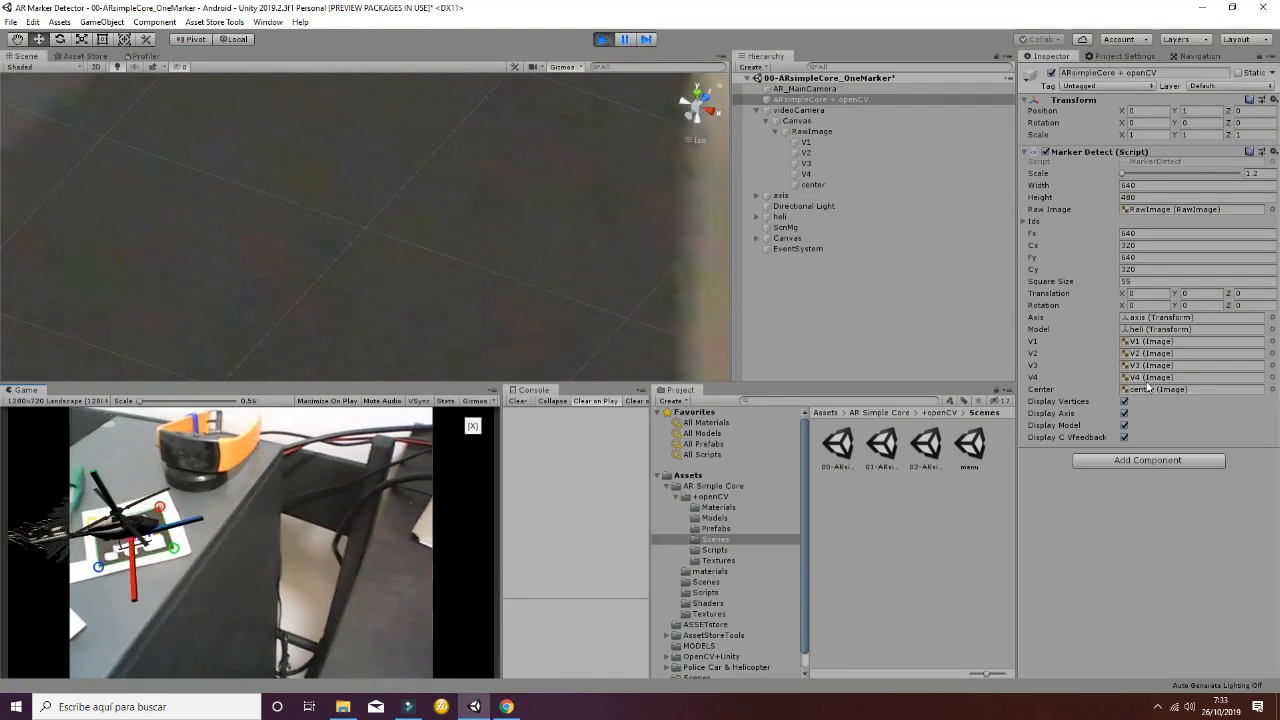
{"action": "left_click", "coordinate": [1124, 400]}
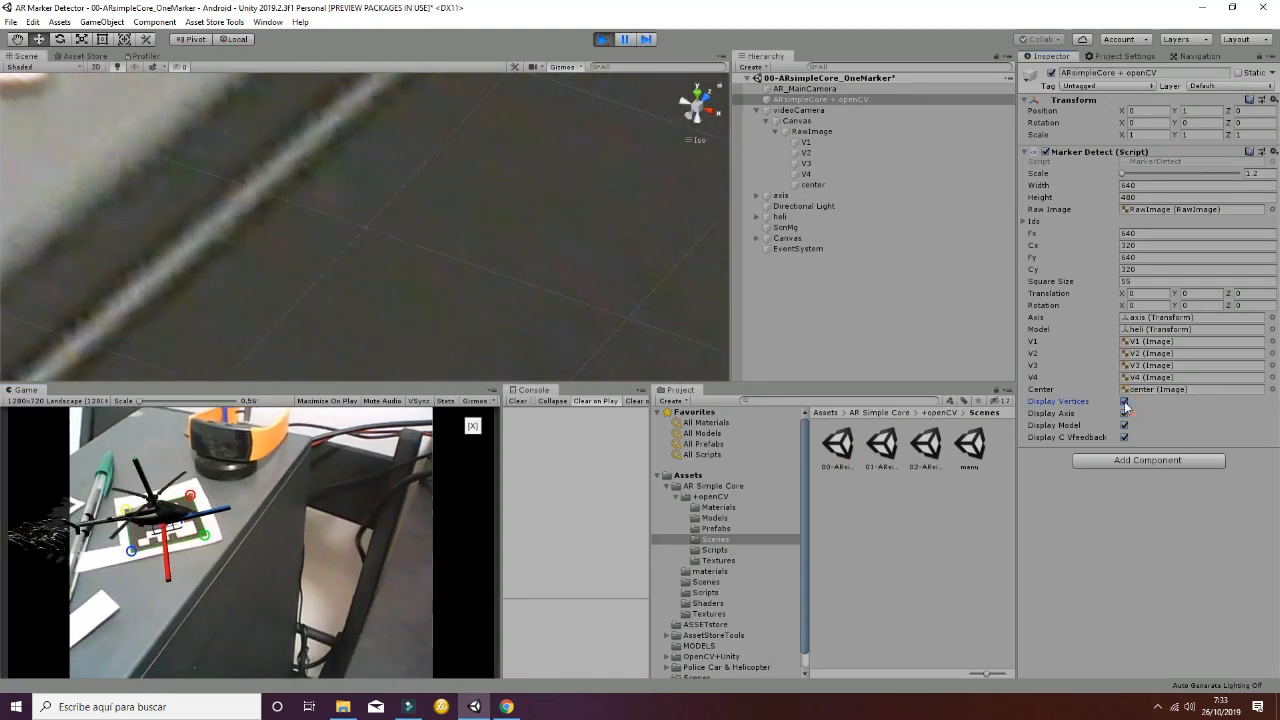
{"action": "left_click", "coordinate": [1124, 412]}
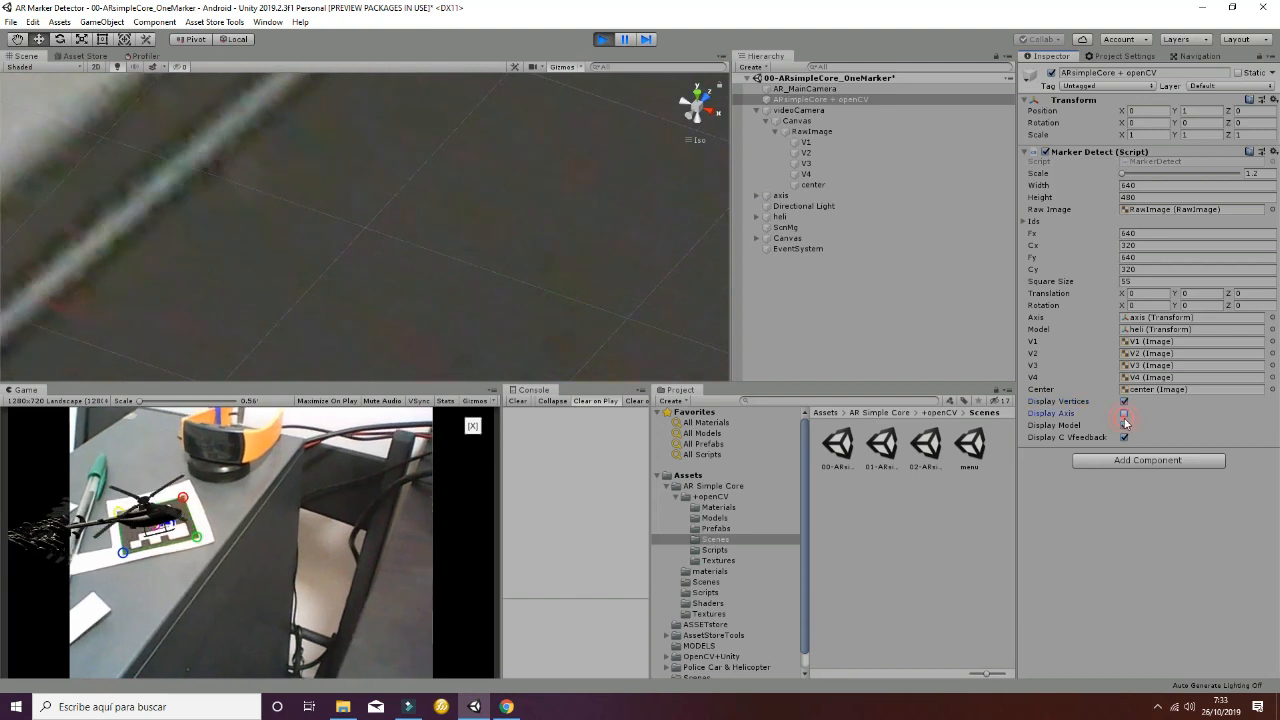
{"action": "left_click", "coordinate": [1124, 412]}
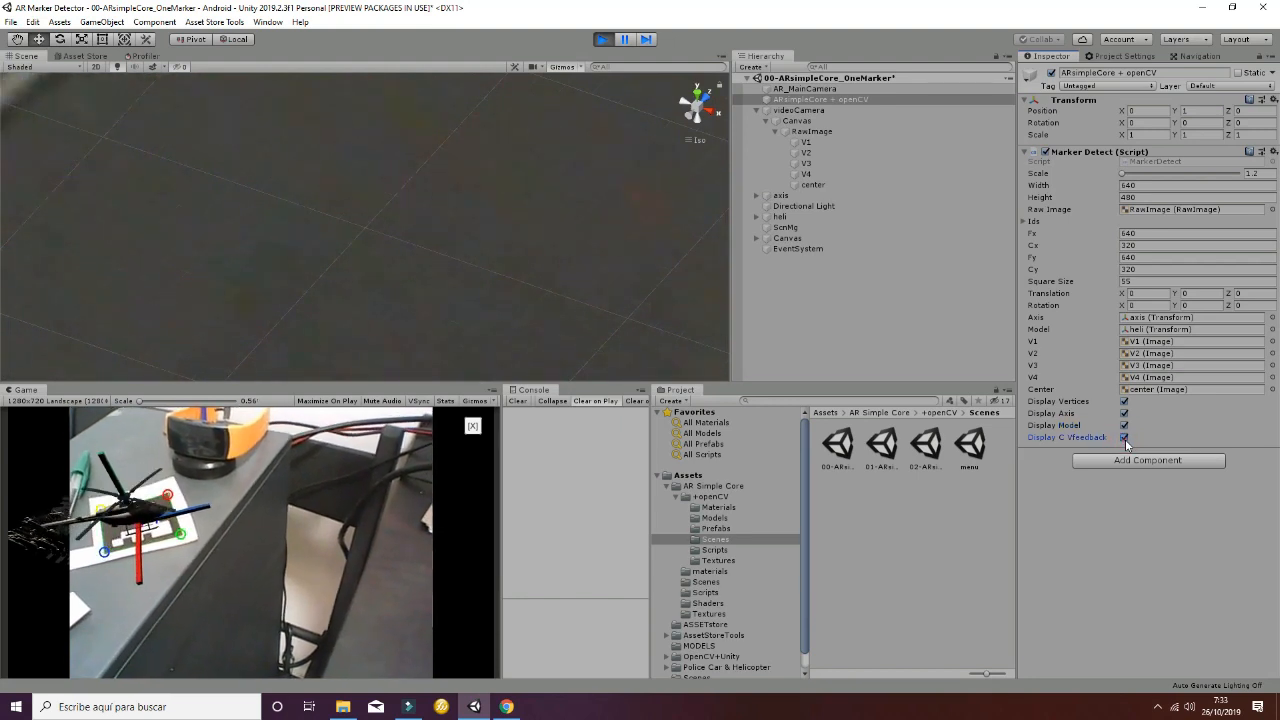
{"action": "left_click", "coordinate": [604, 40]}
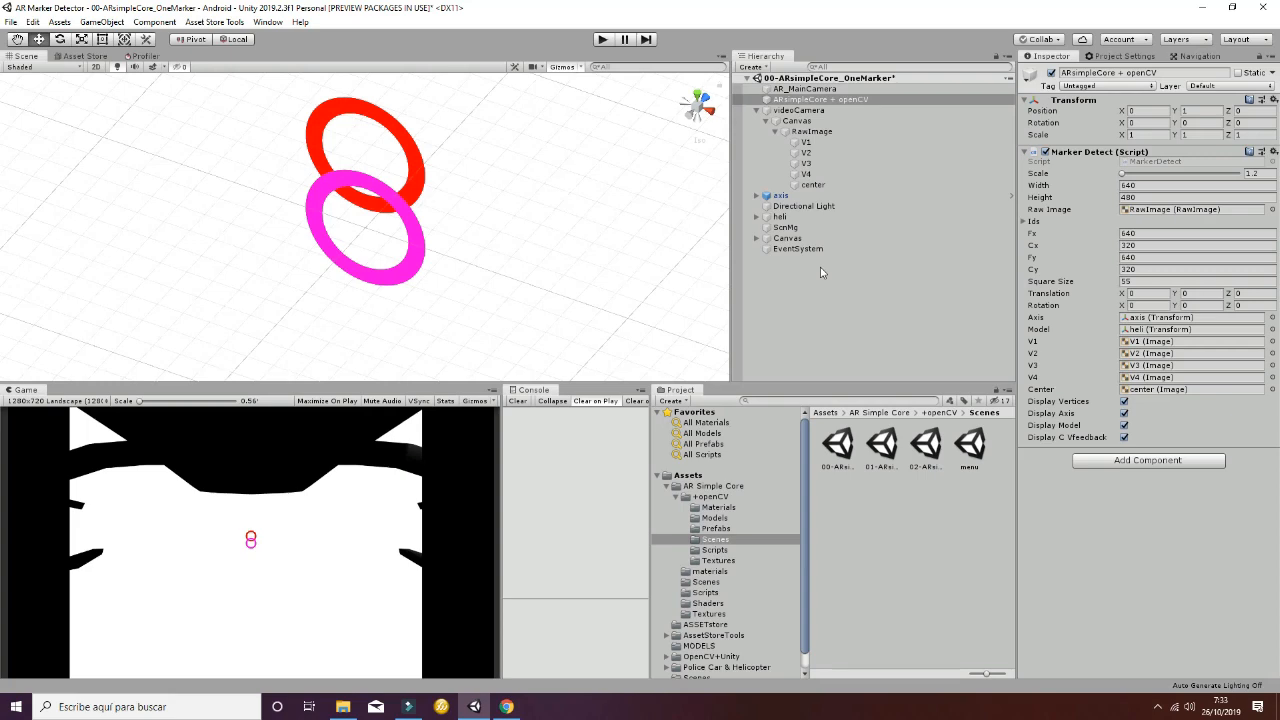
In the MarkerDetect script, highlight the webcam start-up lines in Start() and scroll to imageTreatment().
{"action": "left_click", "coordinate": [540, 708]}
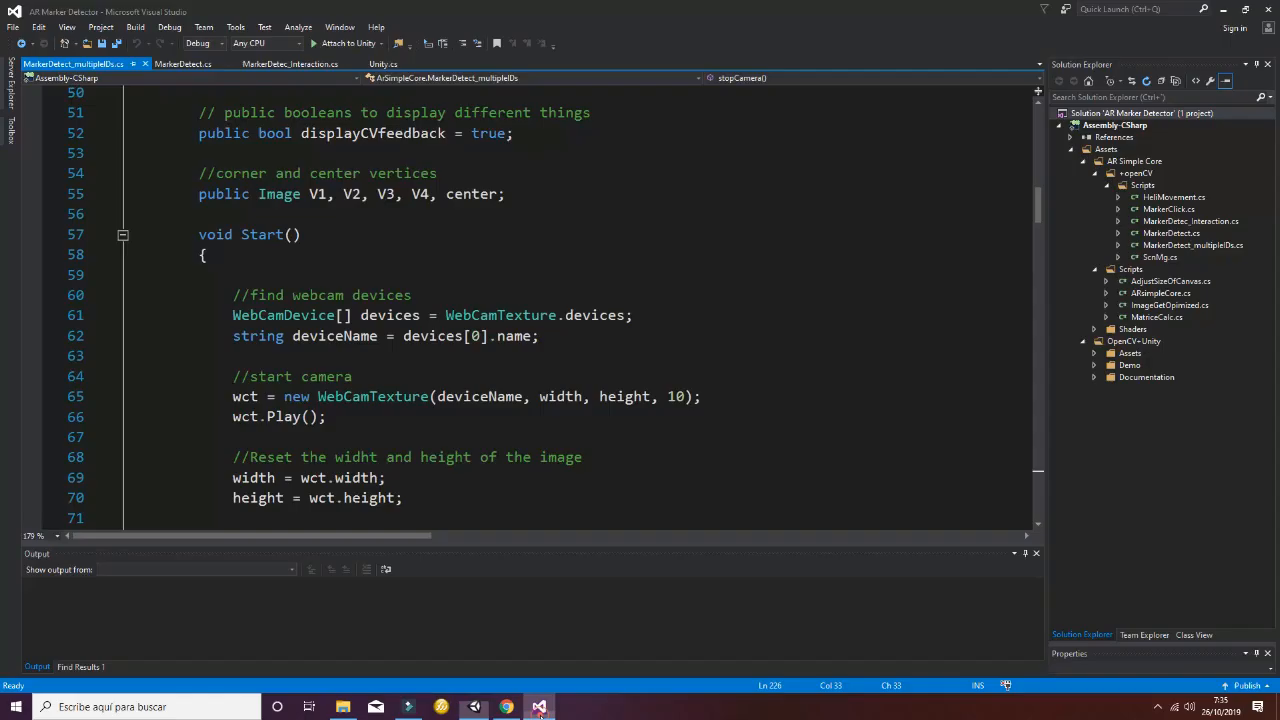
{"action": "mouse_move", "coordinate": [256, 336]}
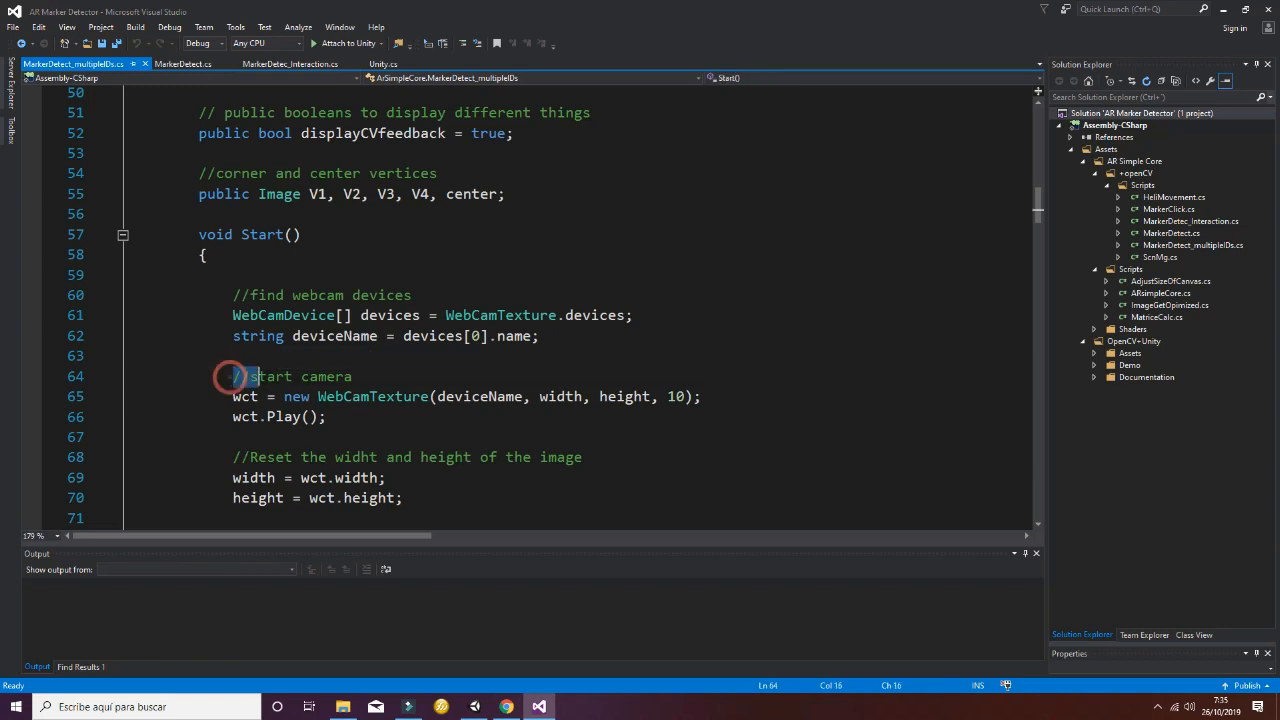
{"action": "left_click_drag", "start_coordinate": [240, 376], "coordinate": [326, 418]}
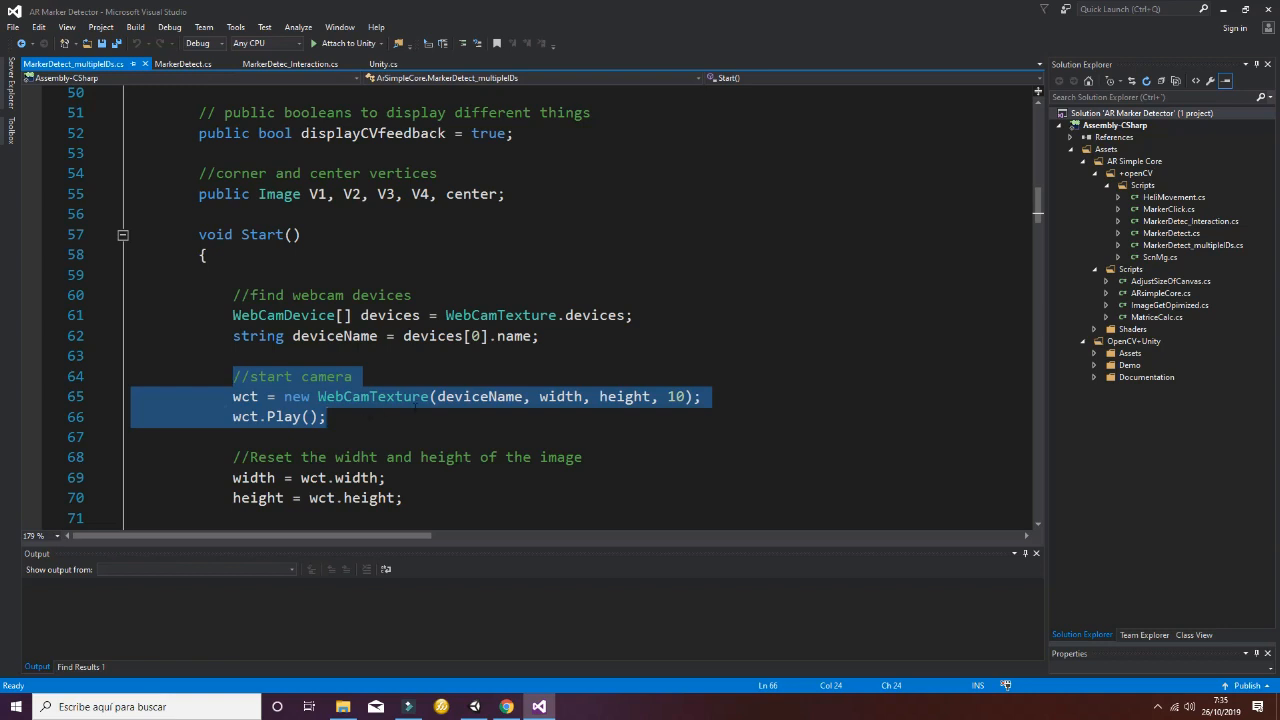
{"action": "mouse_move", "coordinate": [632, 400]}
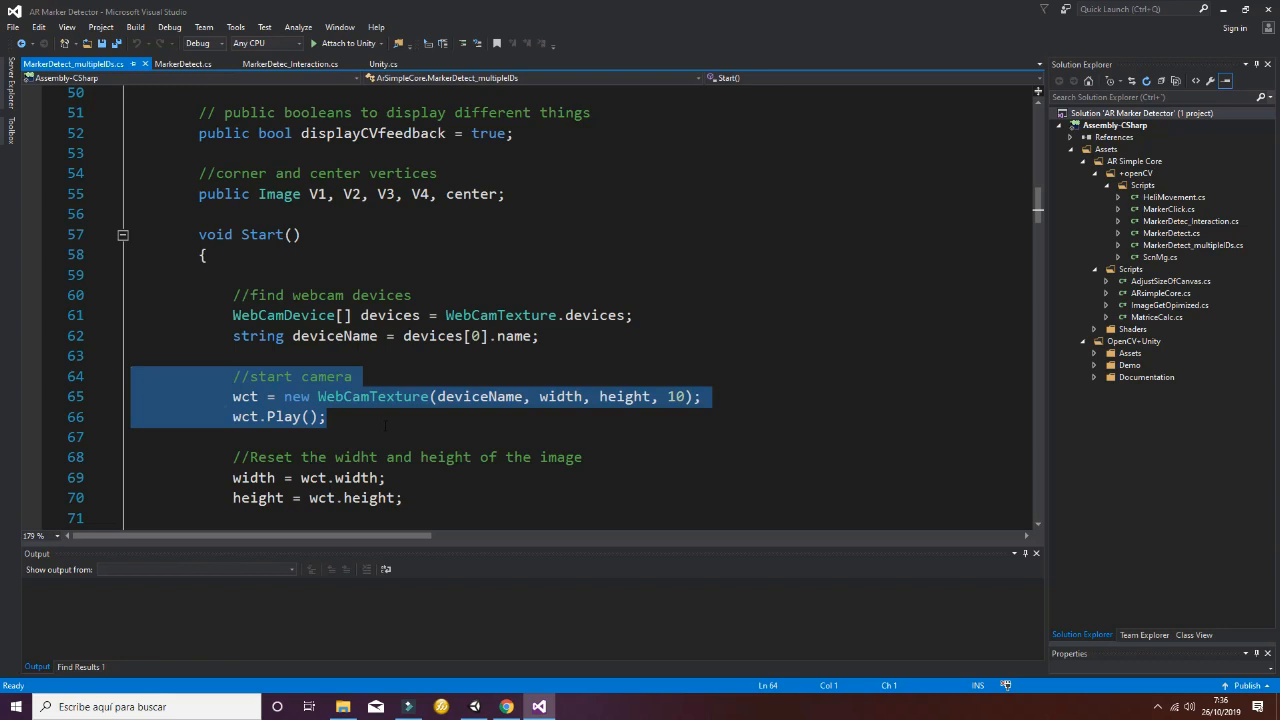
{"action": "scroll", "scroll_direction": "down", "scroll_amount": 3}
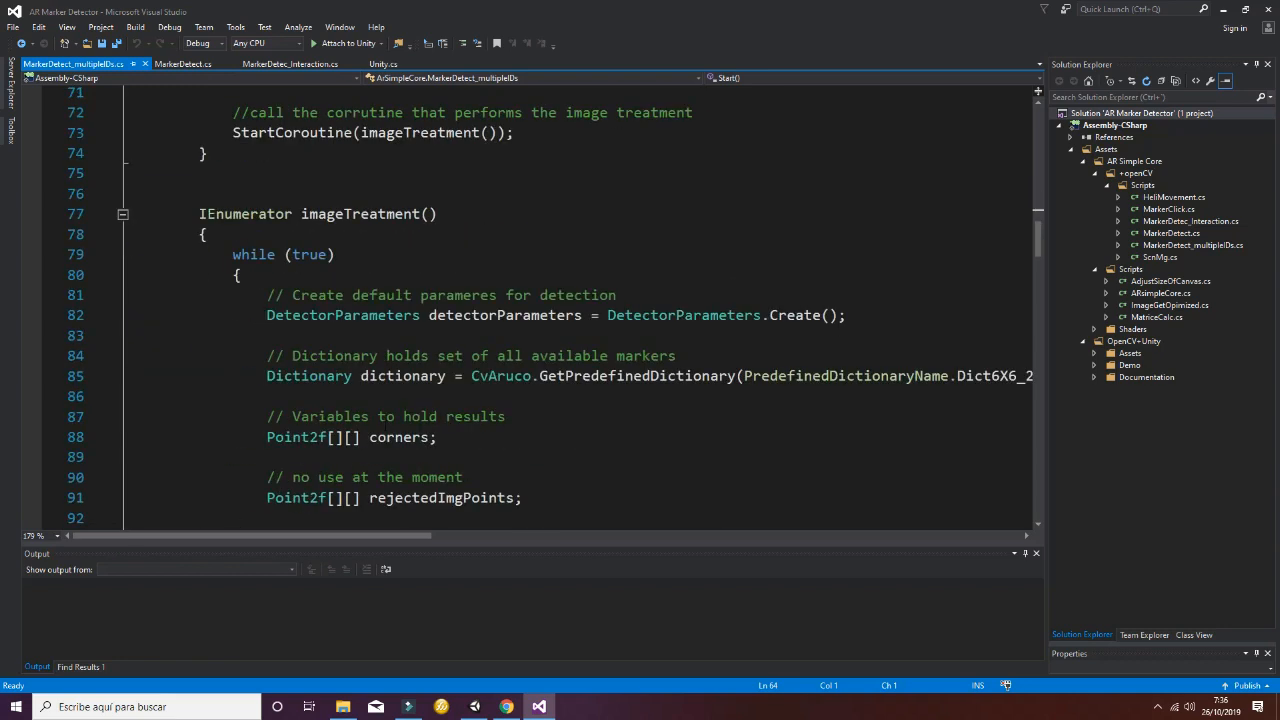
{"action": "double_click", "coordinate": [310, 212]}
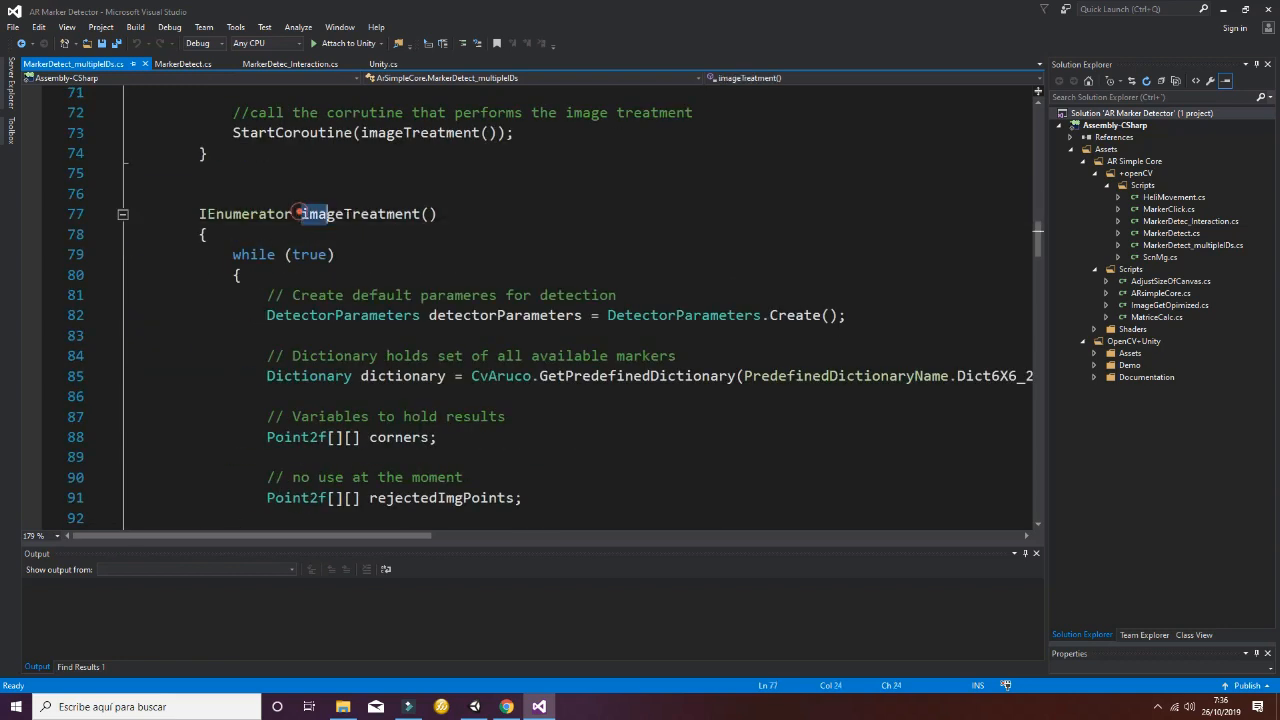
{"action": "scroll", "scroll_direction": "down", "scroll_amount": 3}
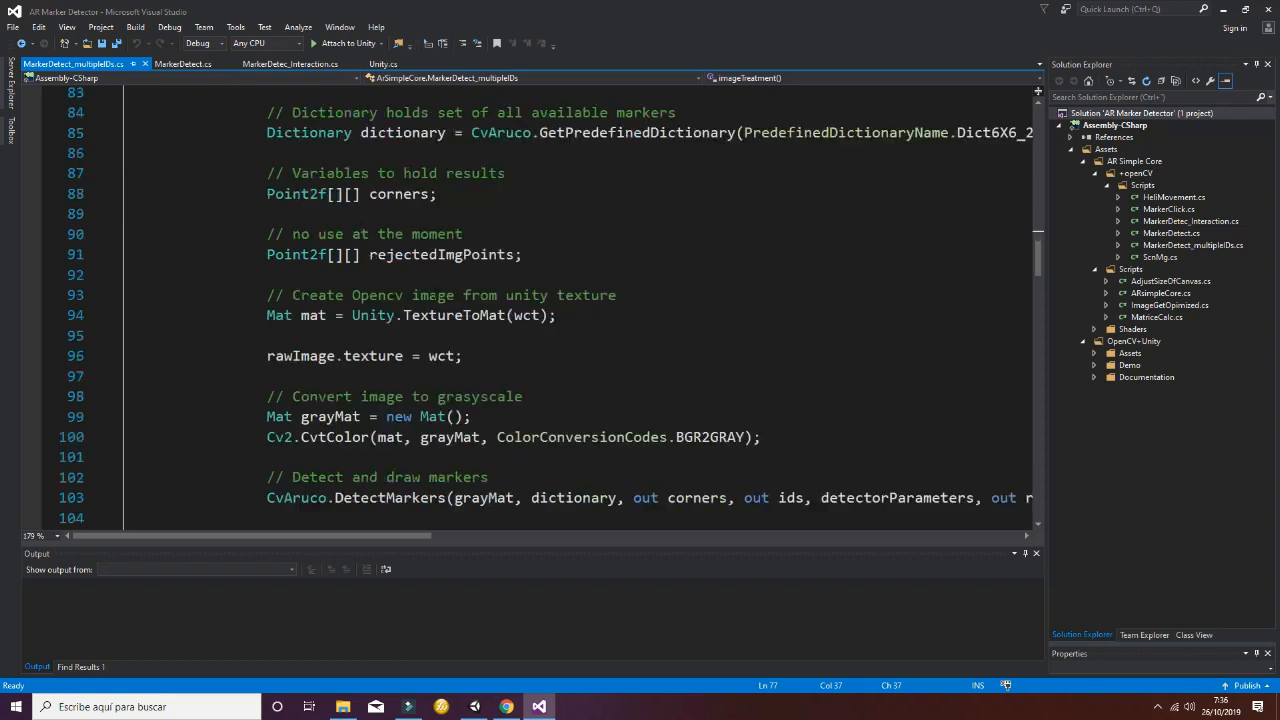
{"action": "scroll", "scroll_direction": "down", "scroll_amount": 3}
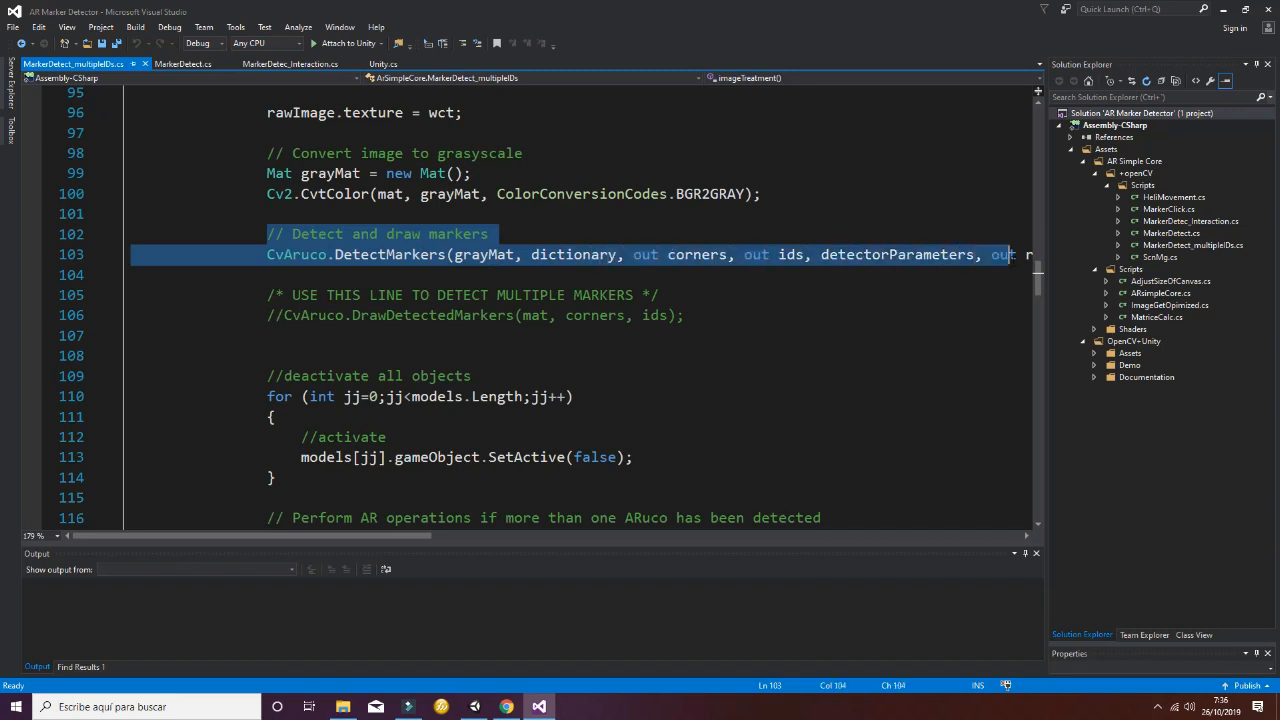
{"action": "mouse_move", "coordinate": [310, 264]}
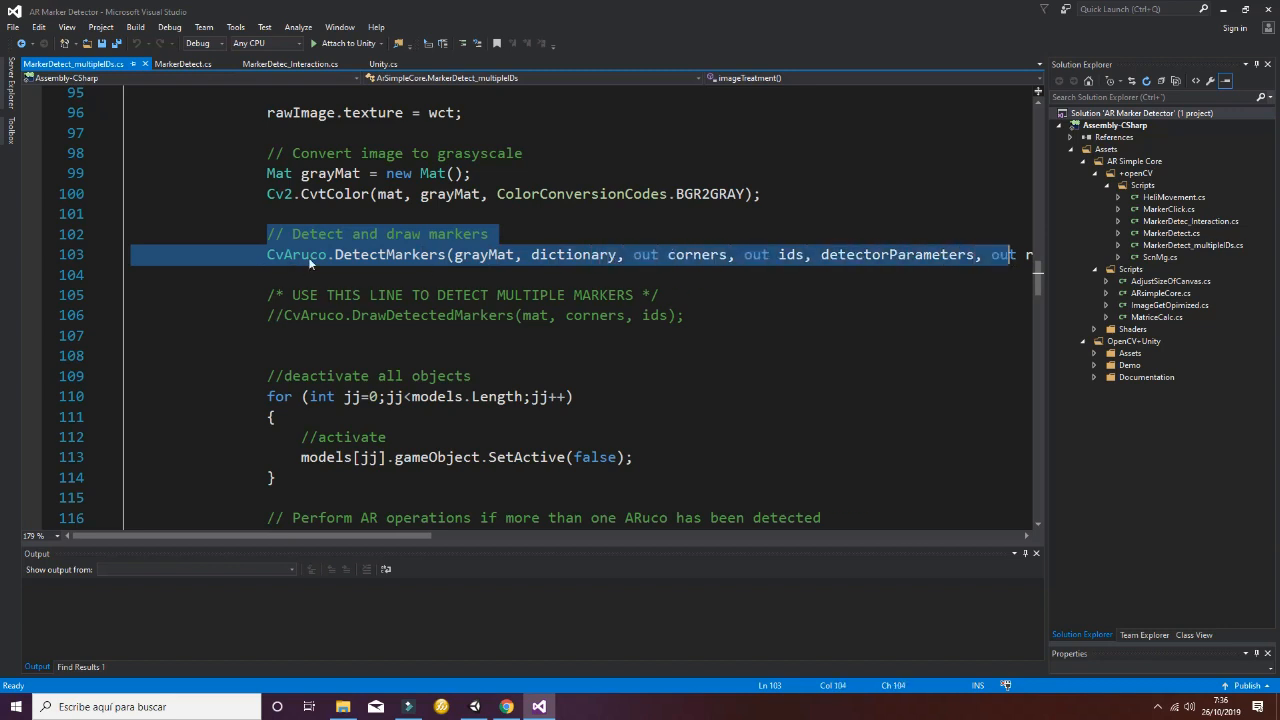
{"action": "mouse_move", "coordinate": [508, 272]}
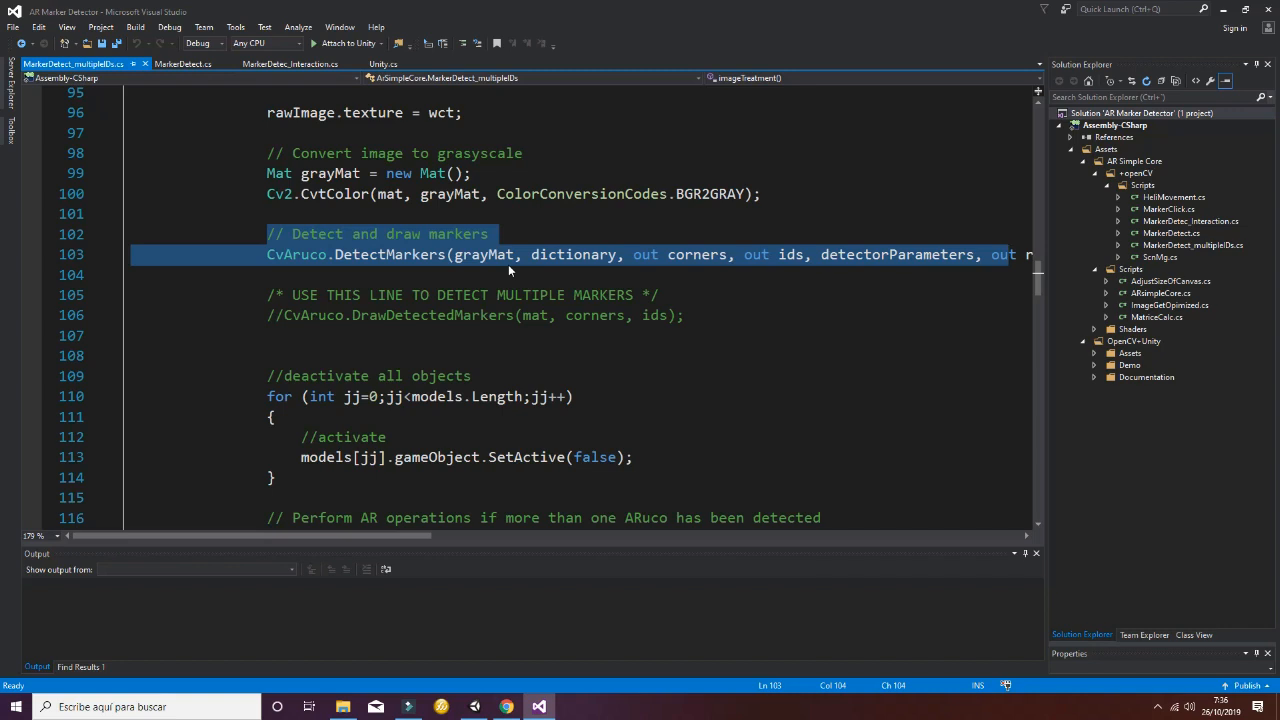
{"action": "scroll", "scroll_direction": "down", "scroll_amount": 3}
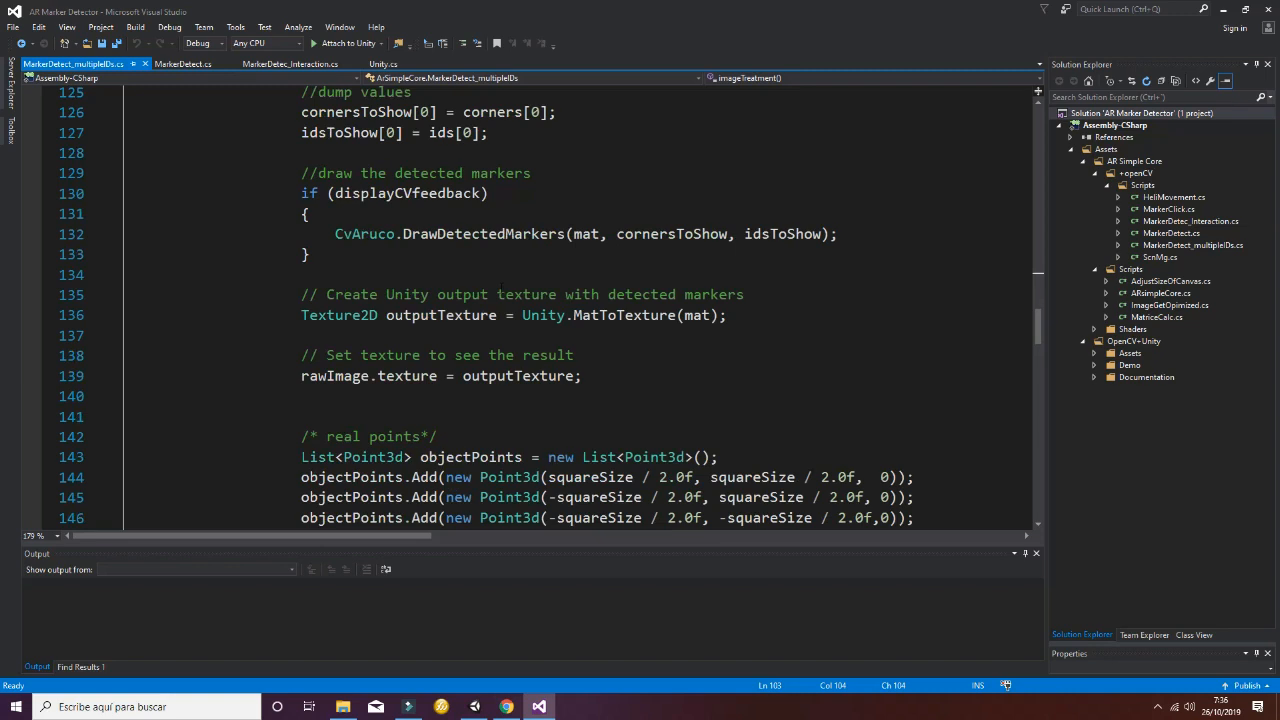
{"action": "scroll", "scroll_direction": "down", "scroll_amount": 3}
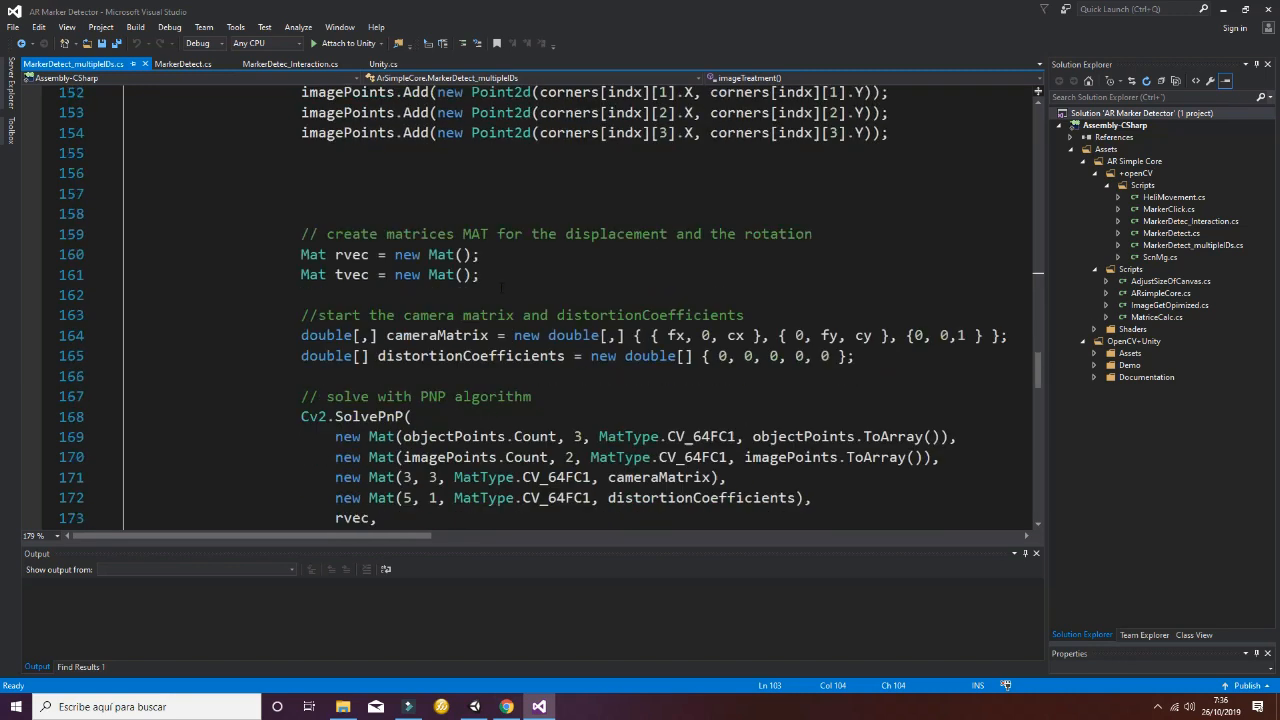
{"action": "scroll", "scroll_direction": "down", "scroll_amount": 3}
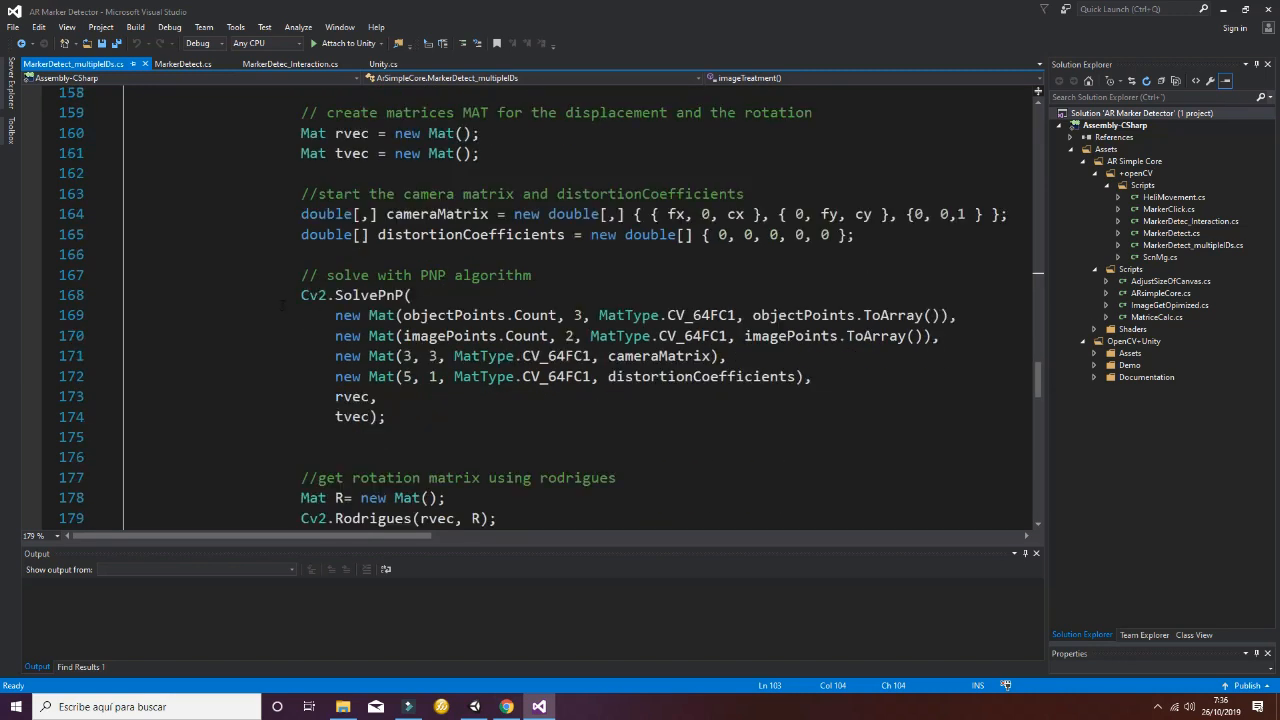
{"action": "double_click", "coordinate": [352, 296]}
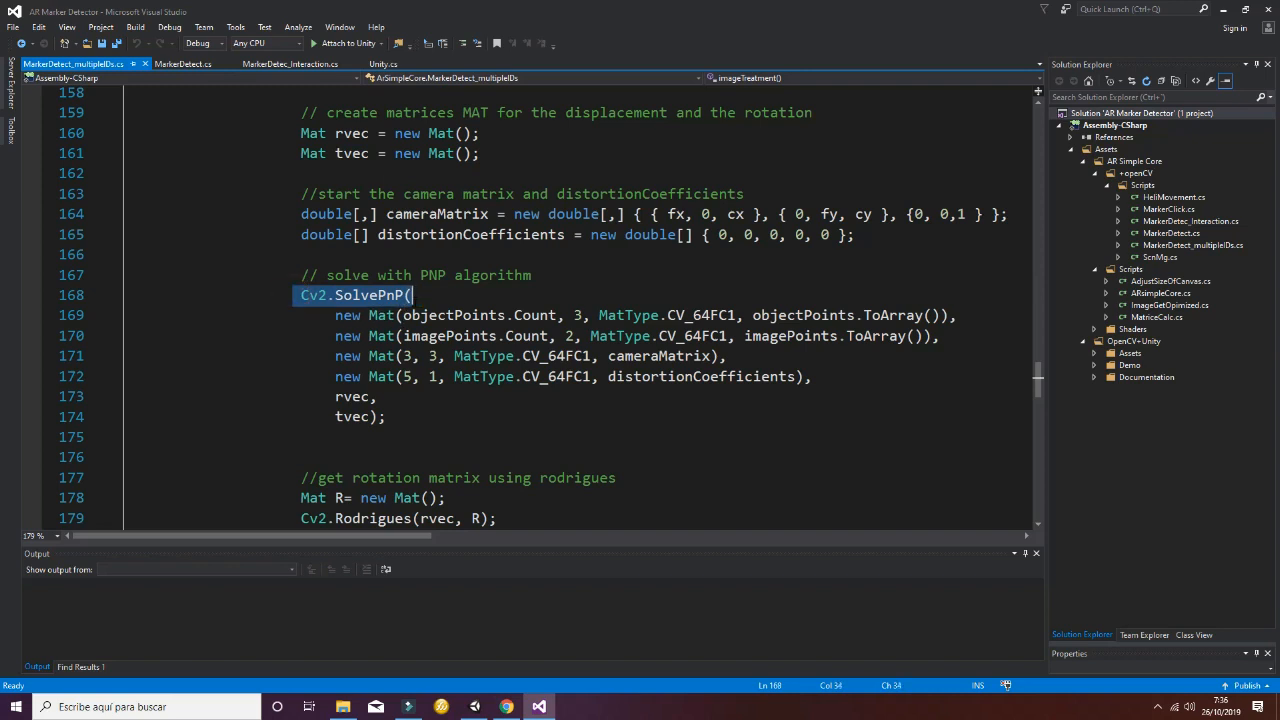
{"action": "scroll", "scroll_direction": "down", "scroll_amount": 3}
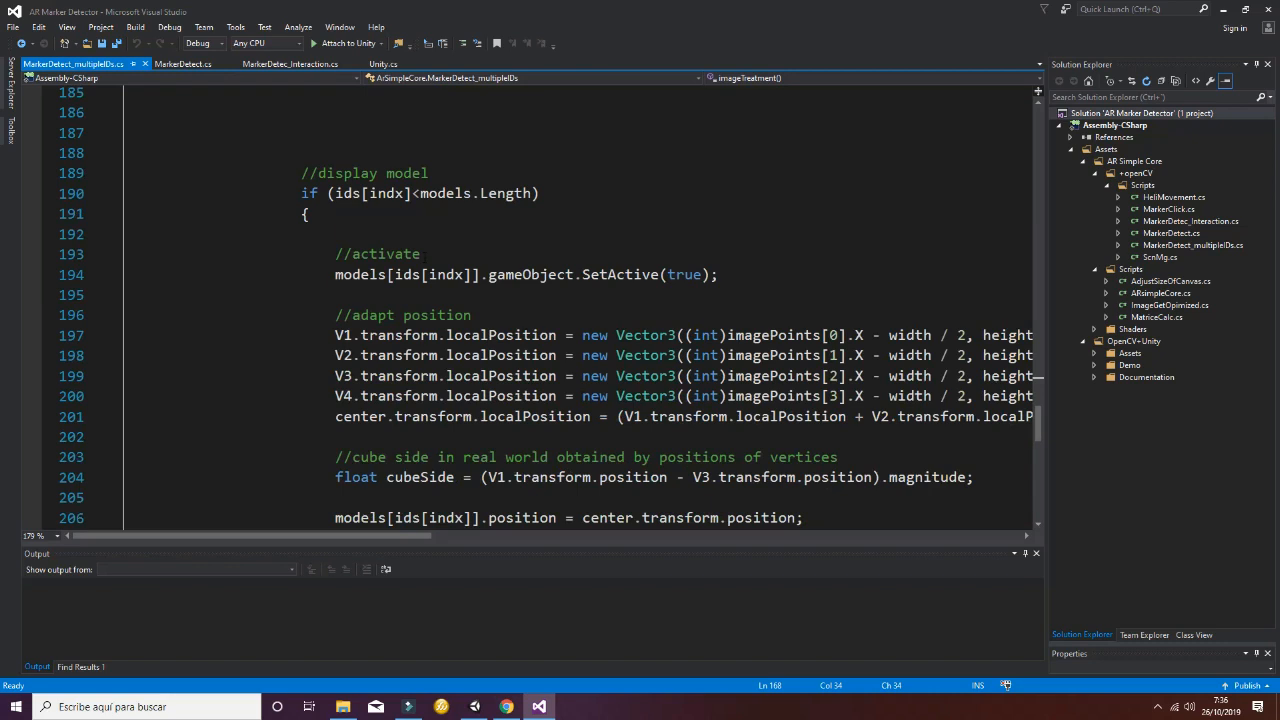
{"action": "scroll", "scroll_direction": "down", "scroll_amount": 3}
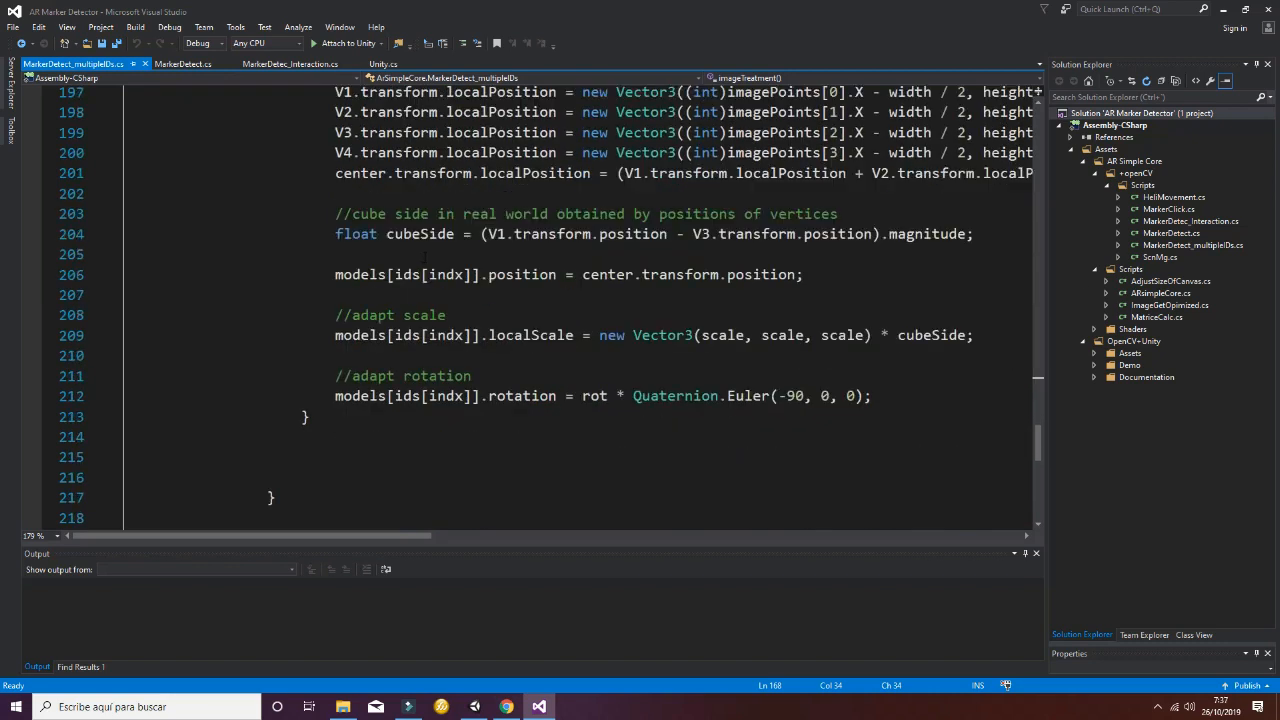
{"action": "left_click_drag", "start_coordinate": [336, 274], "coordinate": [448, 316]}
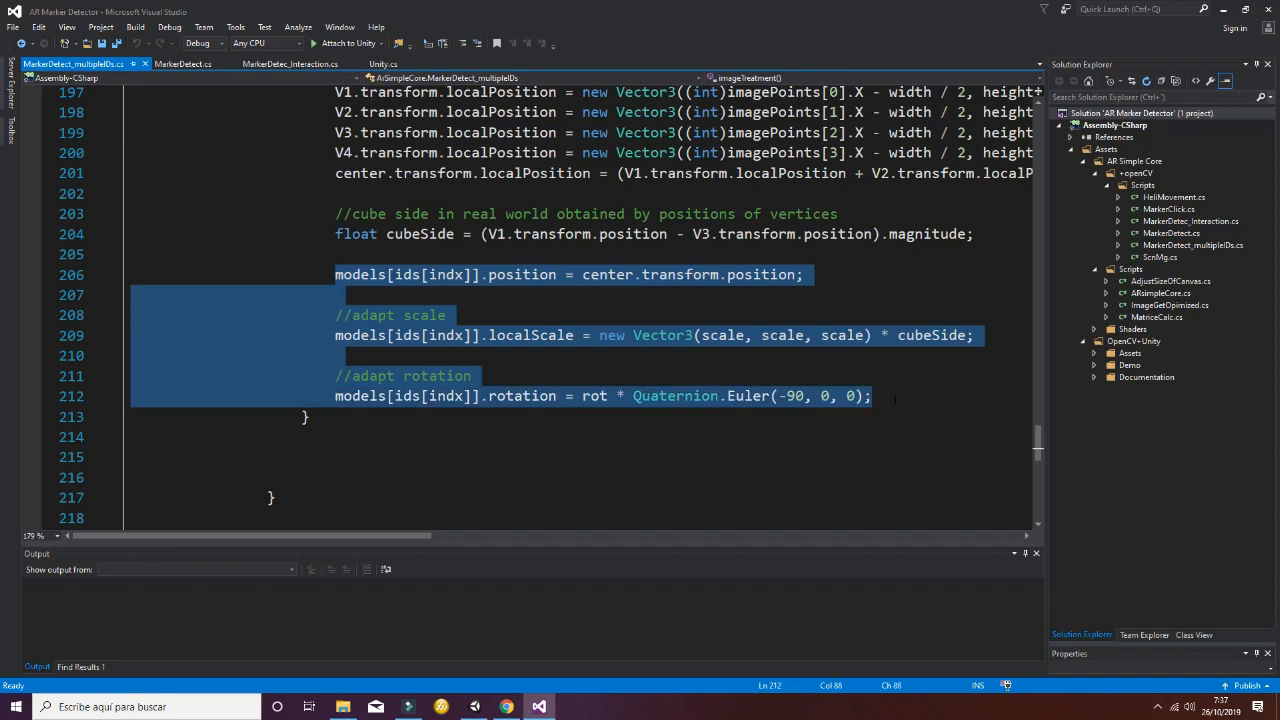
{"action": "left_click", "coordinate": [872, 396]}
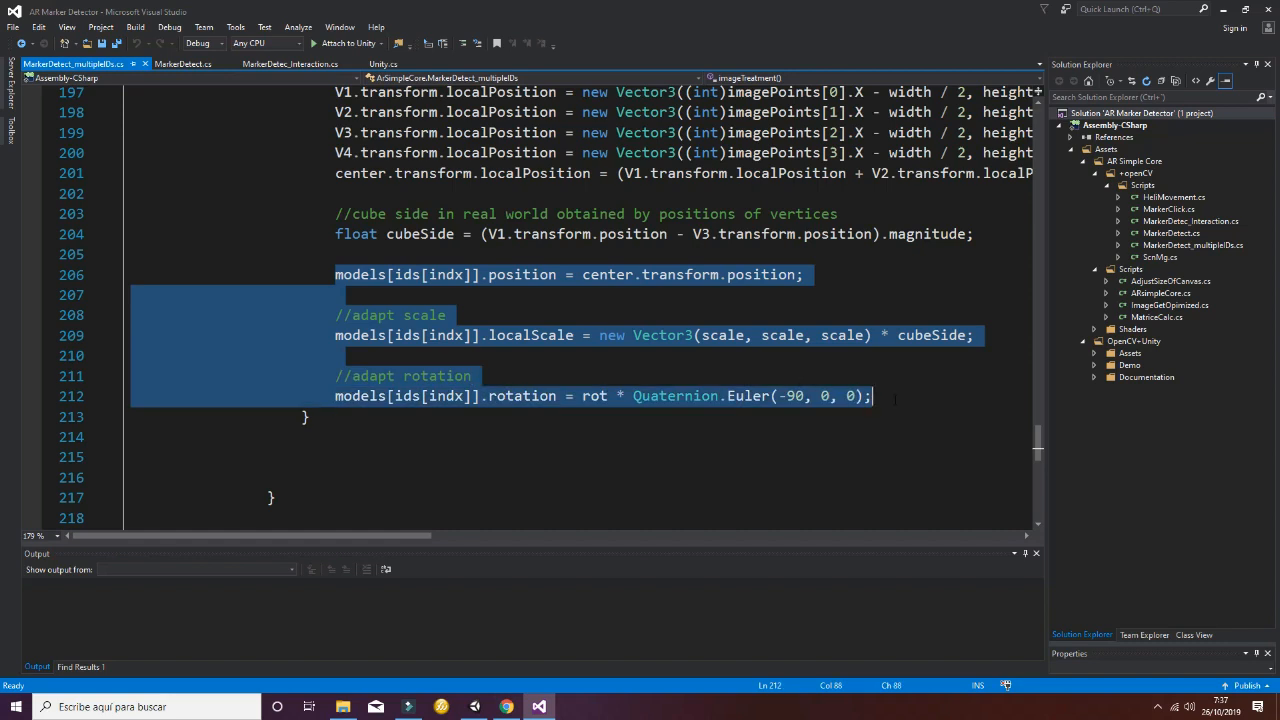